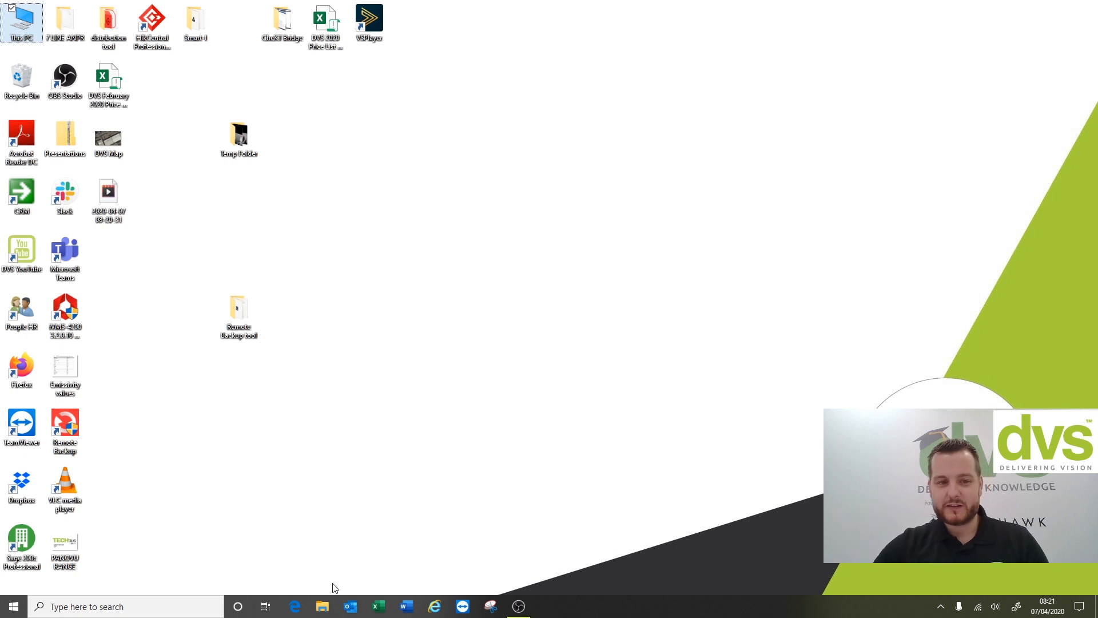
{"action": "mouse_move", "coordinate": [93, 432]}
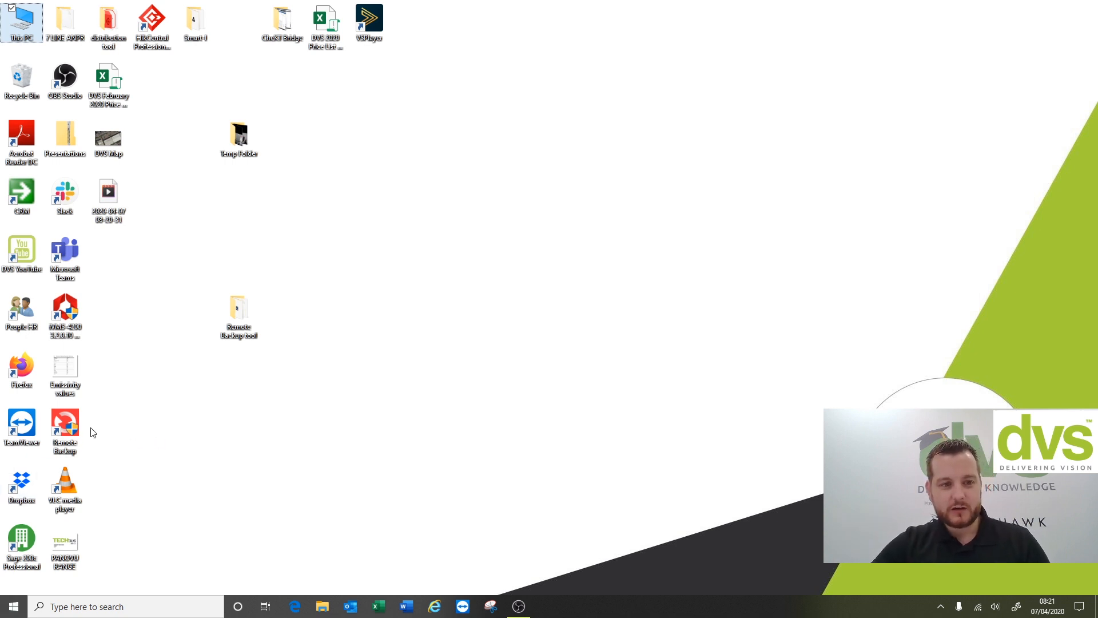
{"action": "mouse_move", "coordinate": [77, 428]}
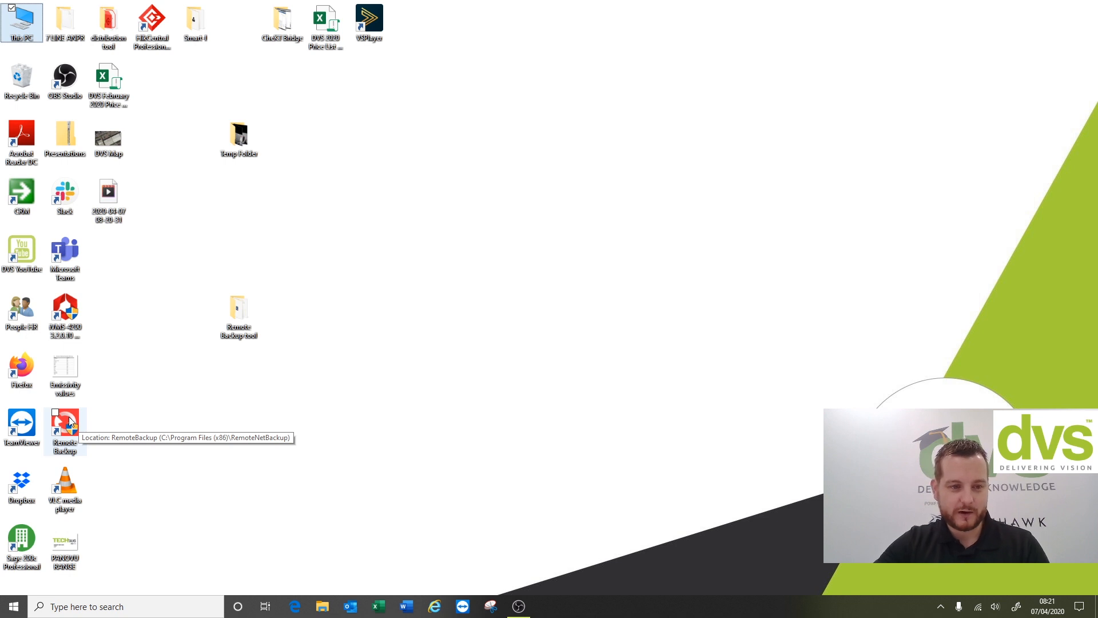
Launch Remote Backup from its desktop icon, maximise the window, and open then dismiss the help menu
{"action": "left_click", "coordinate": [64, 430]}
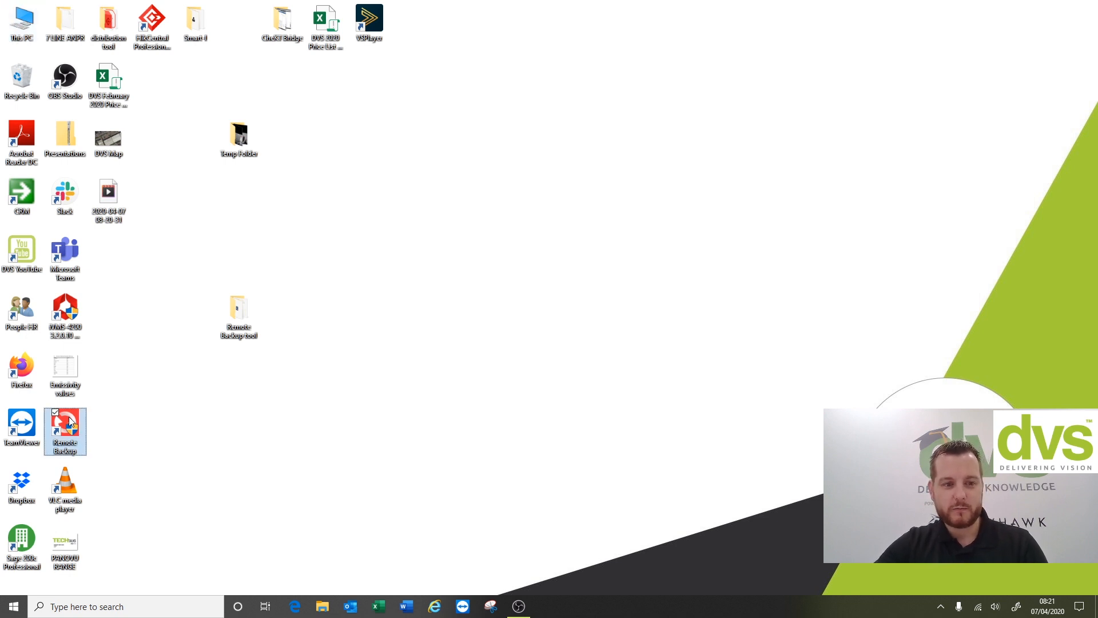
{"action": "double_click", "coordinate": [64, 431]}
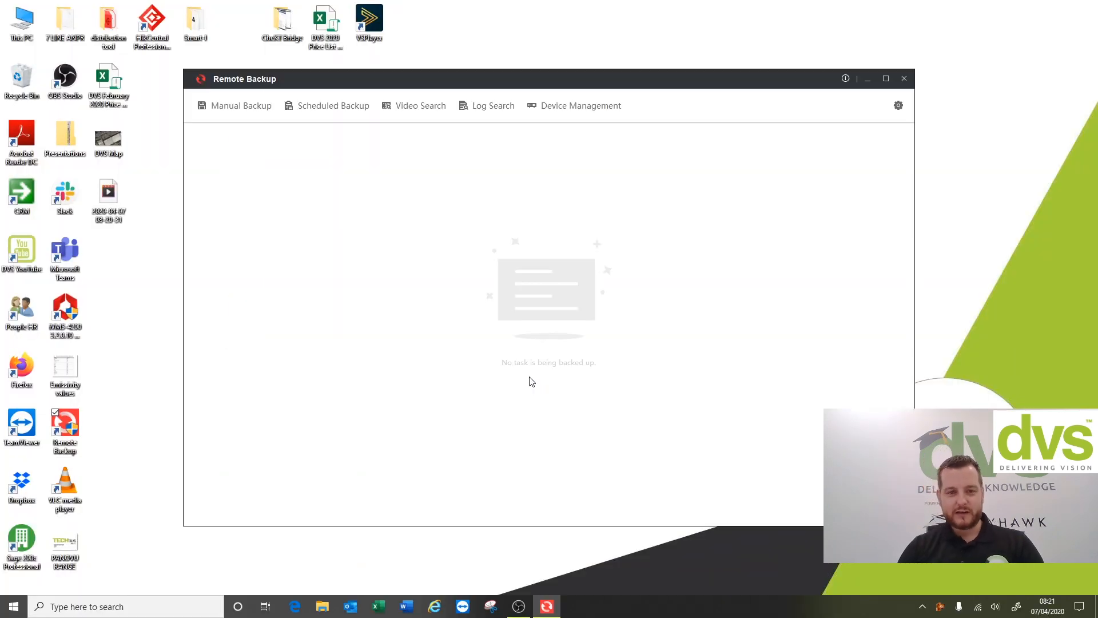
{"action": "left_click", "coordinate": [885, 78]}
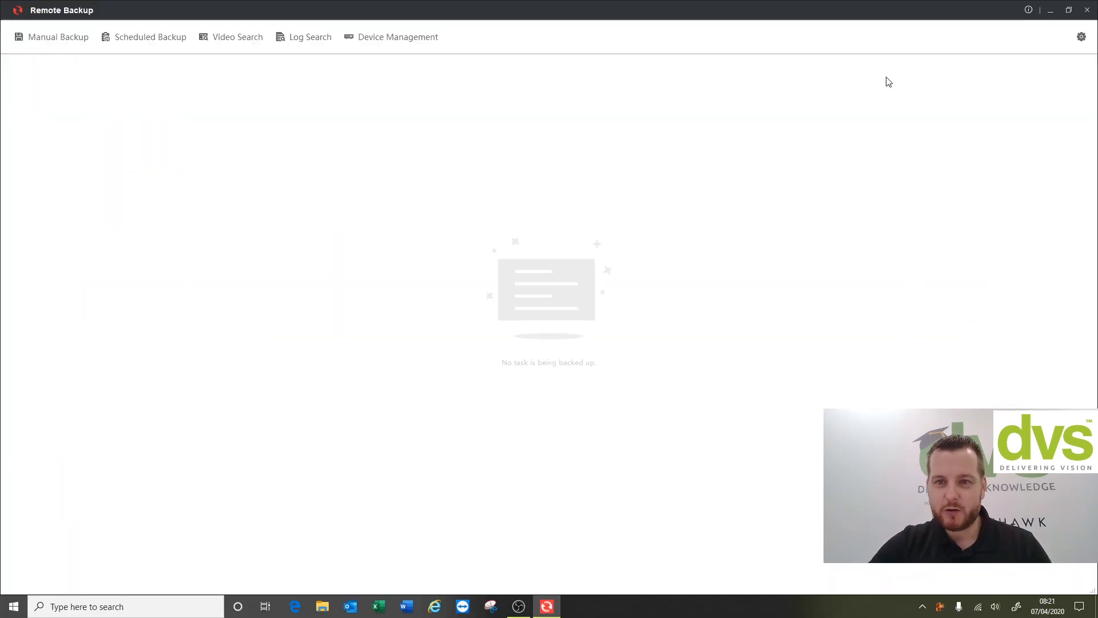
{"action": "left_click", "coordinate": [1029, 9]}
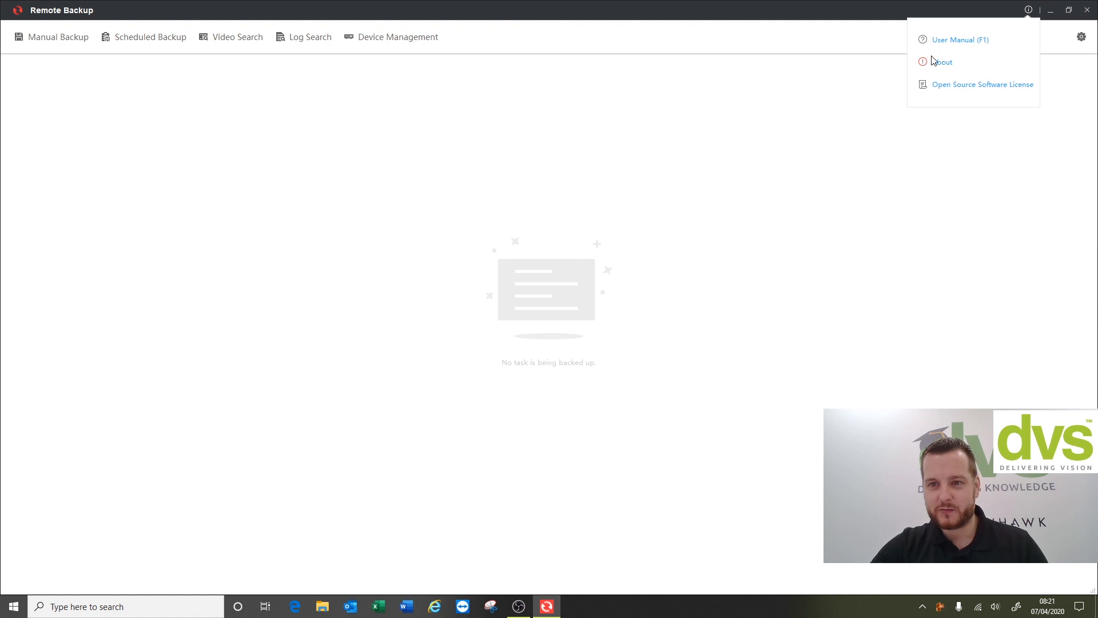
{"action": "left_click", "coordinate": [625, 254]}
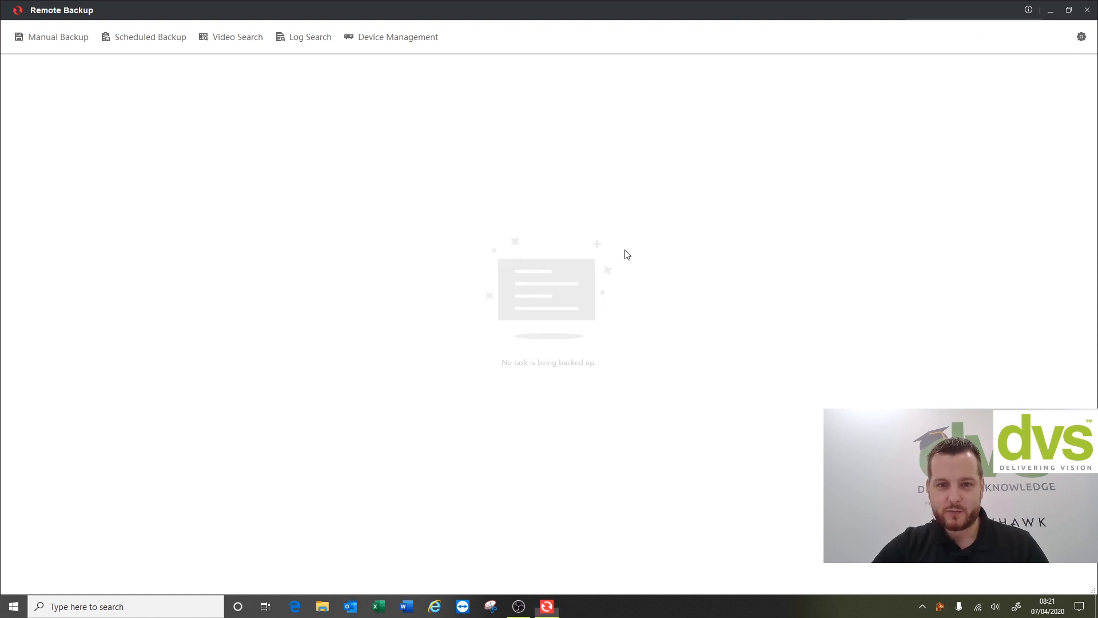
{"action": "mouse_move", "coordinate": [709, 246]}
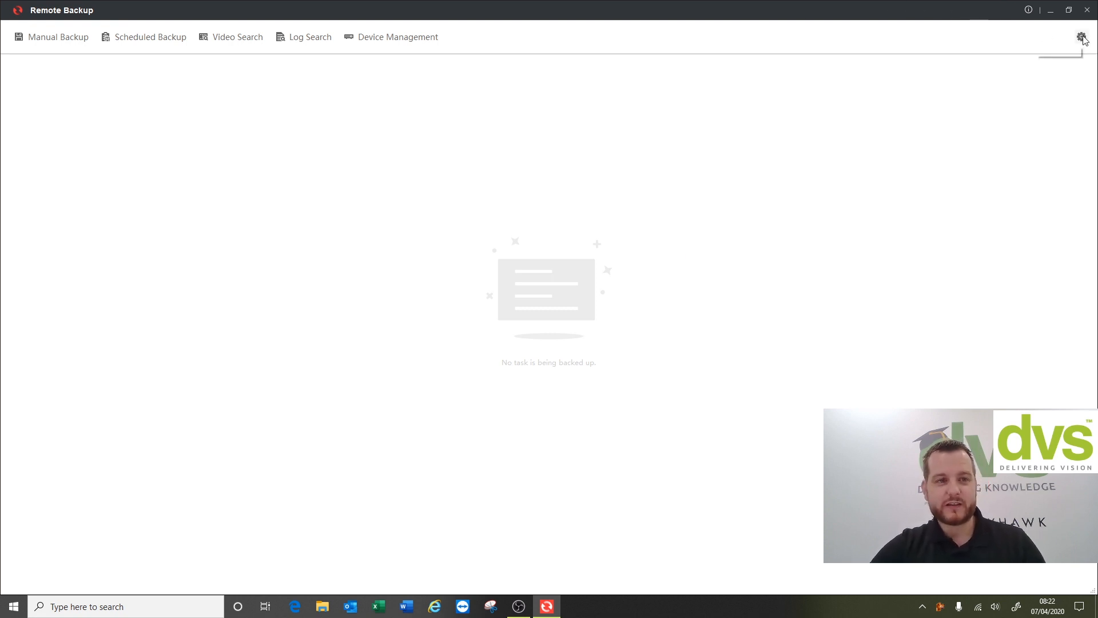
In system configuration, select local disk T100(F:) as the backup disk and save
{"action": "left_click", "coordinate": [1082, 37]}
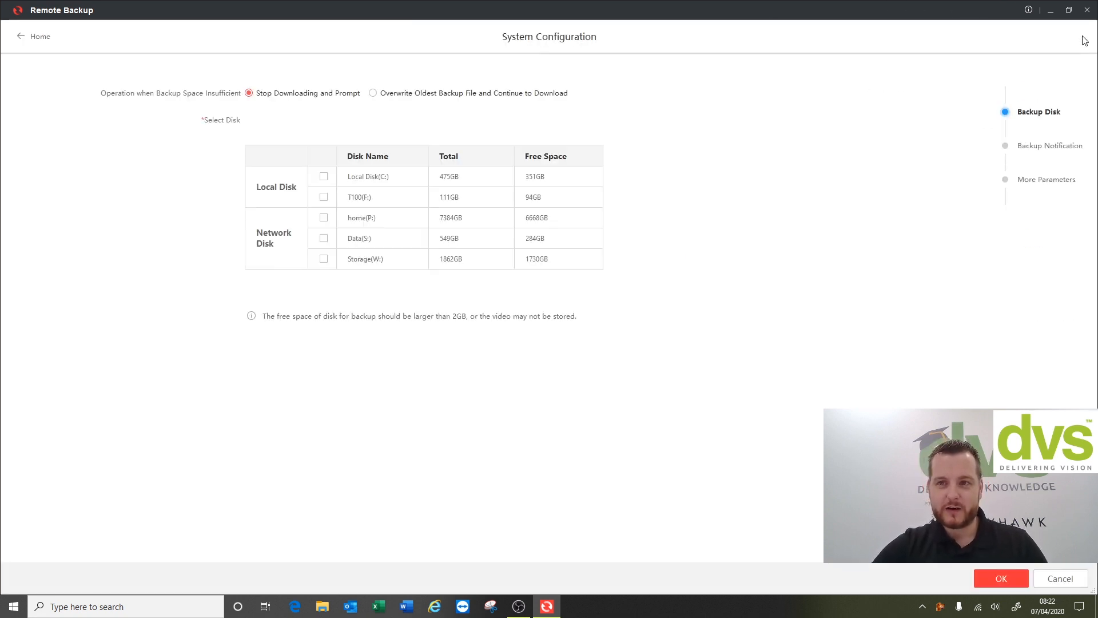
{"action": "mouse_move", "coordinate": [799, 285]}
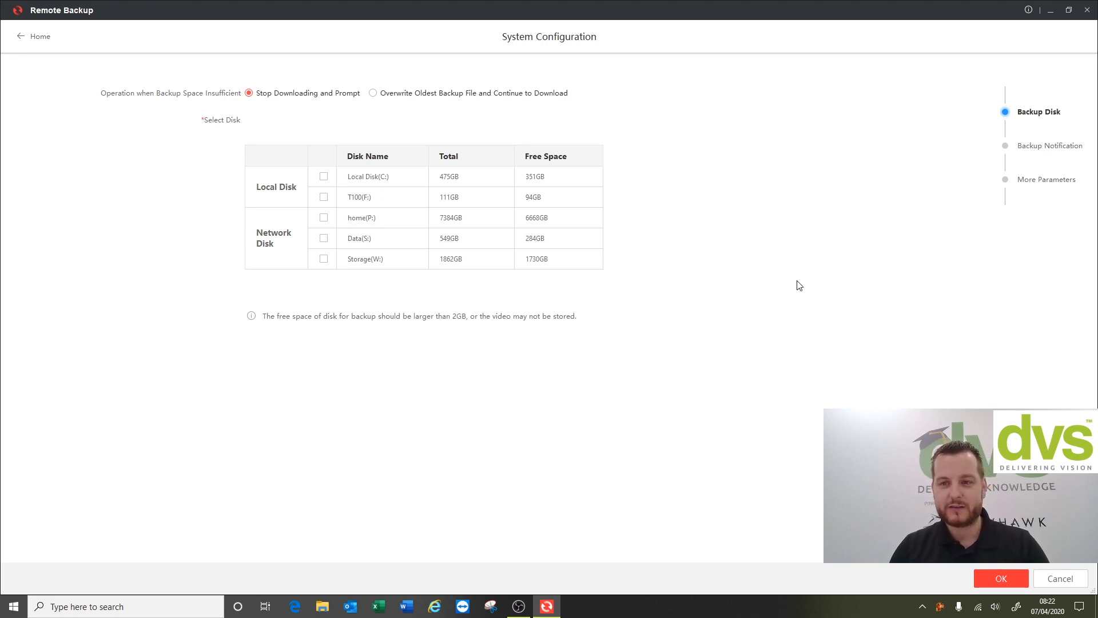
{"action": "mouse_move", "coordinate": [166, 103]}
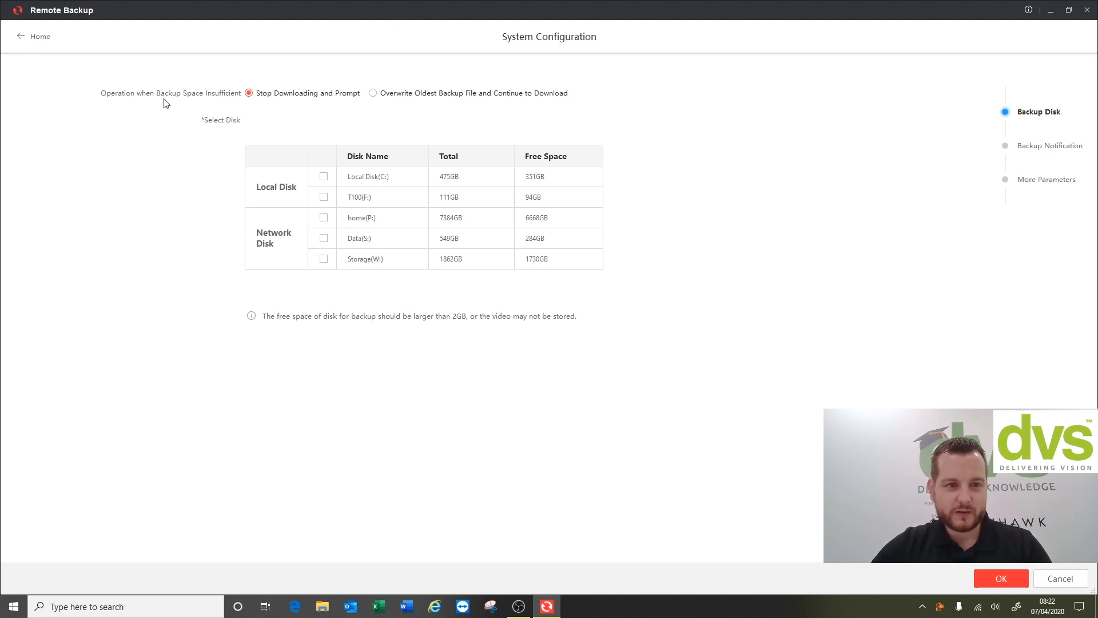
{"action": "mouse_move", "coordinate": [237, 105]}
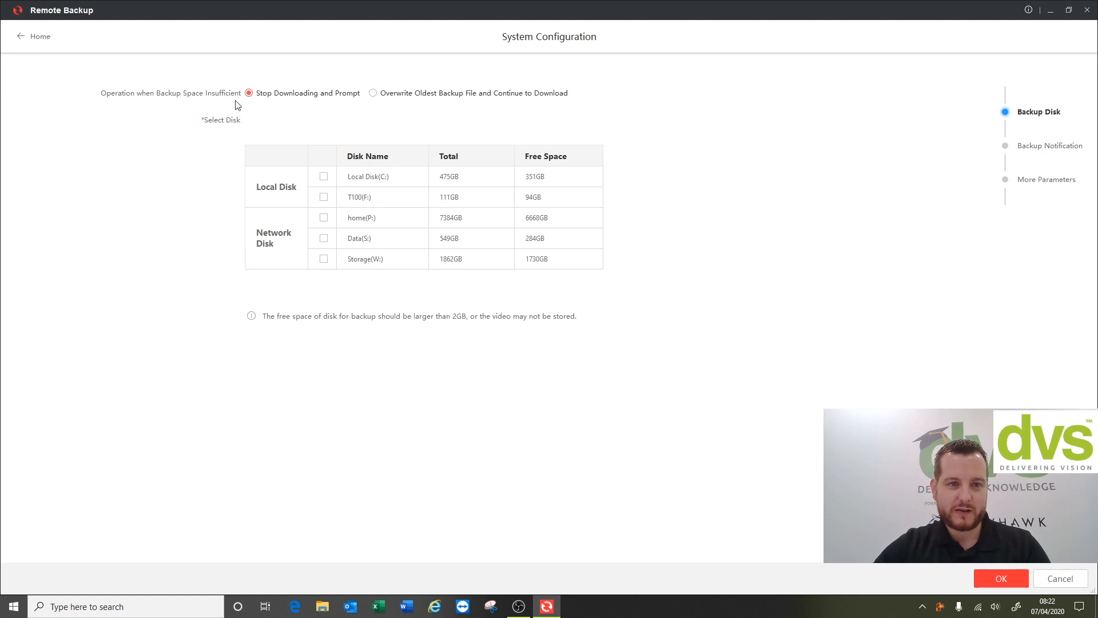
{"action": "mouse_move", "coordinate": [377, 115]}
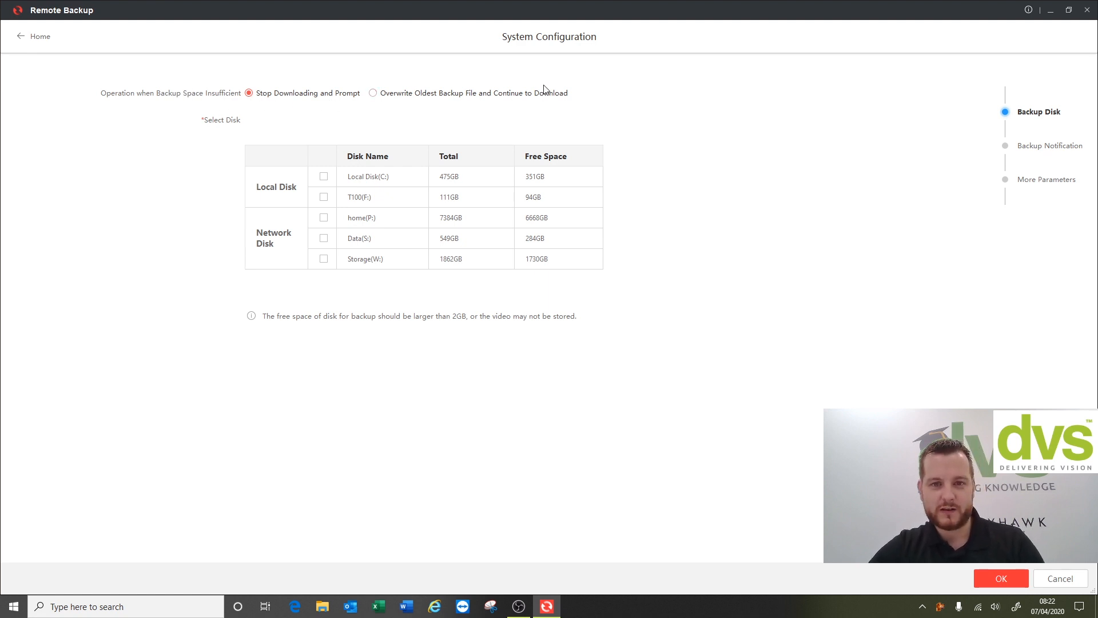
{"action": "mouse_move", "coordinate": [544, 112]}
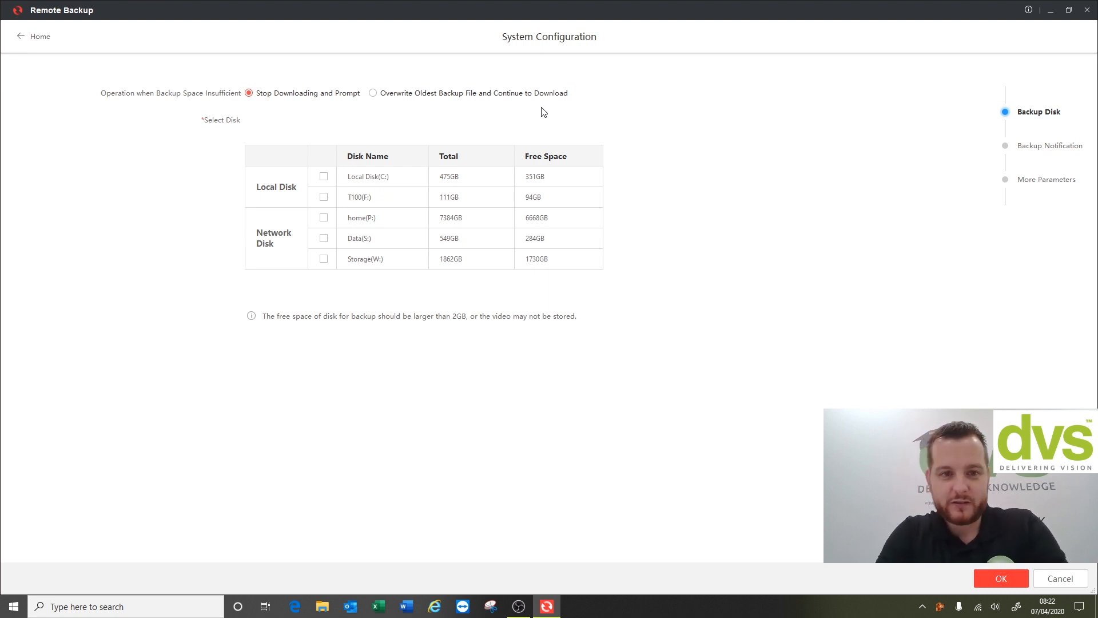
{"action": "mouse_move", "coordinate": [330, 212]}
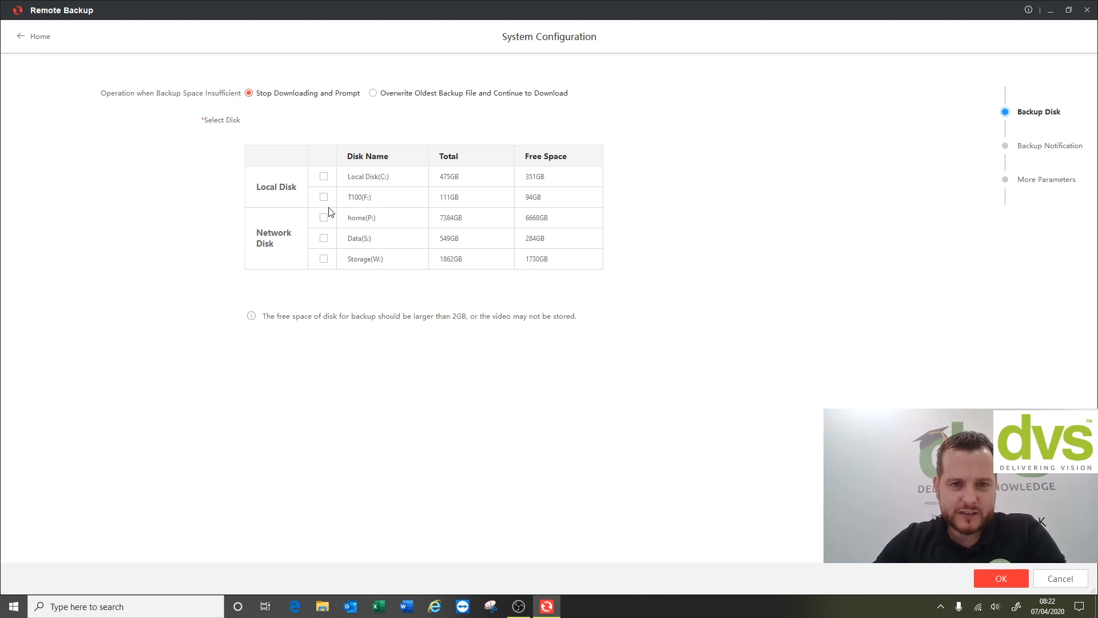
{"action": "mouse_move", "coordinate": [417, 210]}
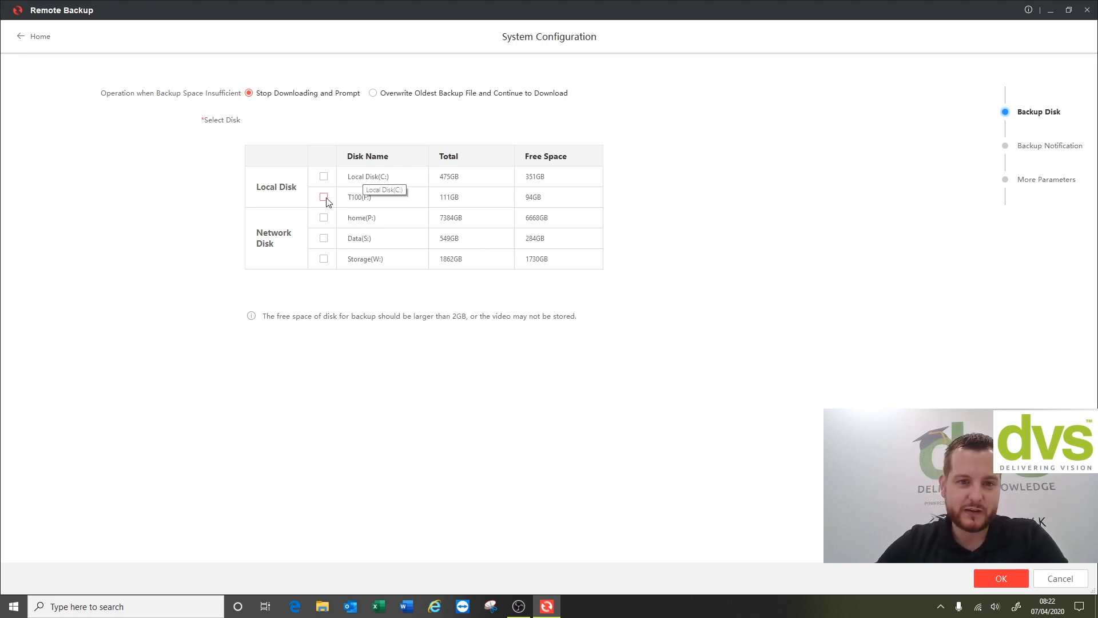
{"action": "left_click", "coordinate": [324, 197]}
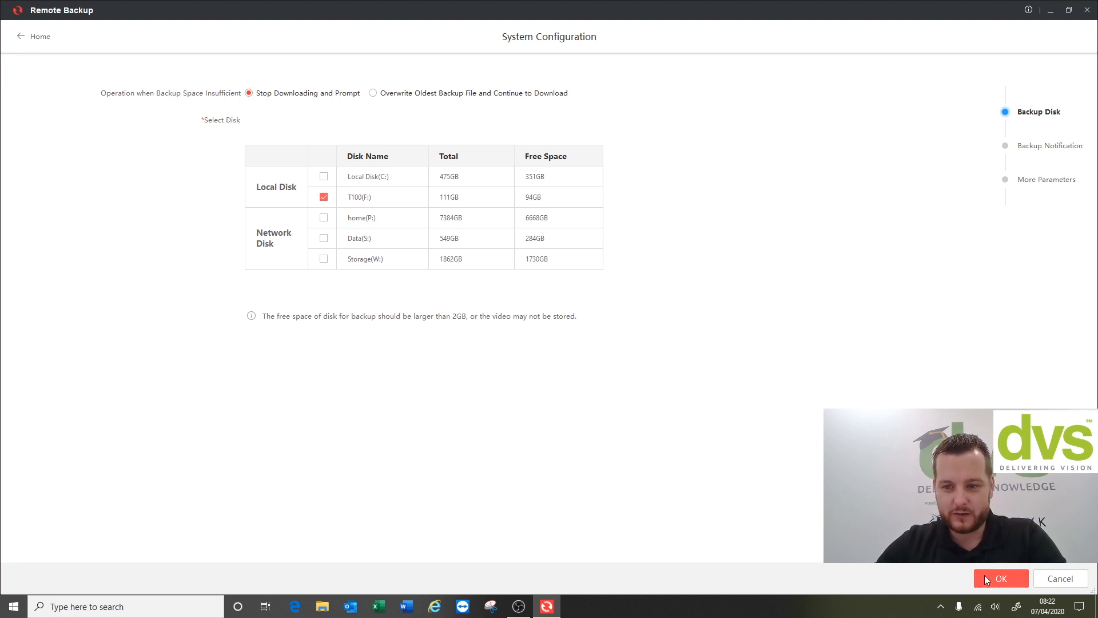
{"action": "mouse_move", "coordinate": [550, 306]}
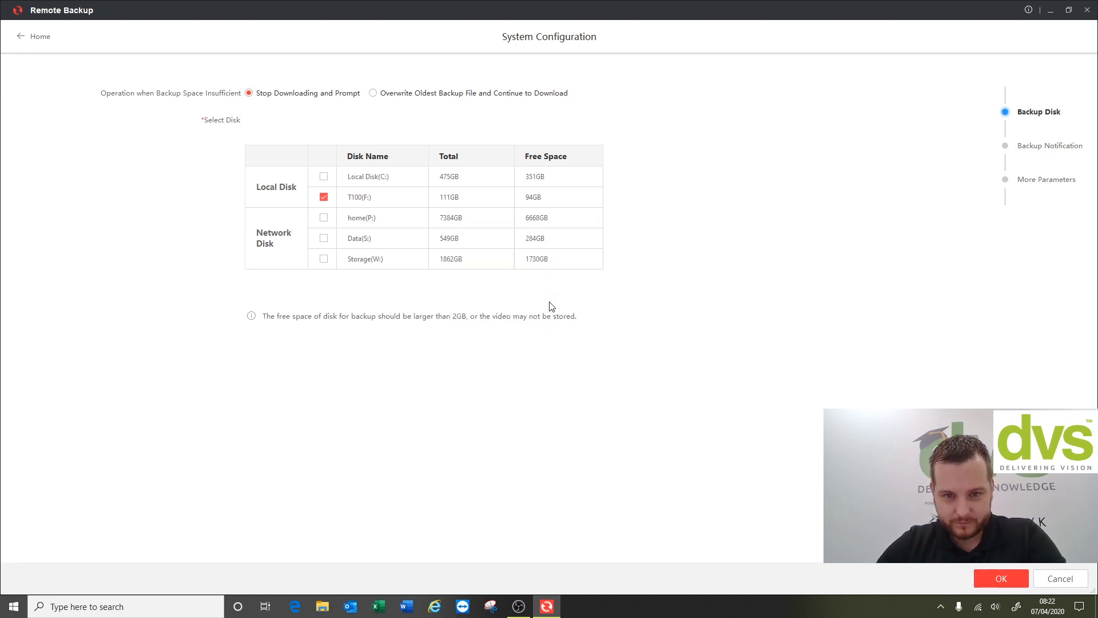
{"action": "left_click", "coordinate": [1001, 578]}
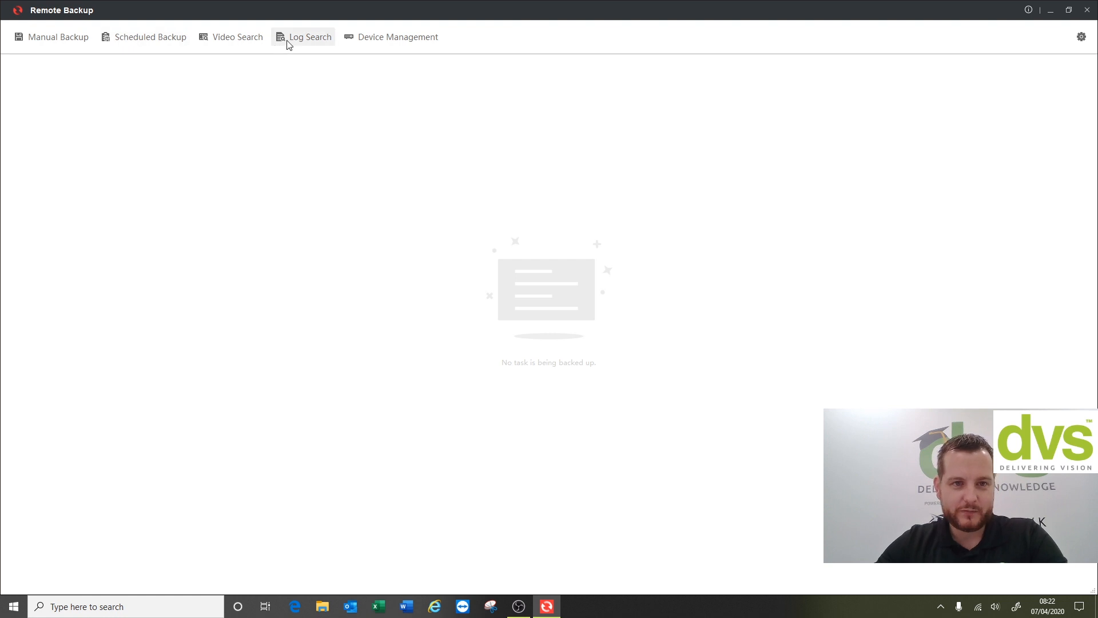
Go to Device Management and open the Add Device form
{"action": "left_click", "coordinate": [310, 36]}
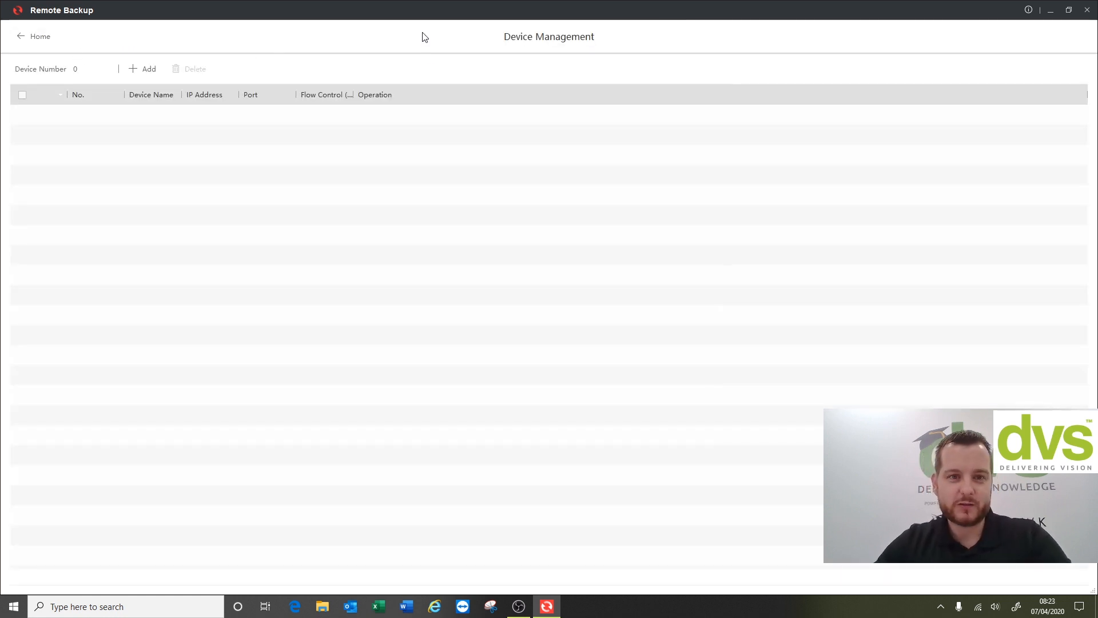
{"action": "left_click", "coordinate": [144, 69]}
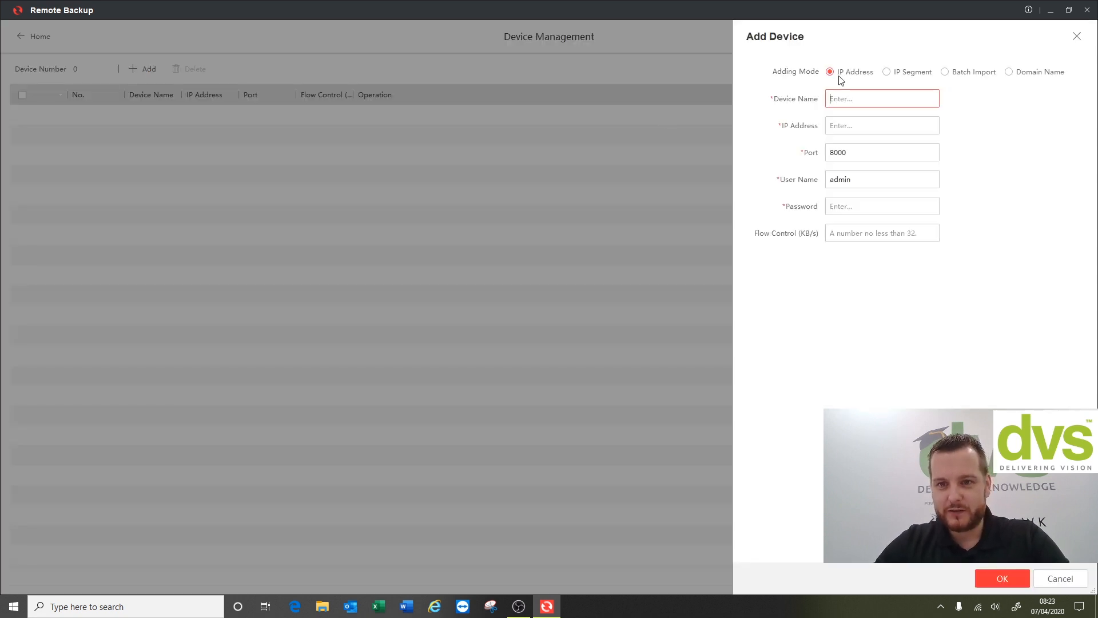
{"action": "mouse_move", "coordinate": [887, 80]}
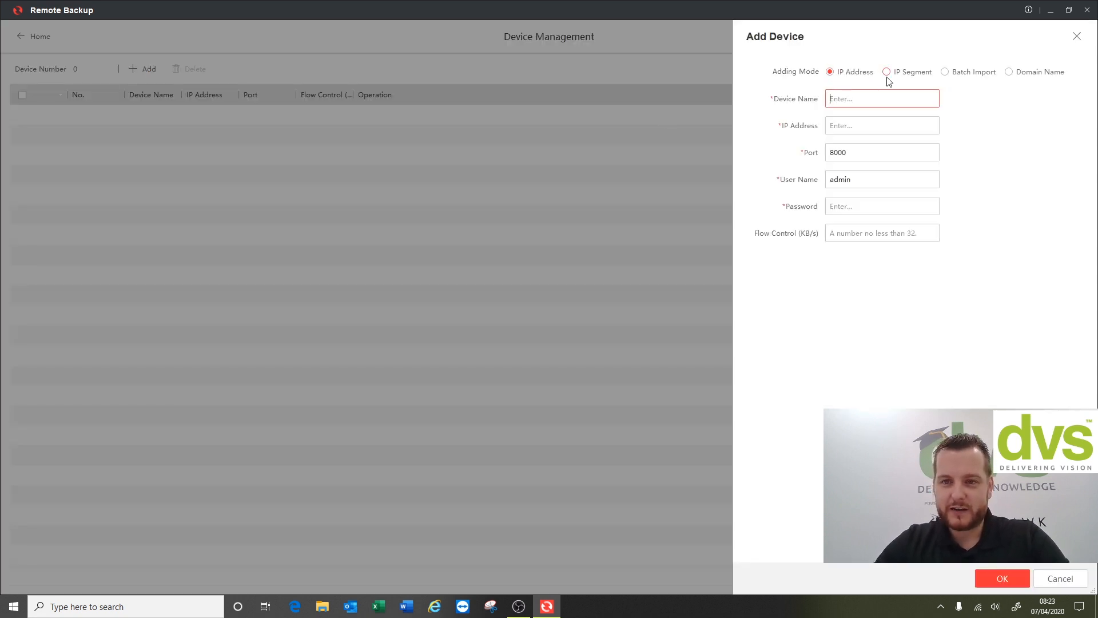
Set Adding Mode to Domain Name and look over the Device Name, Domain Name and Port fields
{"action": "left_click", "coordinate": [1008, 71]}
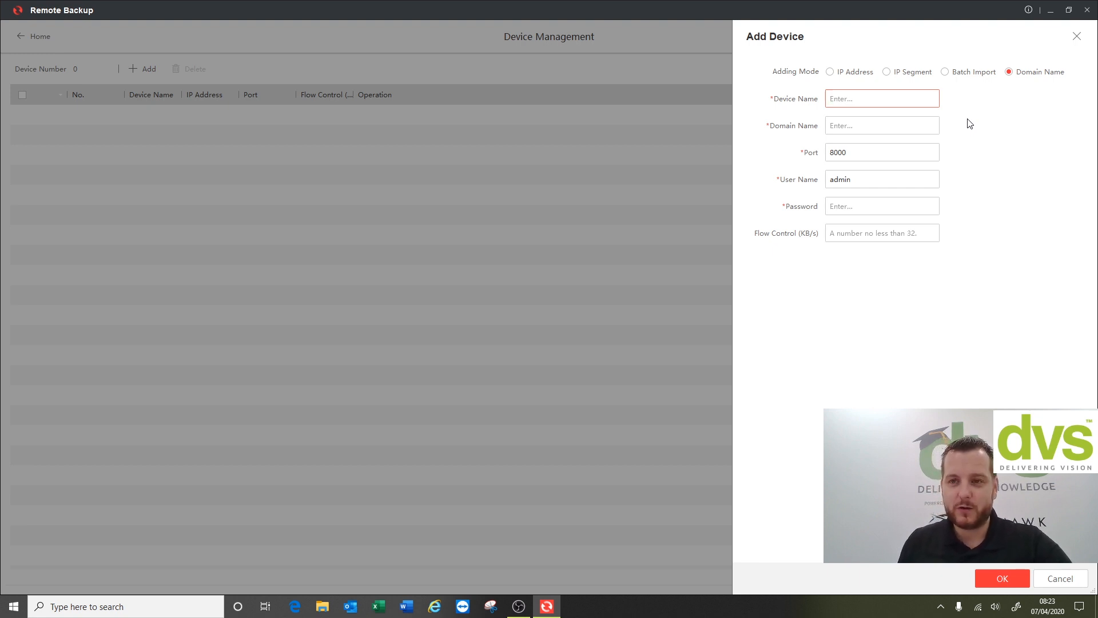
{"action": "left_click", "coordinate": [883, 98]}
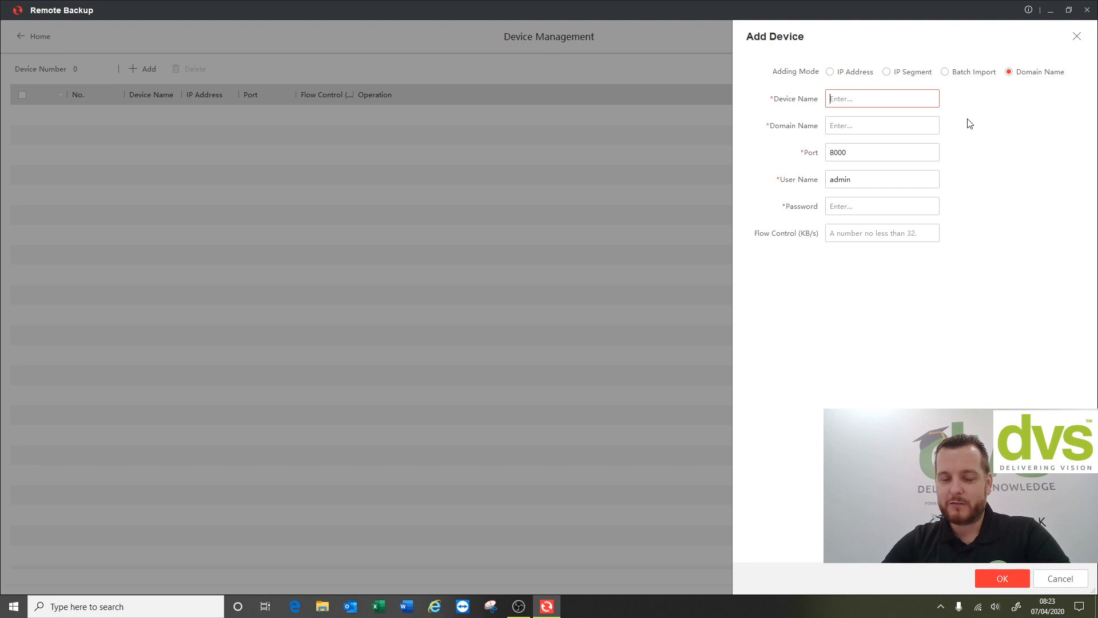
{"action": "mouse_move", "coordinate": [907, 90]}
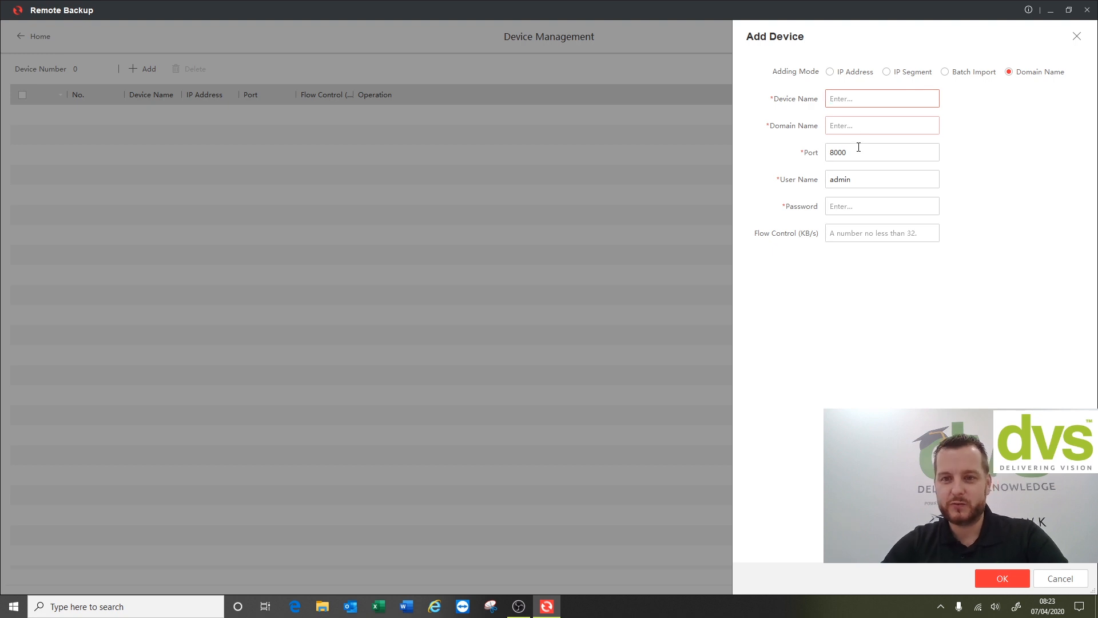
{"action": "left_click", "coordinate": [882, 125]}
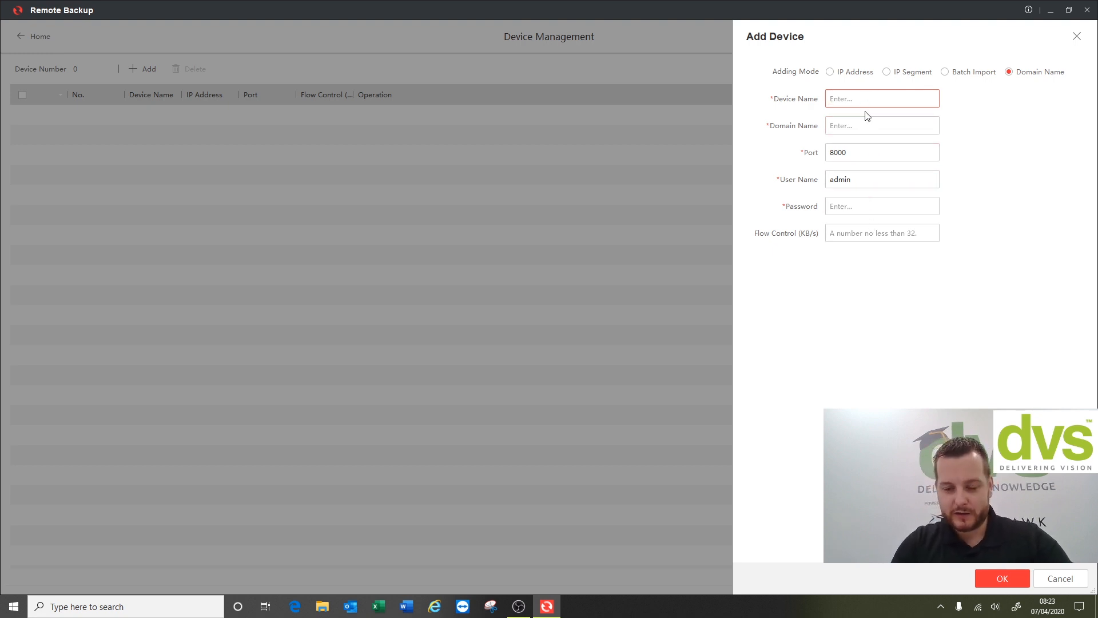
Return to IP mode and enter device IDS X NVR at 192.168.3.40, moving on to the password
{"action": "left_click", "coordinate": [830, 71]}
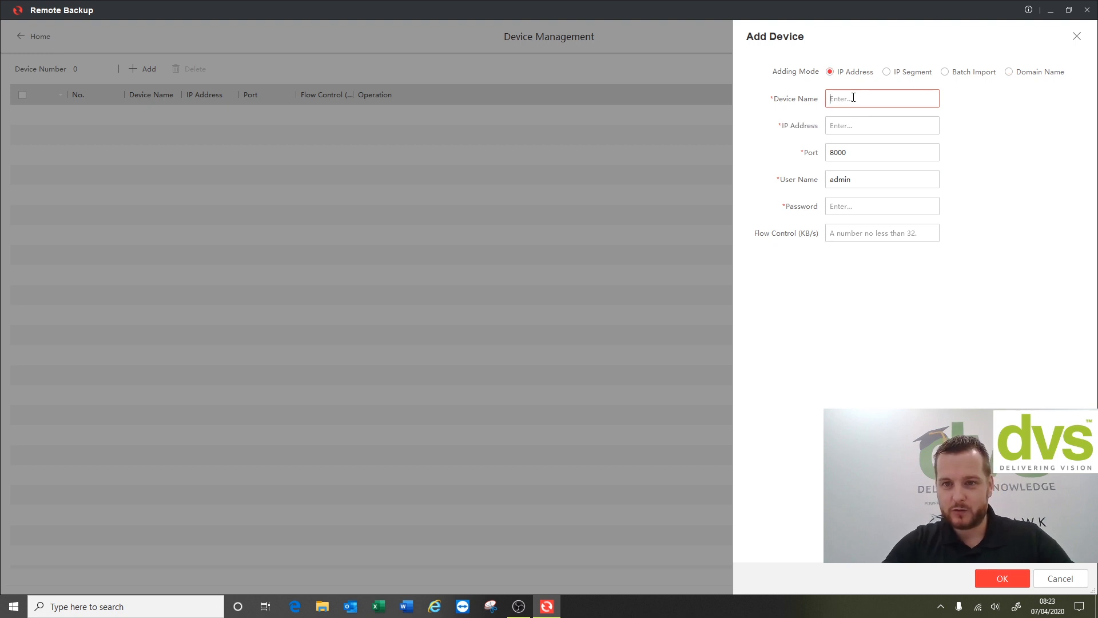
{"action": "type", "text": "192.168."}
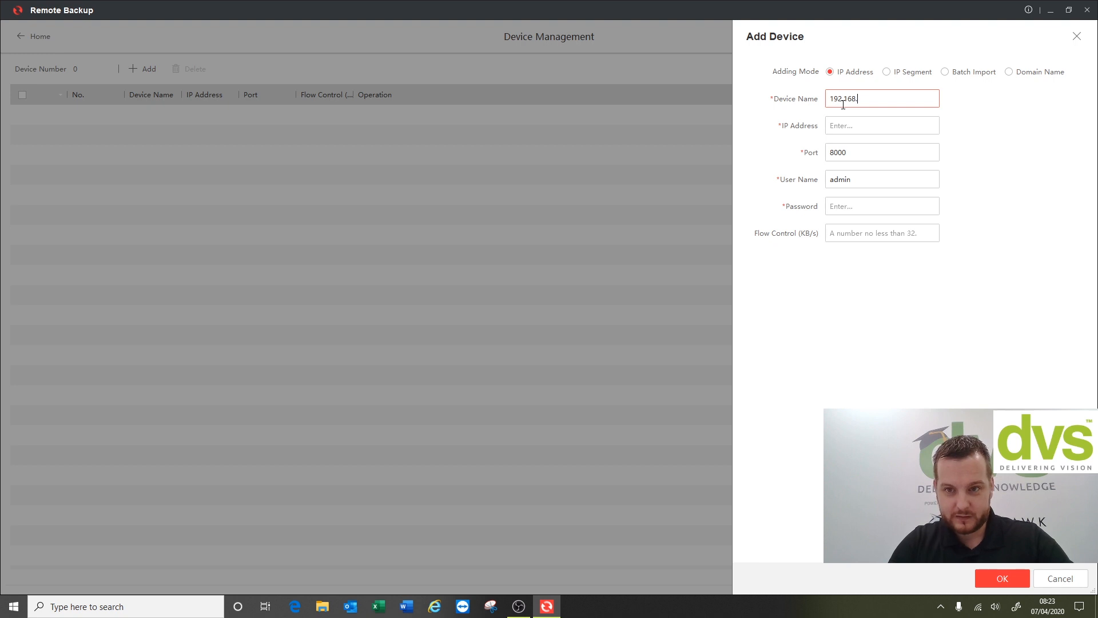
{"action": "type", "text": "3.40"}
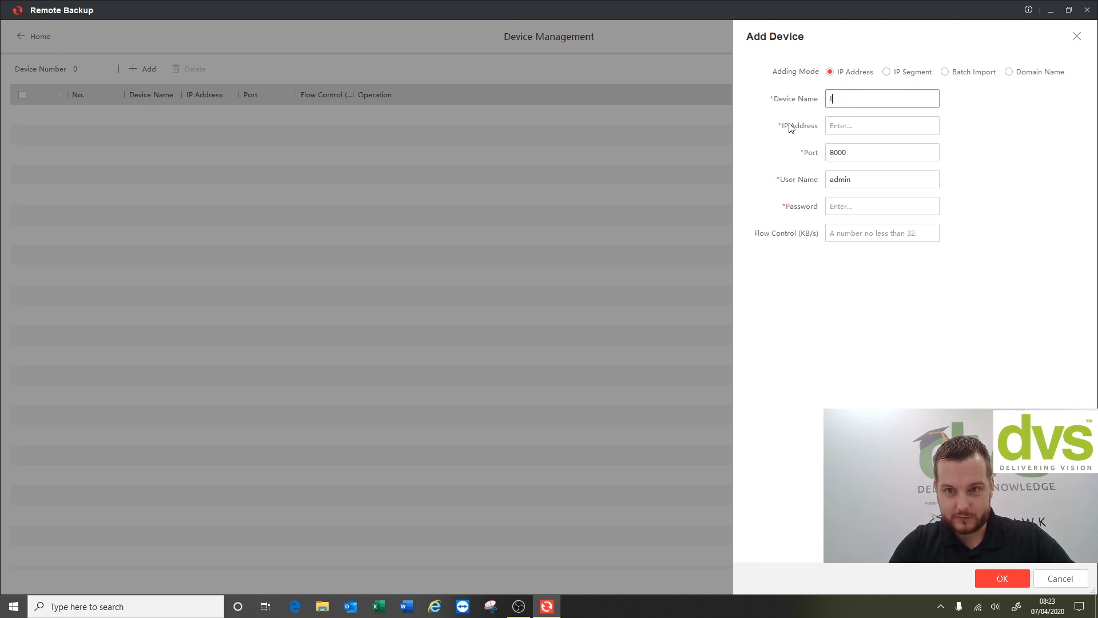
{"action": "type", "text": "IDS X NVR"}
{"action": "left_click", "coordinate": [882, 126]}
{"action": "type", "text": "192.168.3.40"}
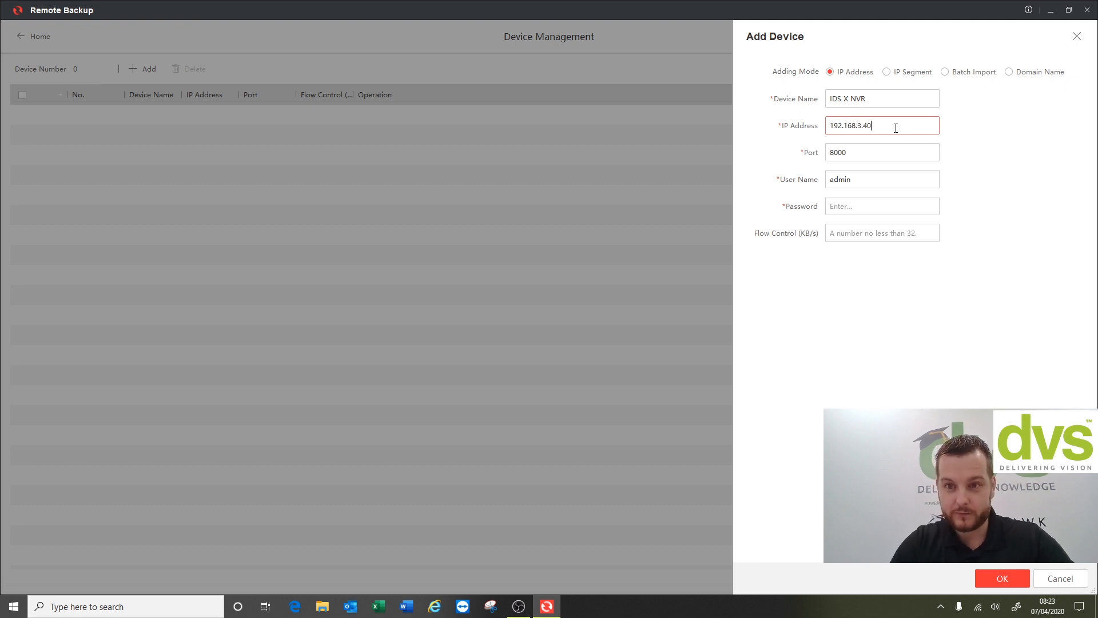
{"action": "left_click", "coordinate": [882, 205]}
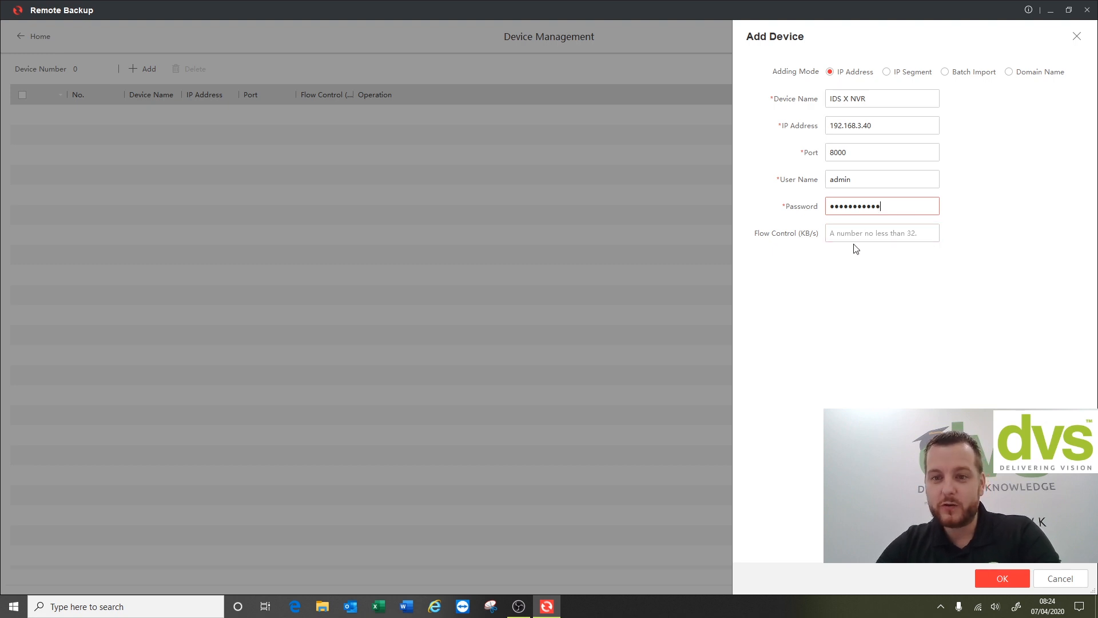
{"action": "mouse_move", "coordinate": [908, 247]}
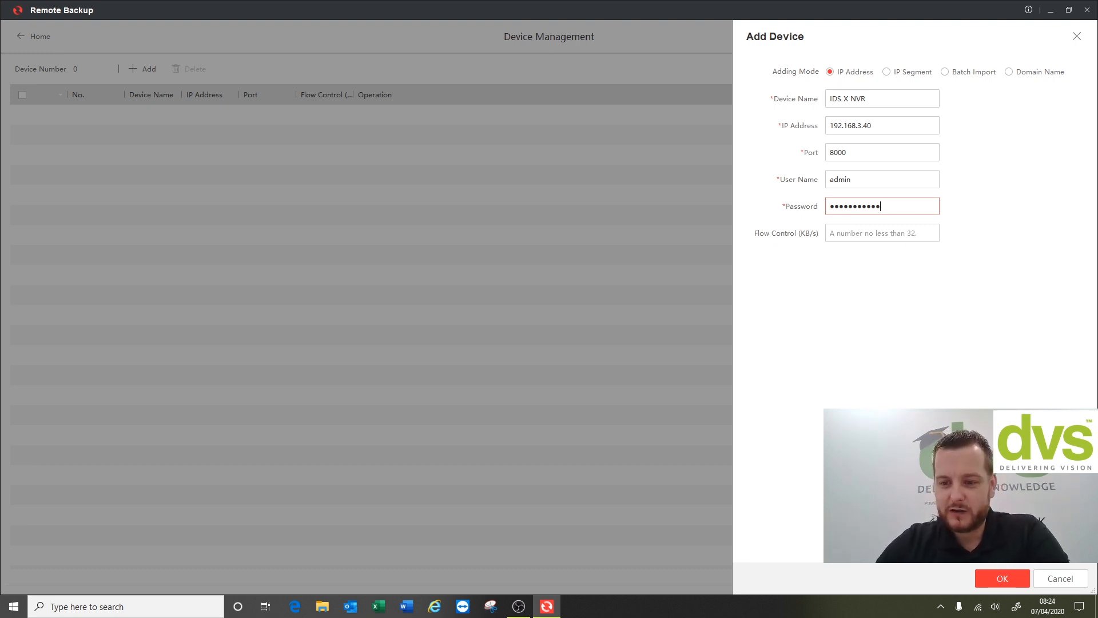
Add the IDS X NVR device, dismiss the Added message, and go back Home
{"action": "left_click", "coordinate": [1001, 578]}
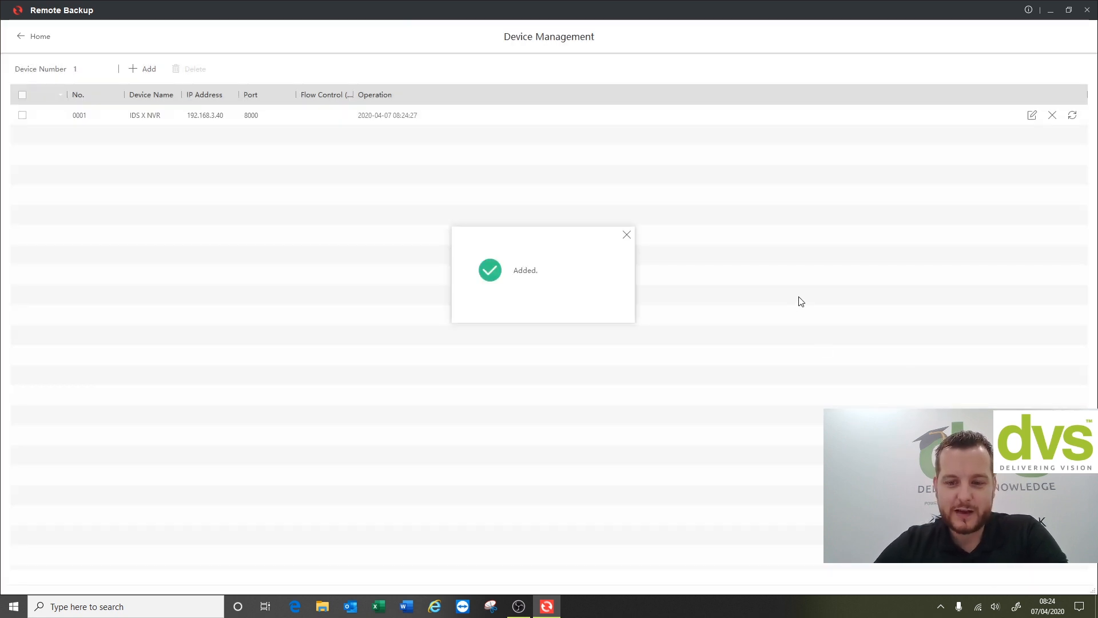
{"action": "left_click", "coordinate": [627, 234]}
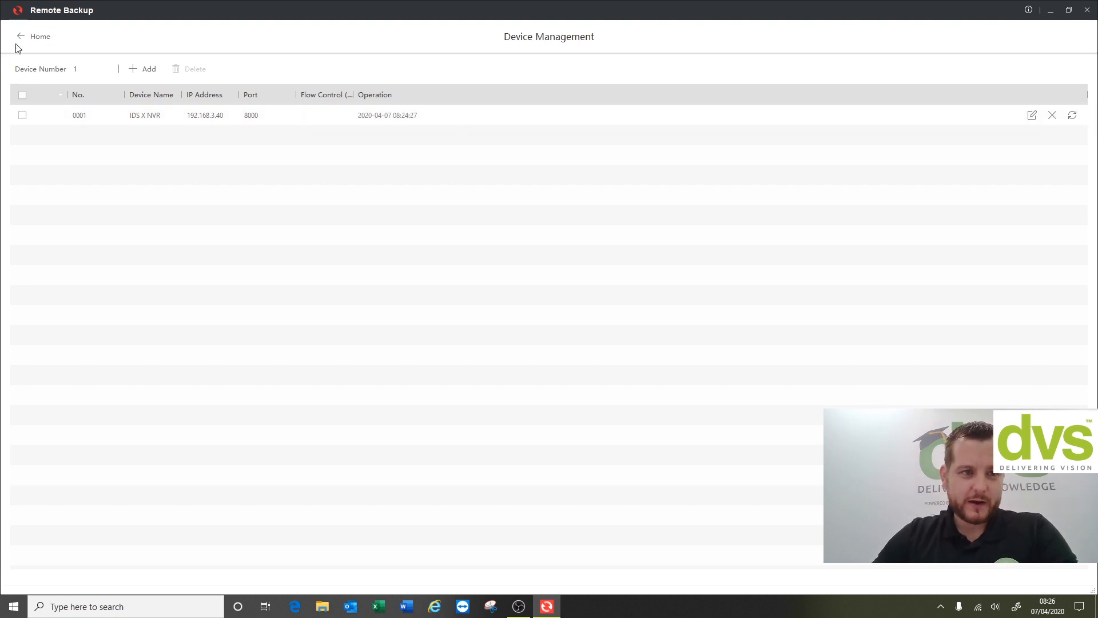
{"action": "left_click", "coordinate": [19, 36]}
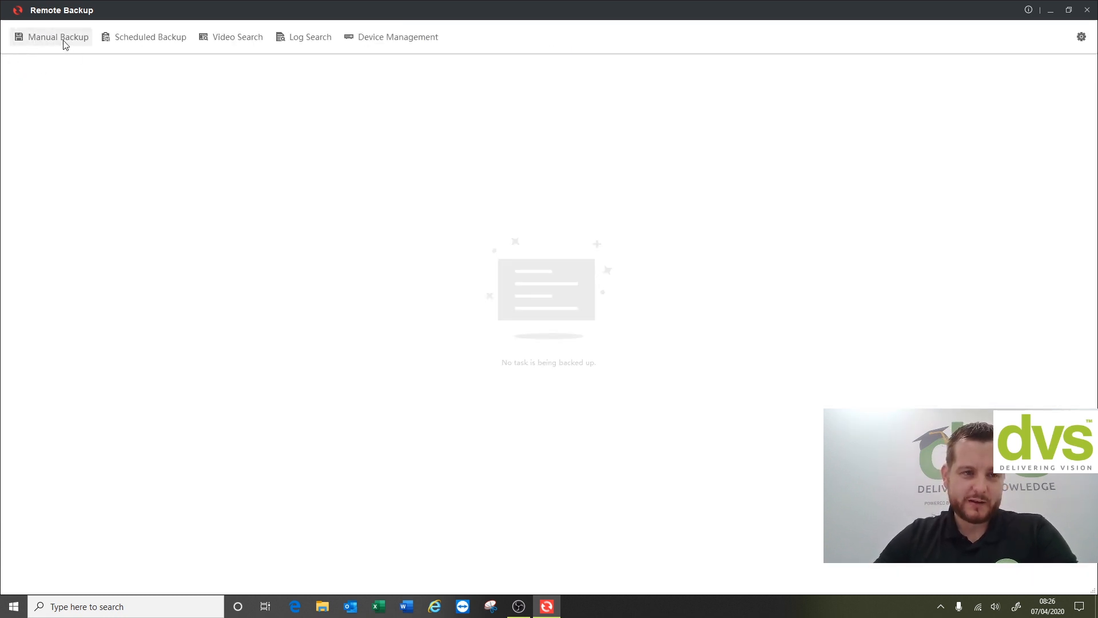
Open Manual Backup, add a new backup, and name it DAVE DVS
{"action": "left_click", "coordinate": [59, 36]}
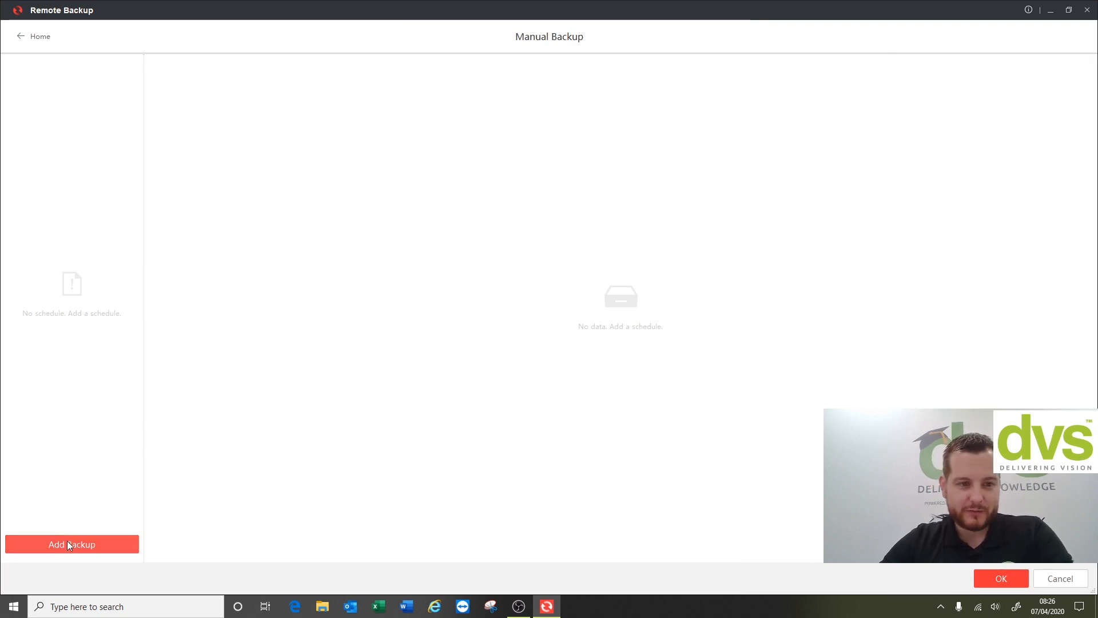
{"action": "left_click", "coordinate": [72, 544]}
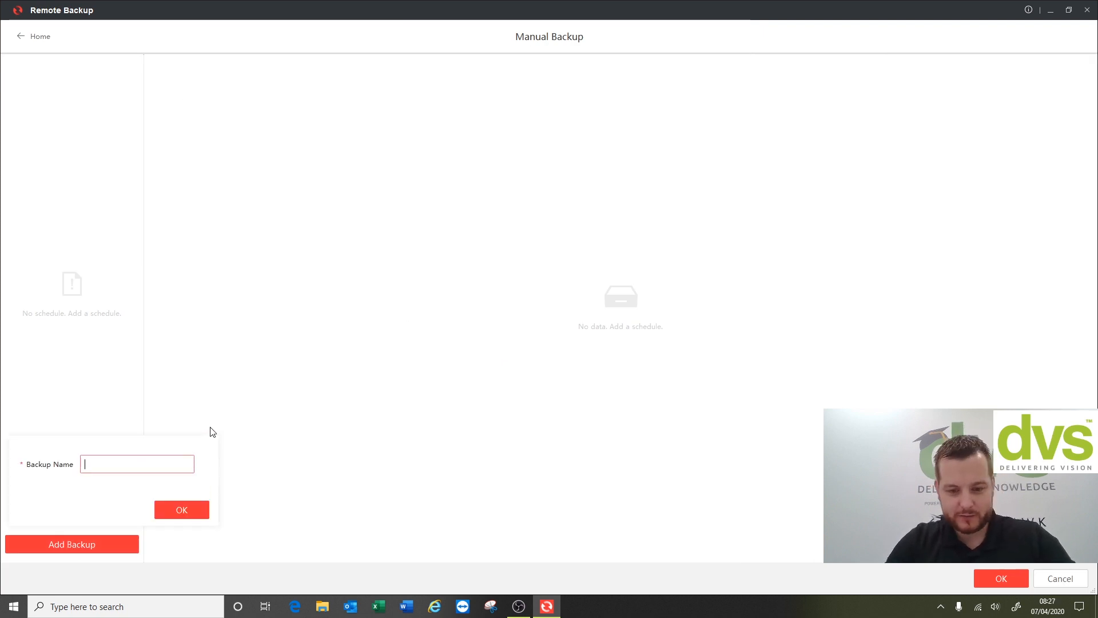
{"action": "type", "text": "DAVE DVS"}
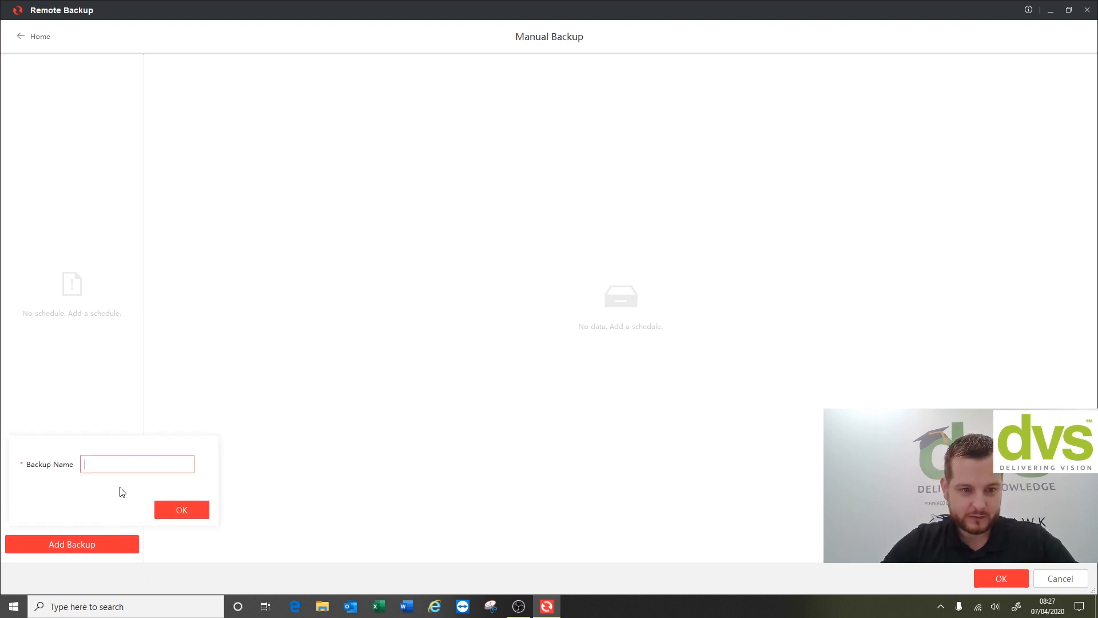
Retype the name DAVE DVS and confirm to create the backup
{"action": "type", "text": "DAV"}
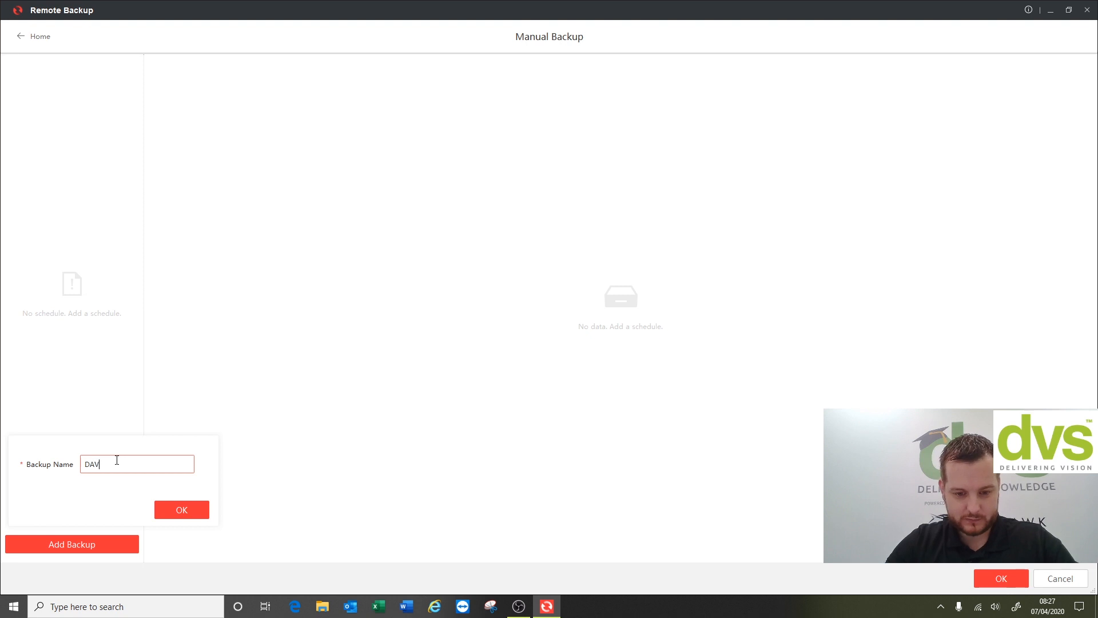
{"action": "type", "text": "E DVS"}
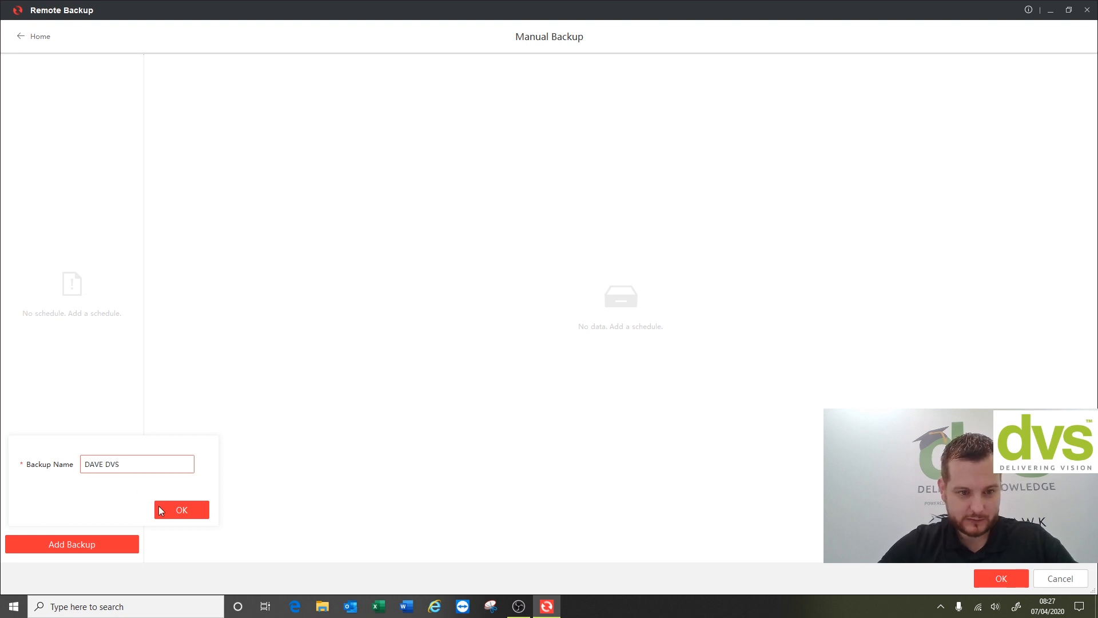
{"action": "left_click", "coordinate": [181, 509]}
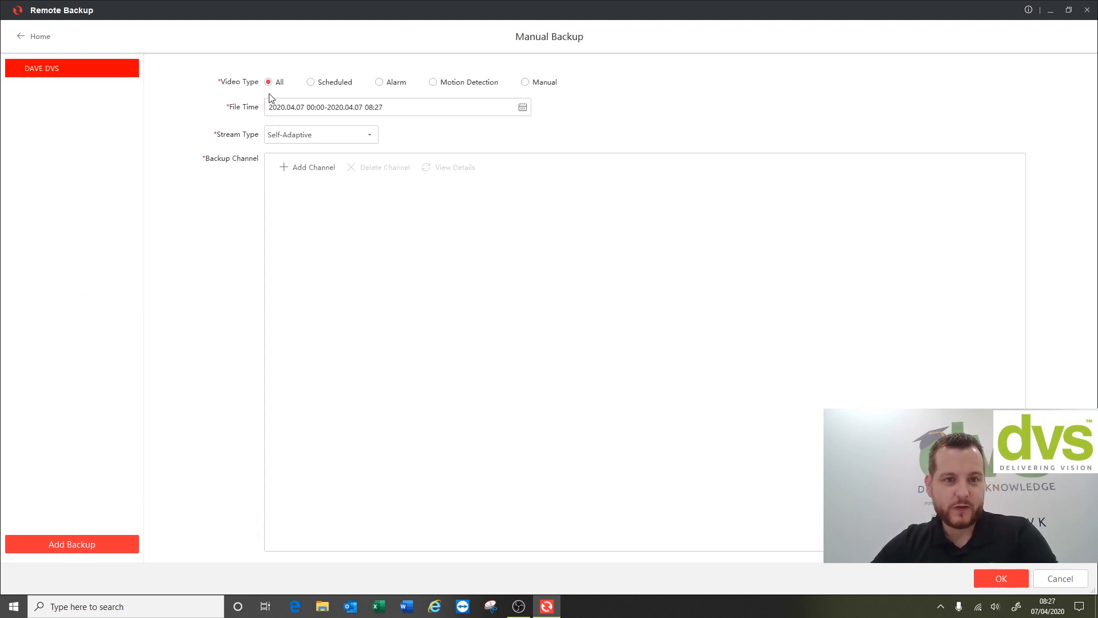
{"action": "mouse_move", "coordinate": [434, 95]}
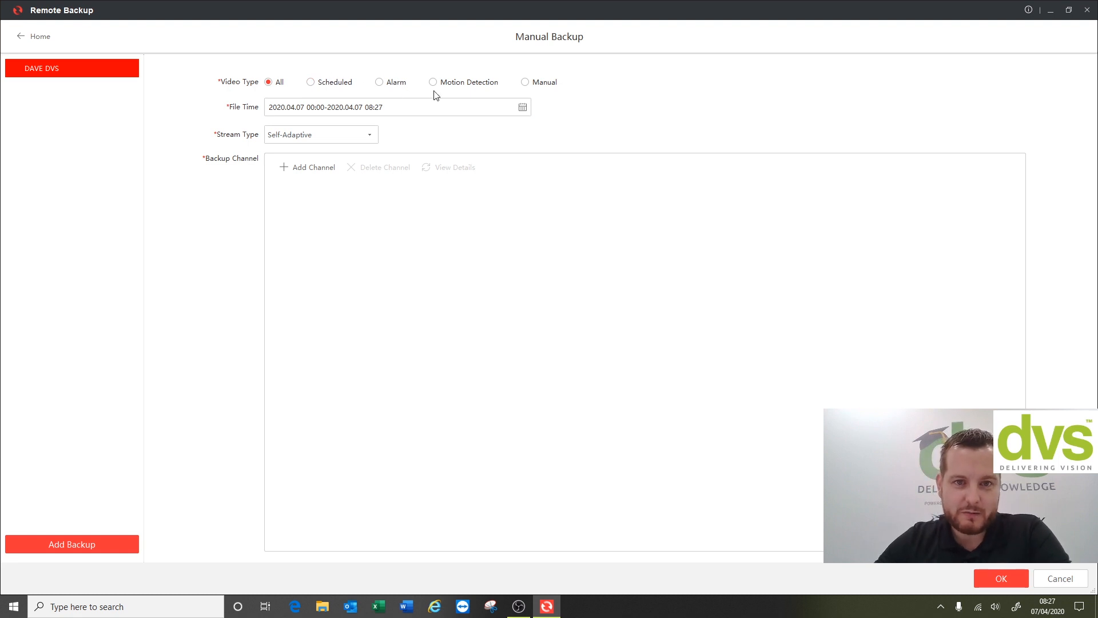
{"action": "mouse_move", "coordinate": [529, 84]}
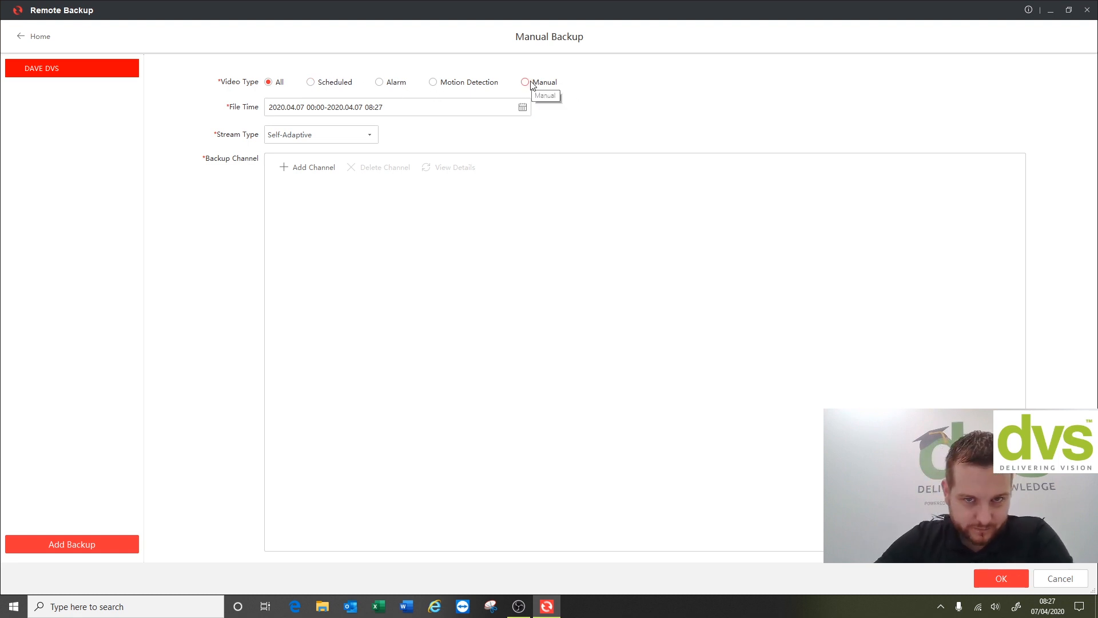
{"action": "mouse_move", "coordinate": [302, 81]}
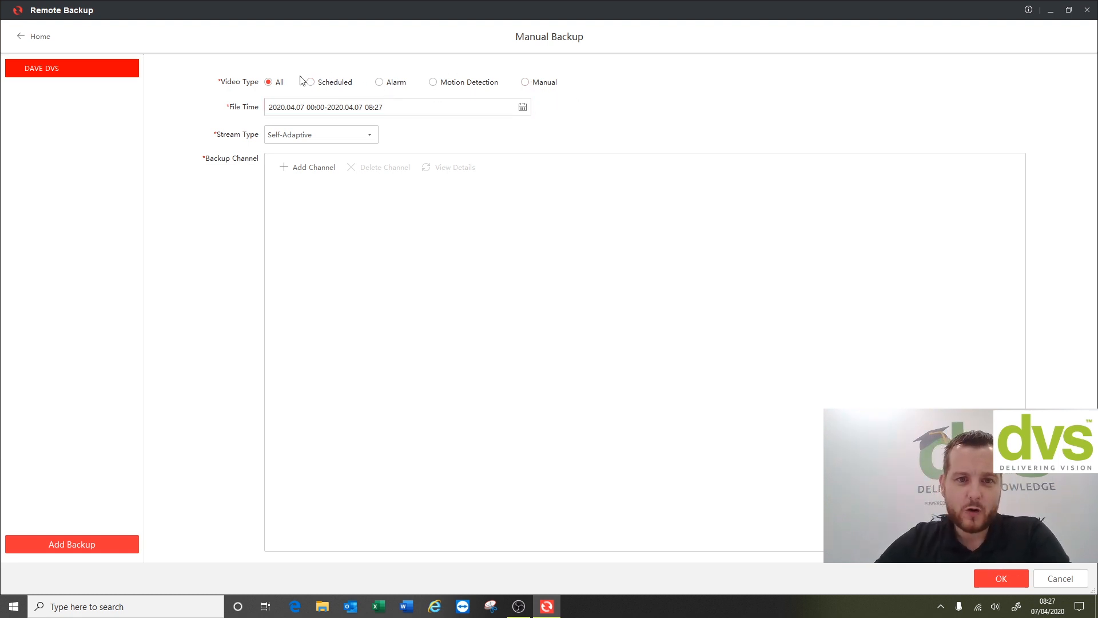
{"action": "mouse_move", "coordinate": [393, 86]}
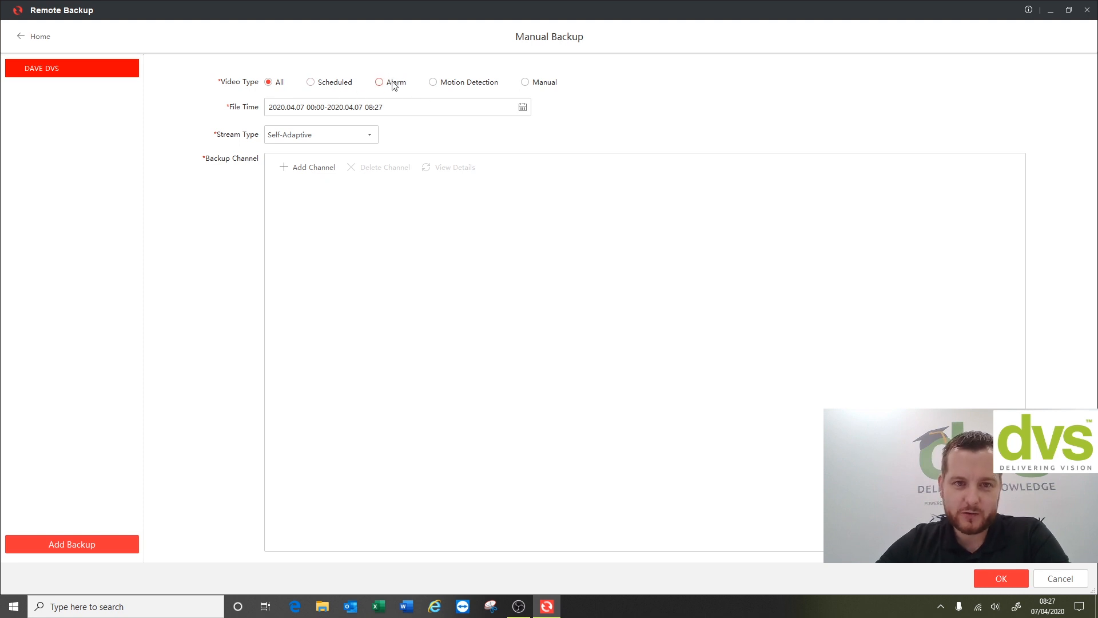
Set the backup's file time range to 2020.04.07 00:00–00:10
{"action": "left_click", "coordinate": [521, 107]}
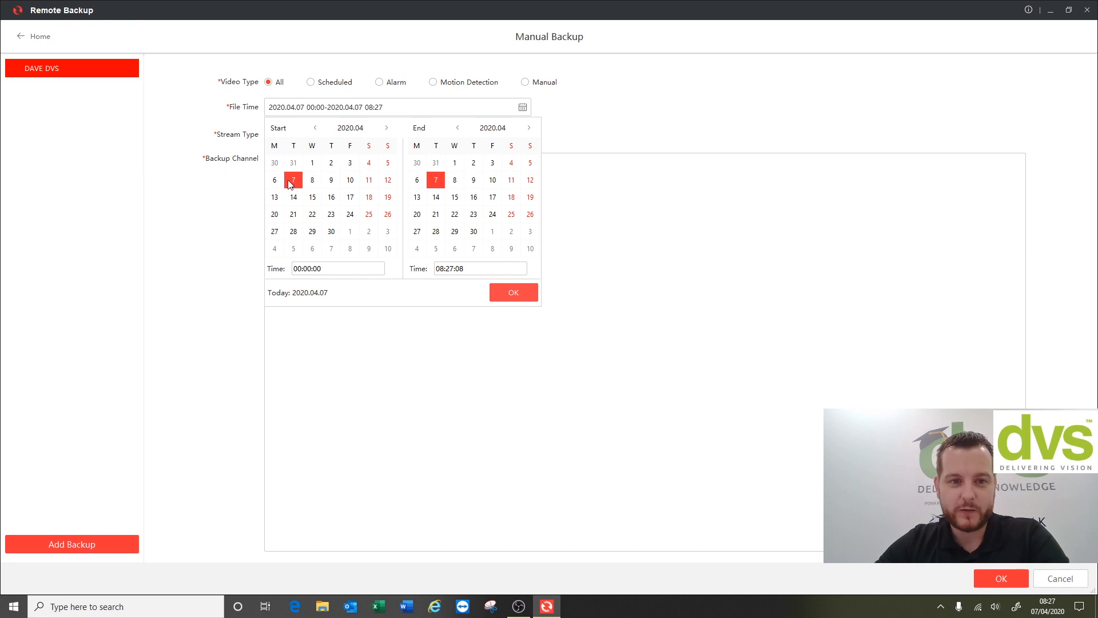
{"action": "left_click", "coordinate": [479, 268]}
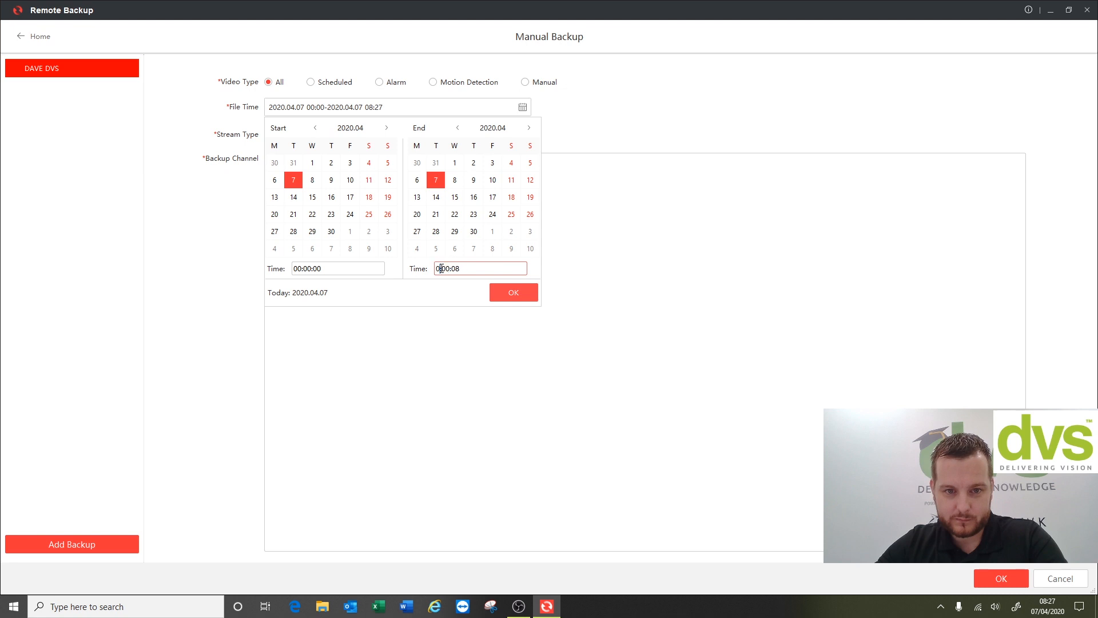
{"action": "type", "text": "10"}
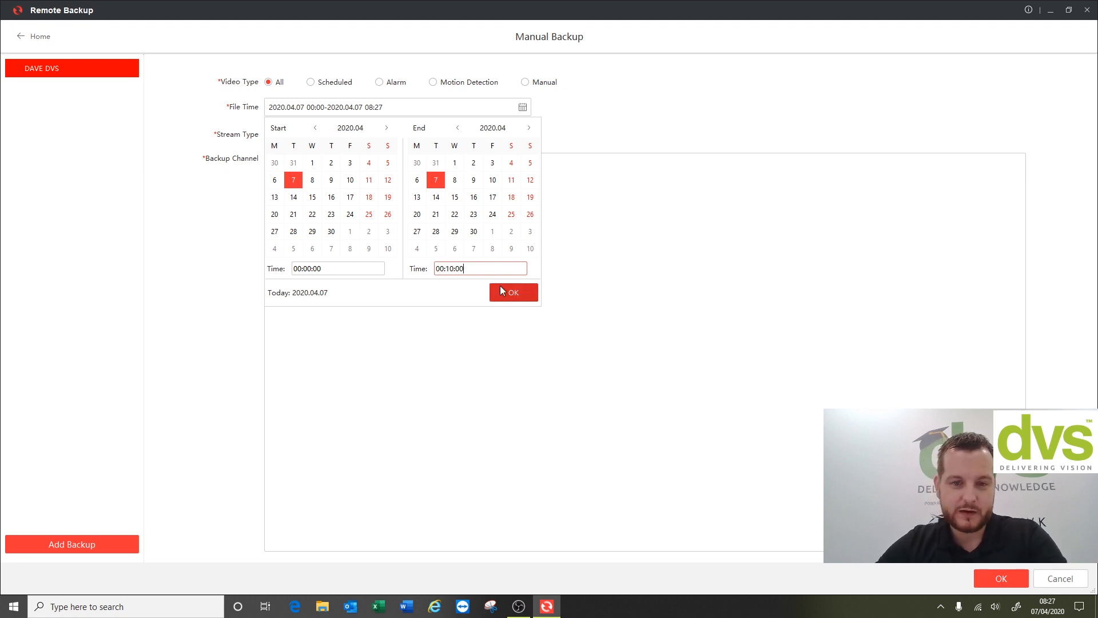
{"action": "left_click", "coordinate": [514, 292]}
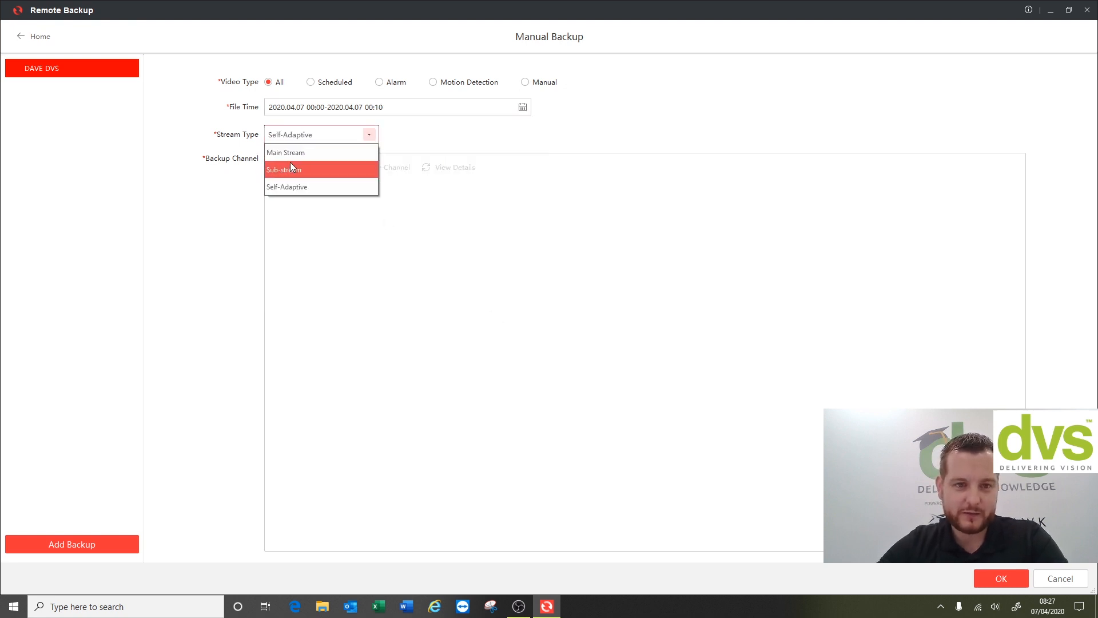
Set the DAVE DVS backup's Stream Type to Main Stream
{"action": "left_click", "coordinate": [285, 152]}
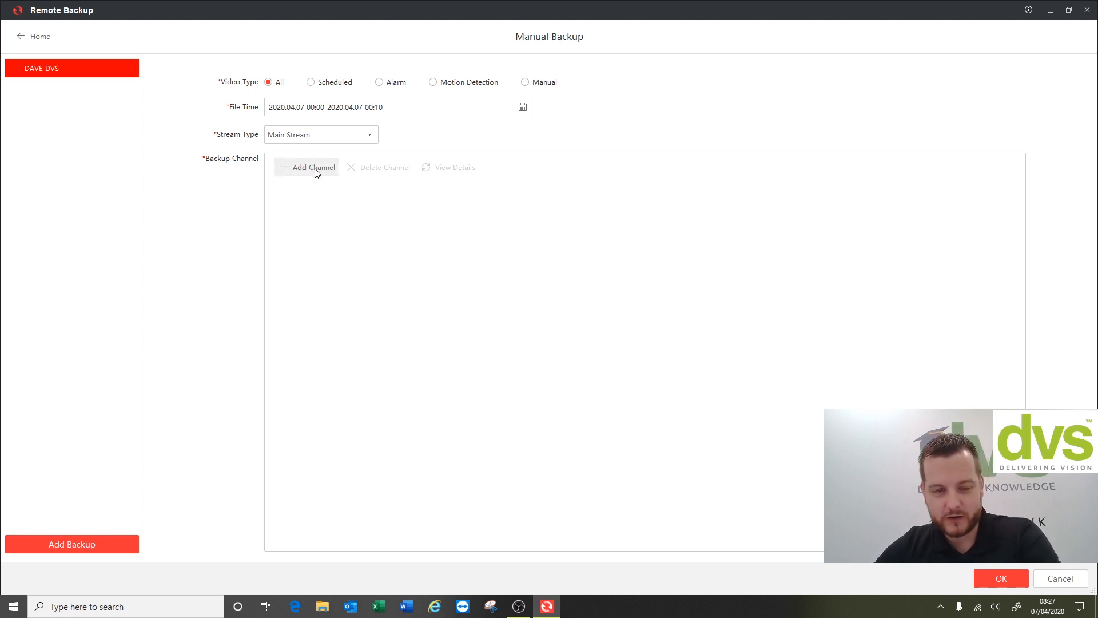
{"action": "mouse_move", "coordinate": [320, 173]}
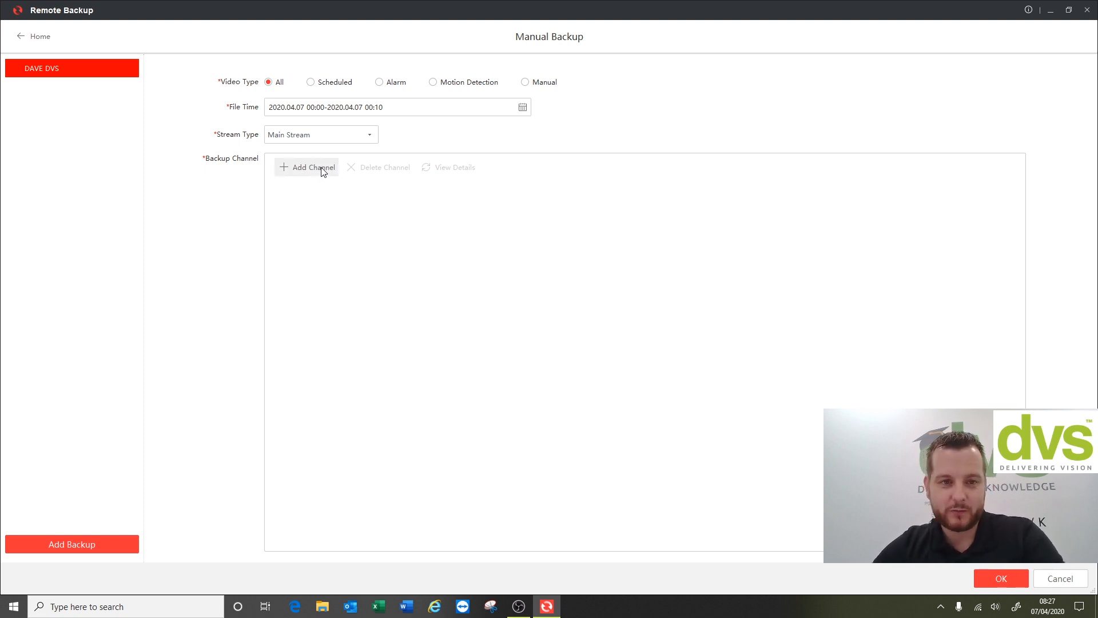
{"action": "mouse_move", "coordinate": [306, 175]}
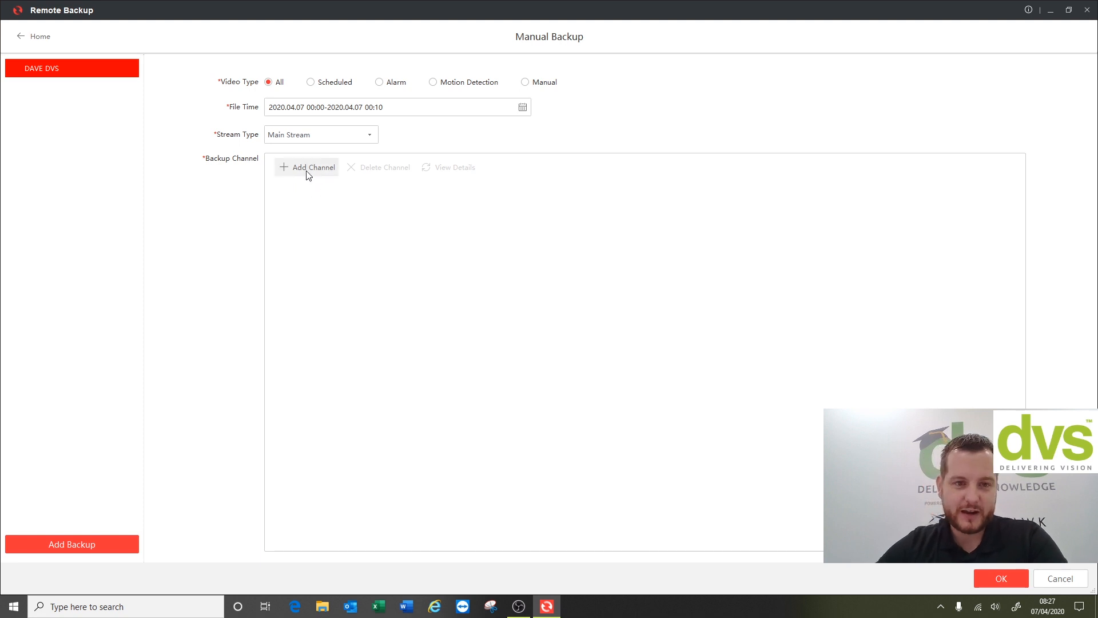
{"action": "mouse_move", "coordinate": [313, 170]}
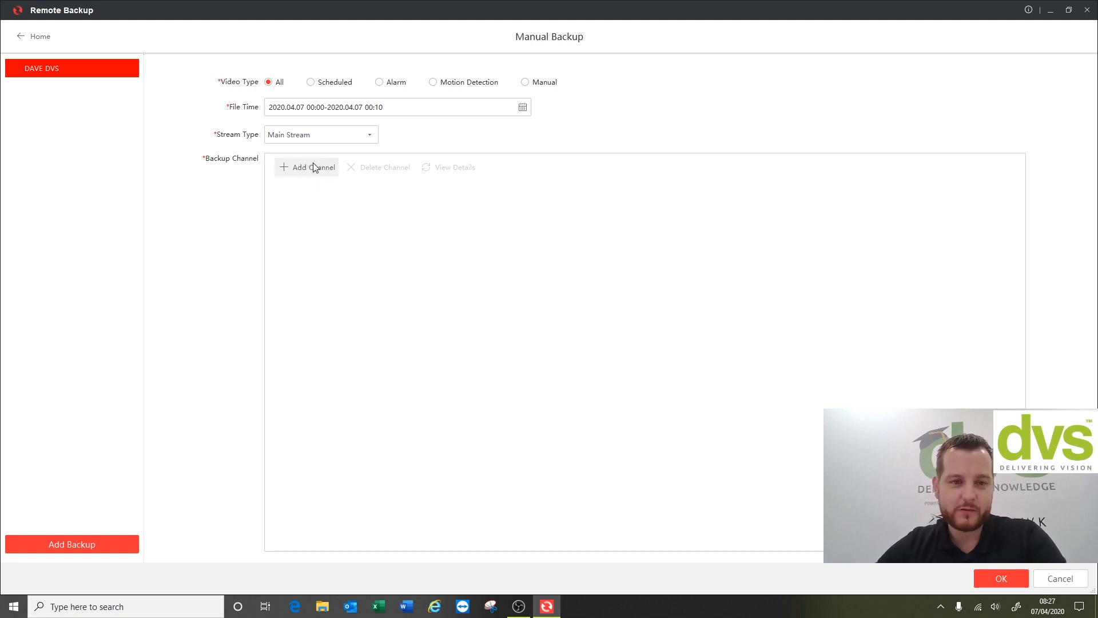
Add four IDS X NVR camera channels, including the car-park gate camera, to DAVE DVS
{"action": "left_click", "coordinate": [312, 167]}
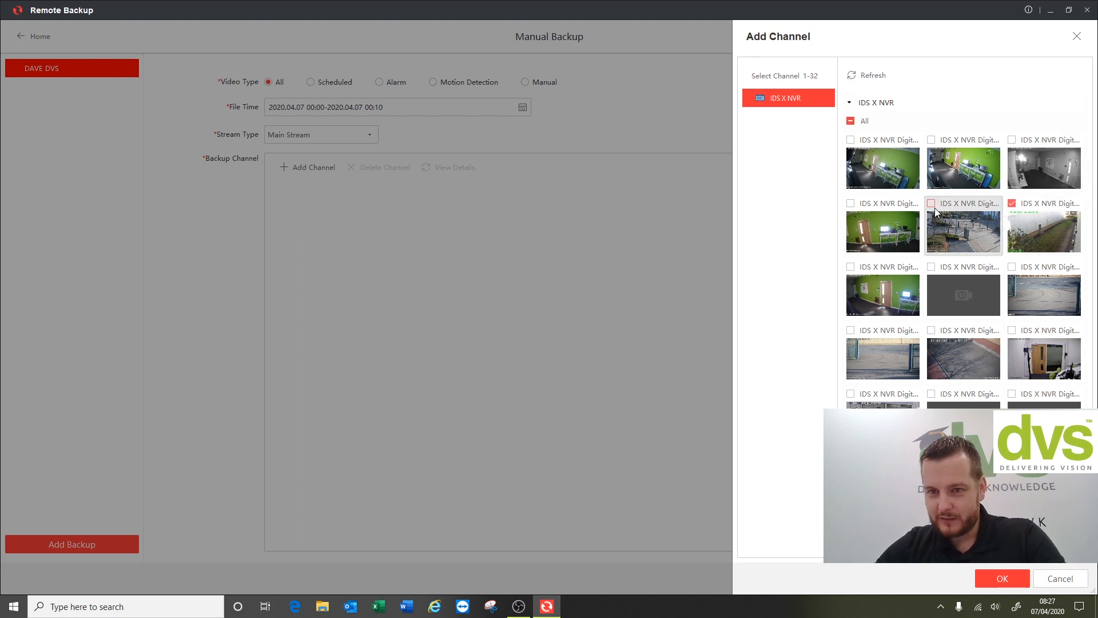
{"action": "left_click", "coordinate": [931, 203]}
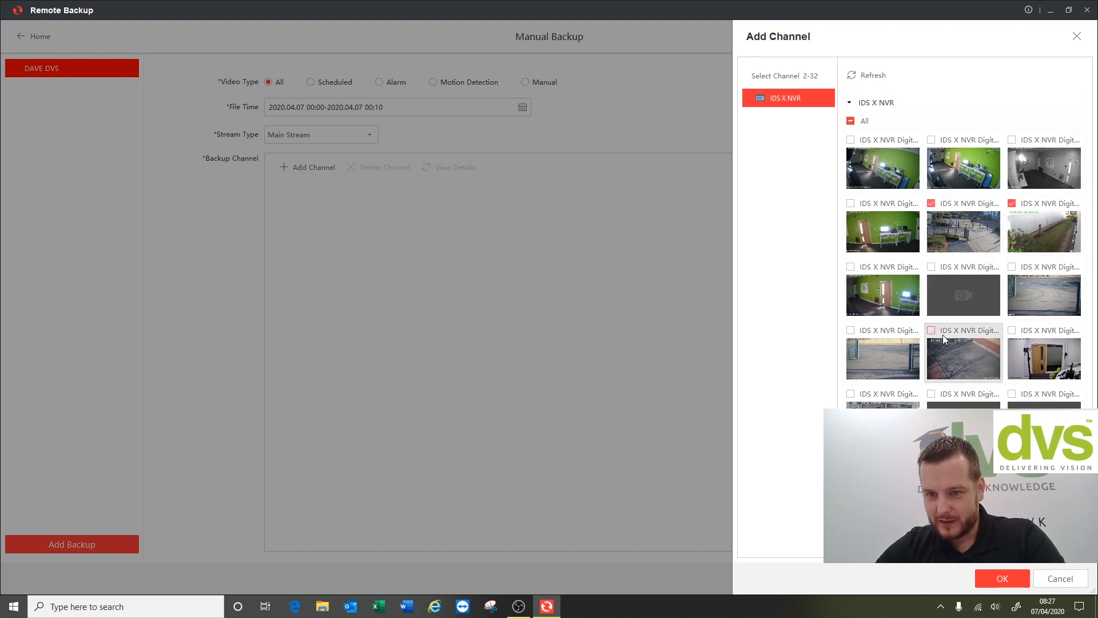
{"action": "mouse_move", "coordinate": [883, 357]}
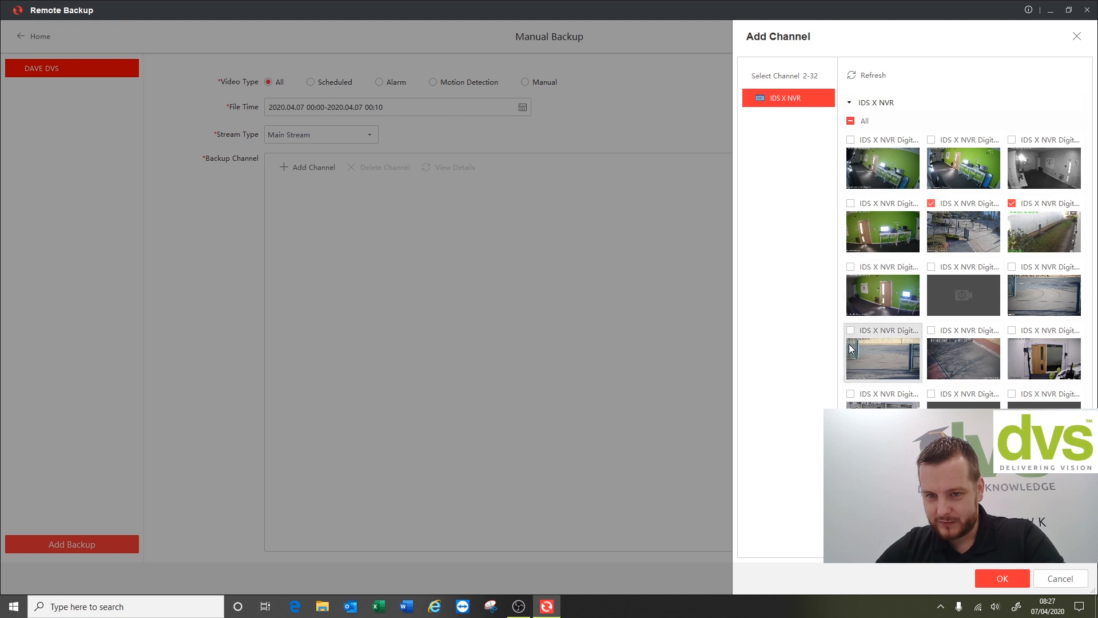
{"action": "left_click", "coordinate": [851, 330]}
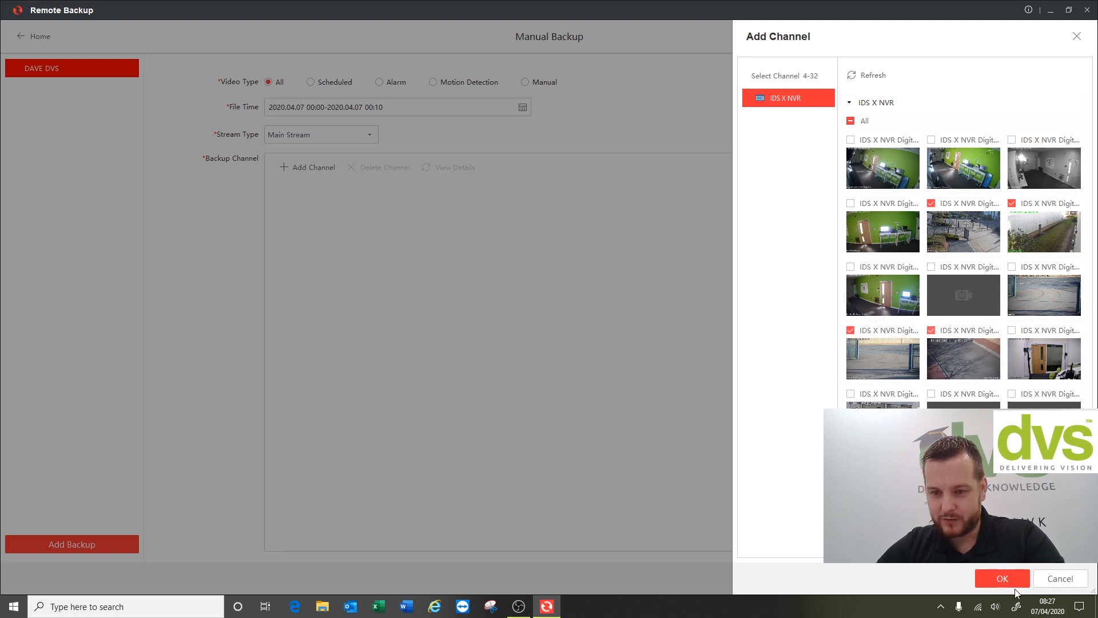
{"action": "left_click", "coordinate": [1001, 578]}
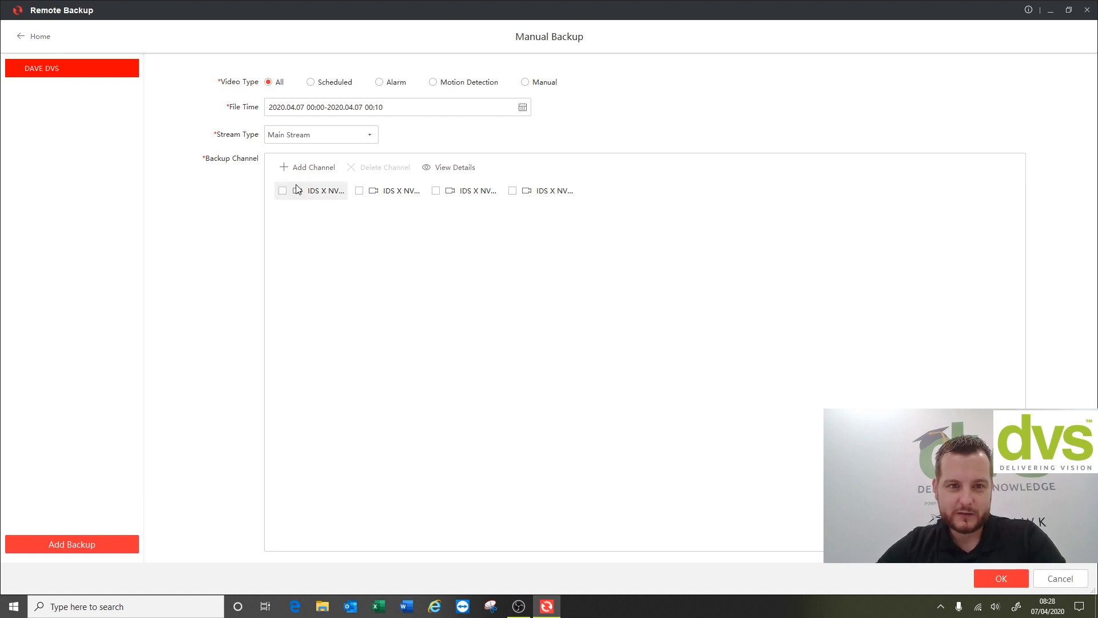
{"action": "mouse_move", "coordinate": [456, 205]}
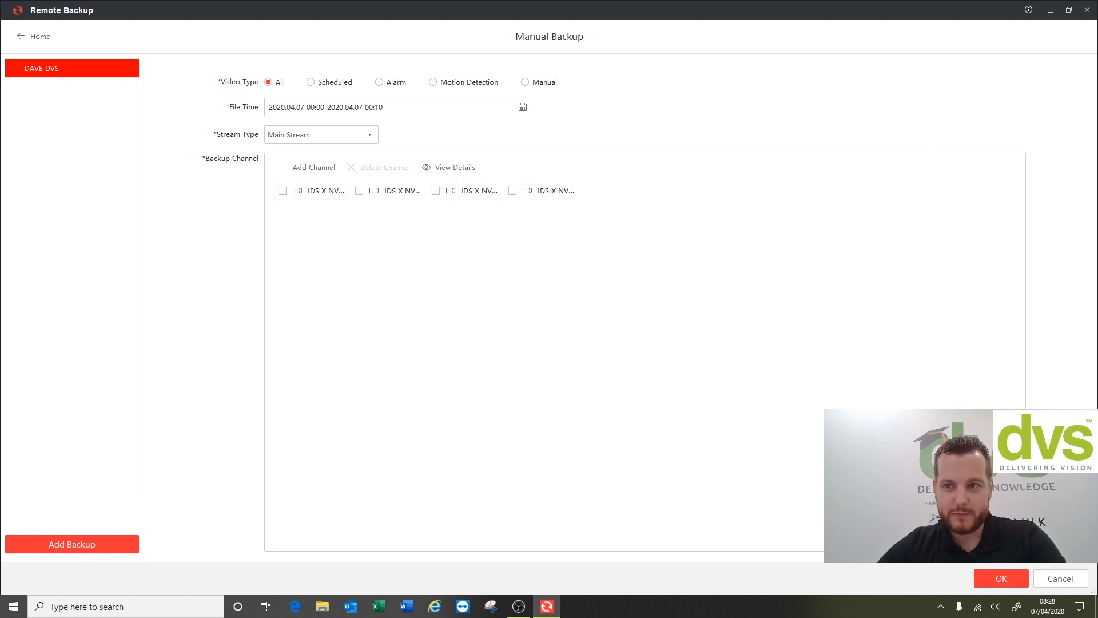
Confirm the four-channel manual backup and accept restarting the current backup schedule
{"action": "left_click", "coordinate": [1001, 578]}
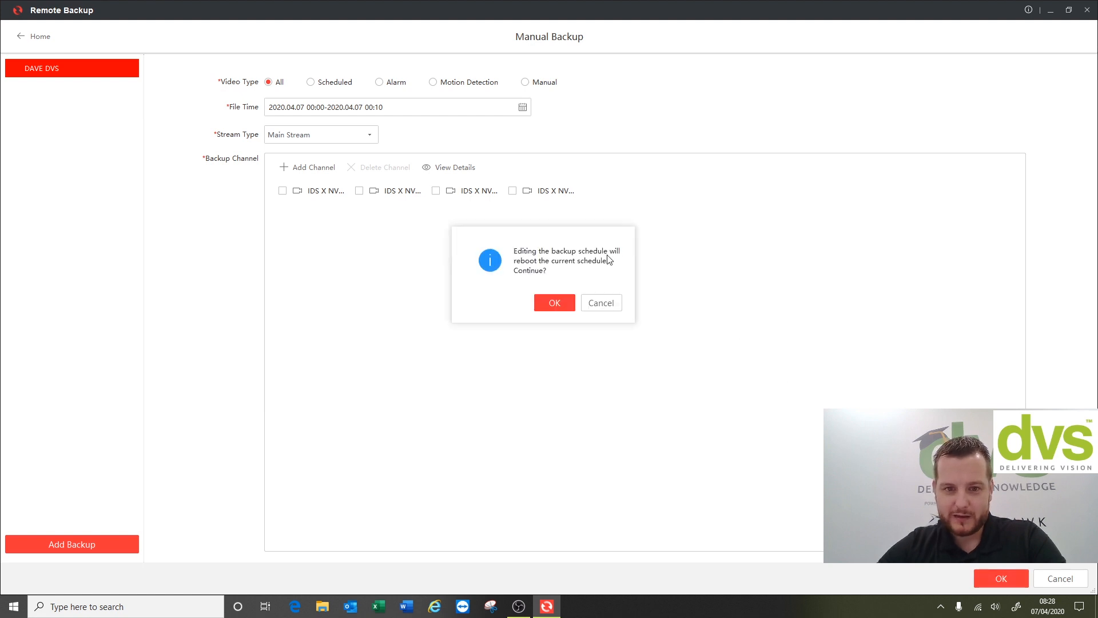
{"action": "mouse_move", "coordinate": [580, 279]}
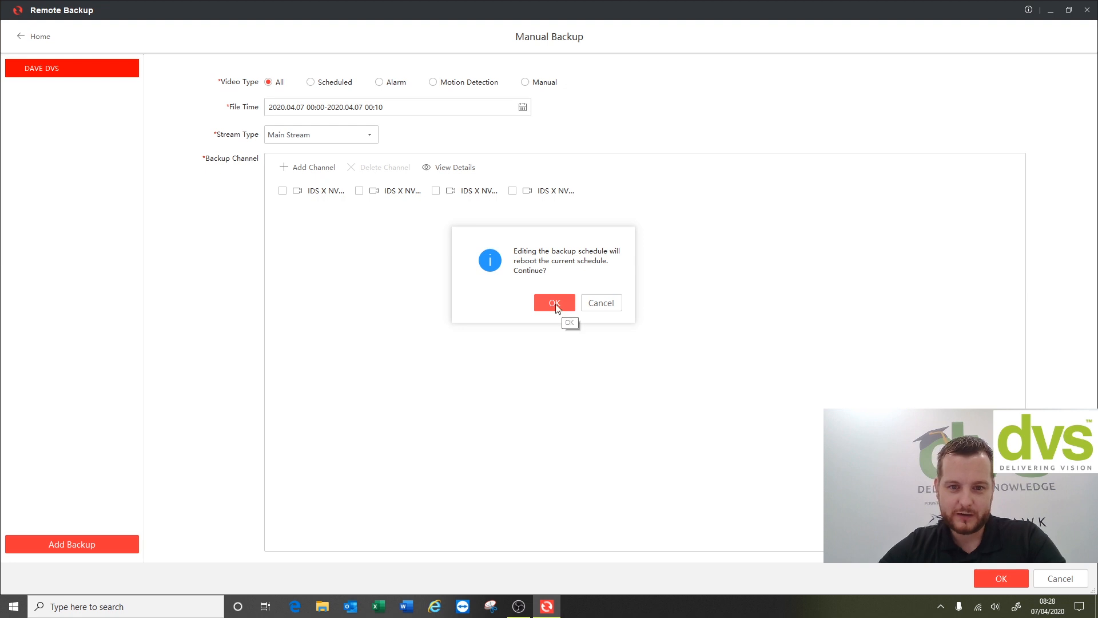
{"action": "left_click", "coordinate": [554, 303]}
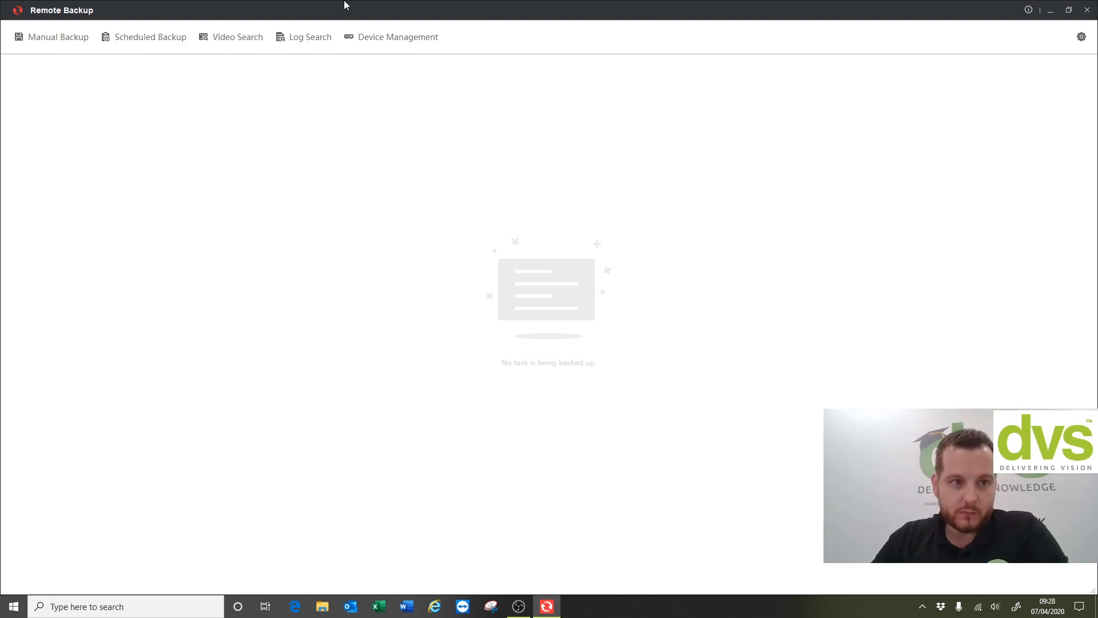
{"action": "mouse_move", "coordinate": [338, 450]}
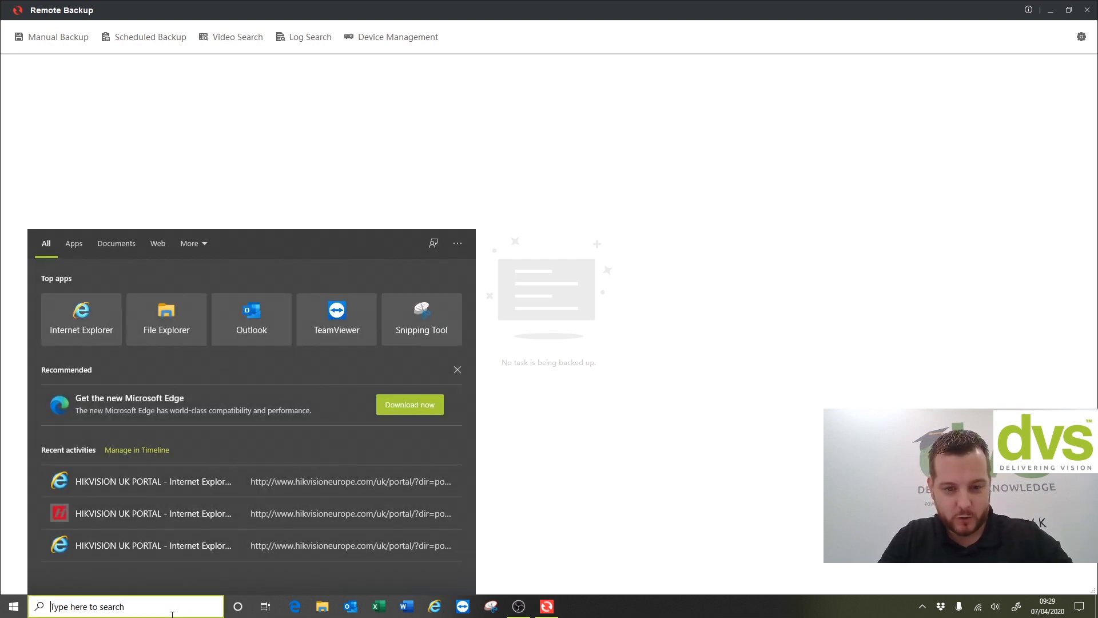
Search for 'vsplayer' and launch VSPlayer over the backup tool
{"action": "type", "text": "vsplayer"}
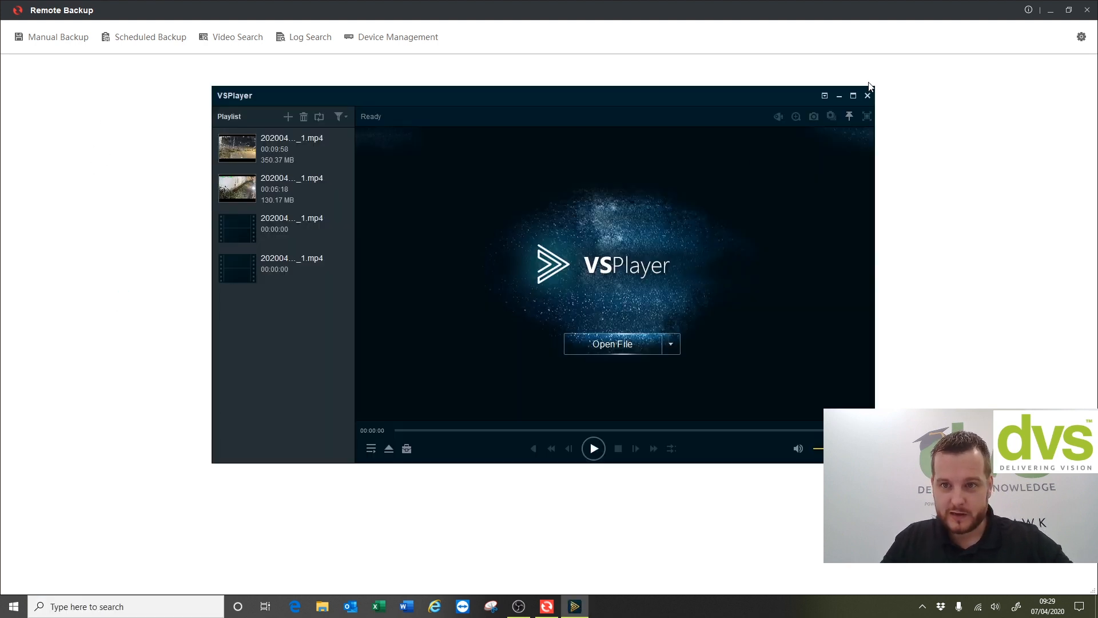
Maximise VSPlayer and open a recording from the RecordFile\20200407 folder
{"action": "left_click", "coordinate": [853, 96]}
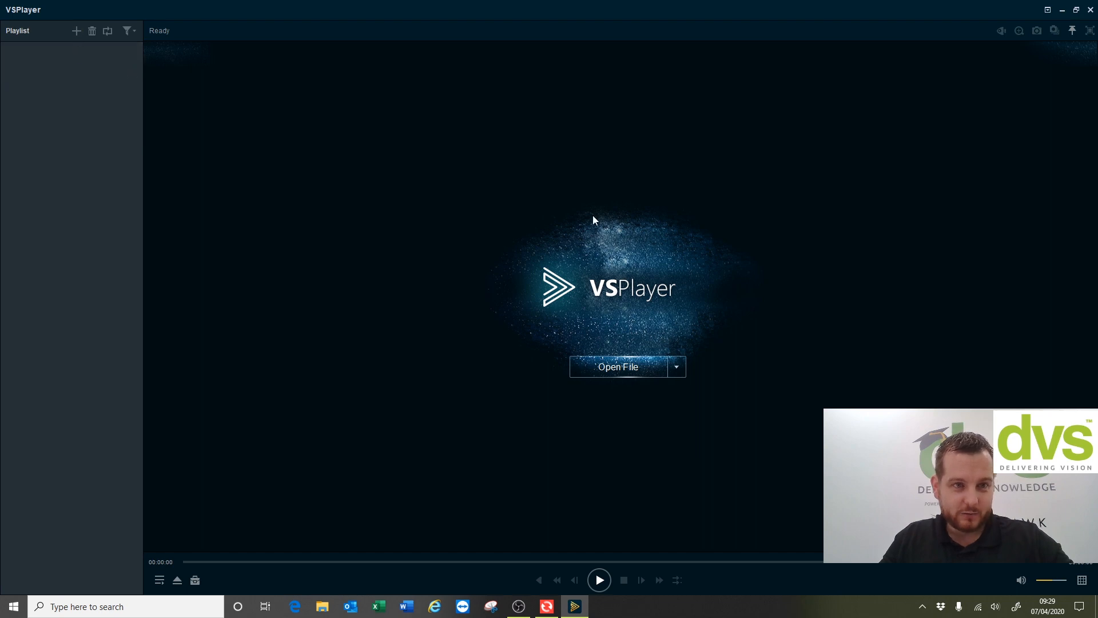
{"action": "left_click", "coordinate": [618, 366]}
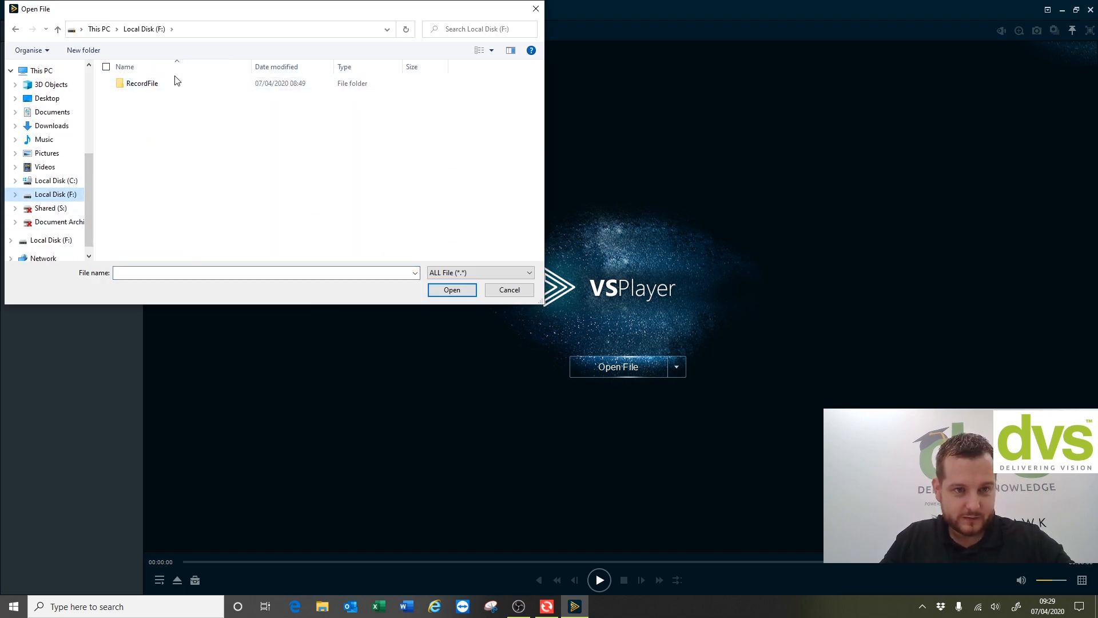
{"action": "left_click", "coordinate": [141, 83]}
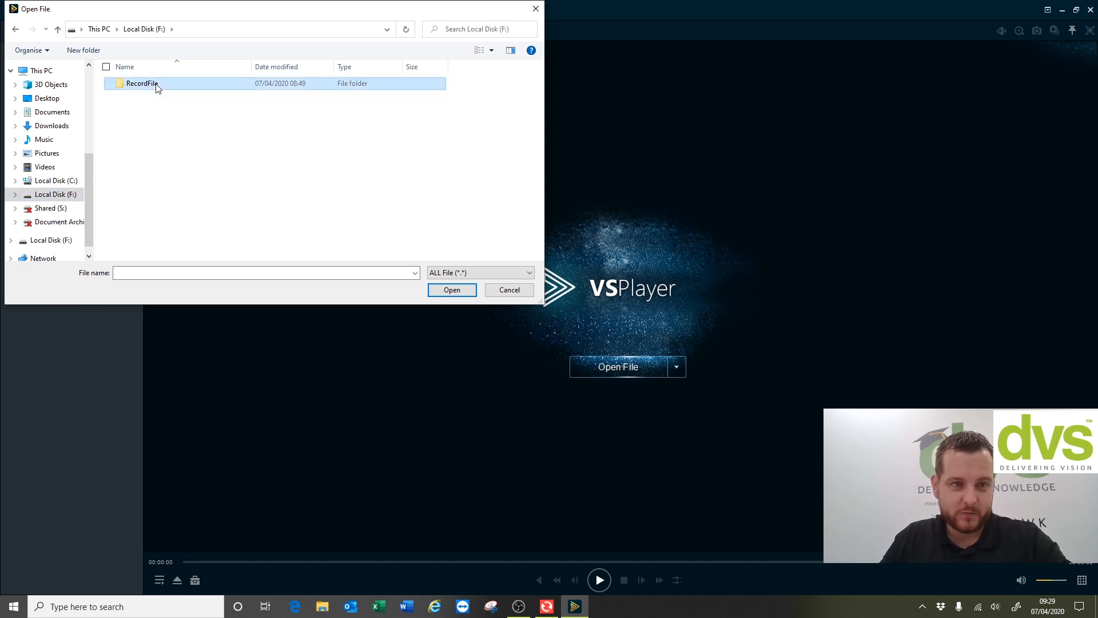
{"action": "double_click", "coordinate": [141, 83]}
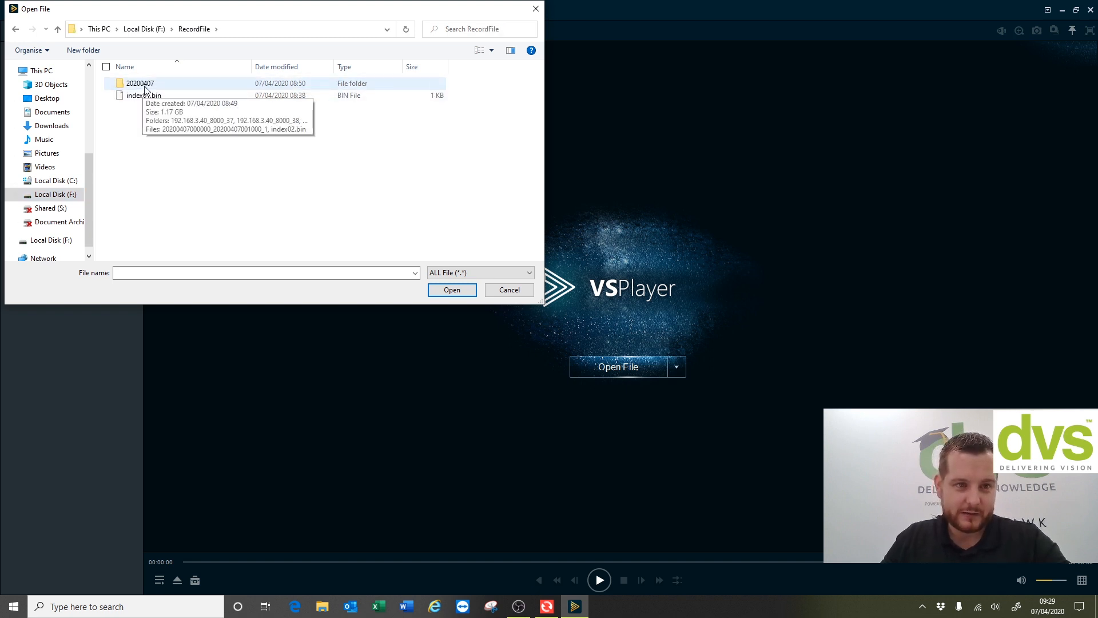
{"action": "double_click", "coordinate": [140, 83]}
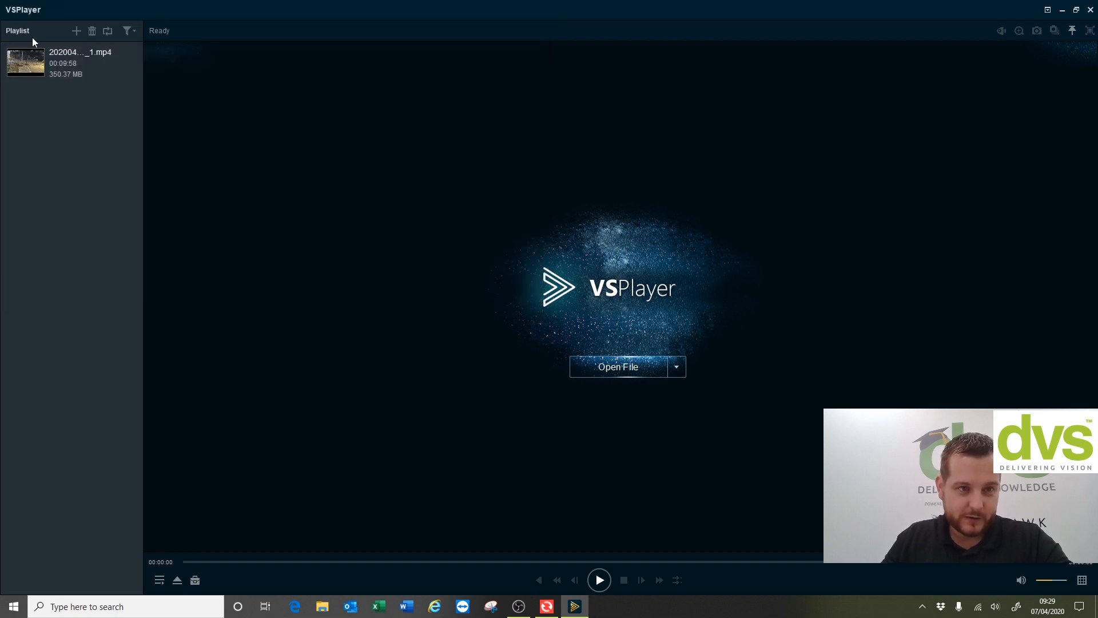
Add more clips from the camera subfolders, including 192.168.3.40_8000_42 and _43, to the playlist
{"action": "left_click", "coordinate": [618, 366]}
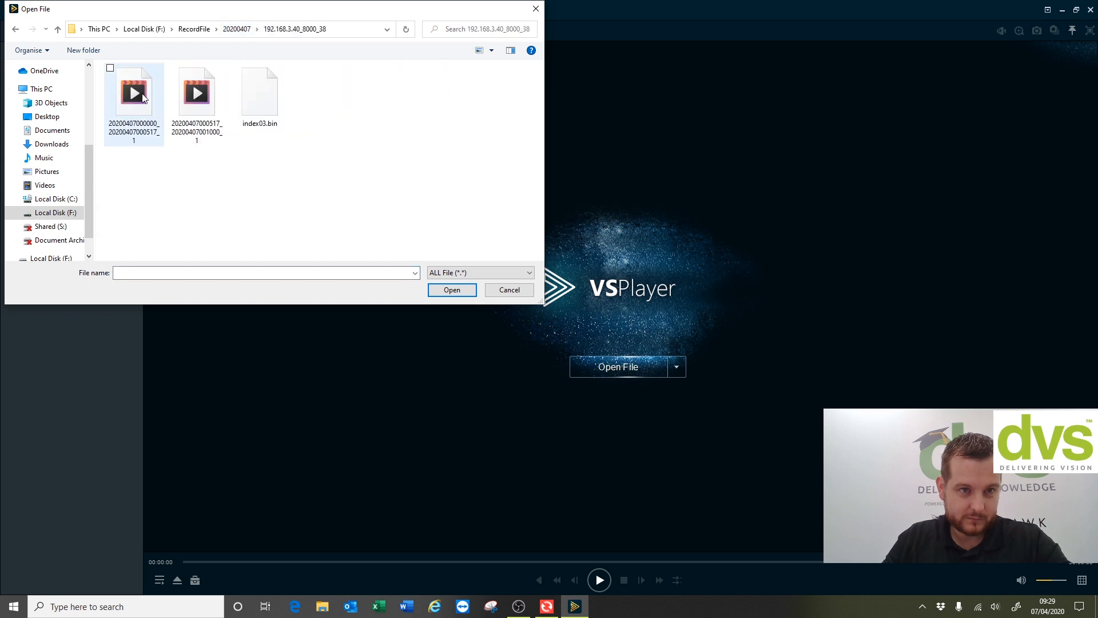
{"action": "left_click", "coordinate": [134, 91]}
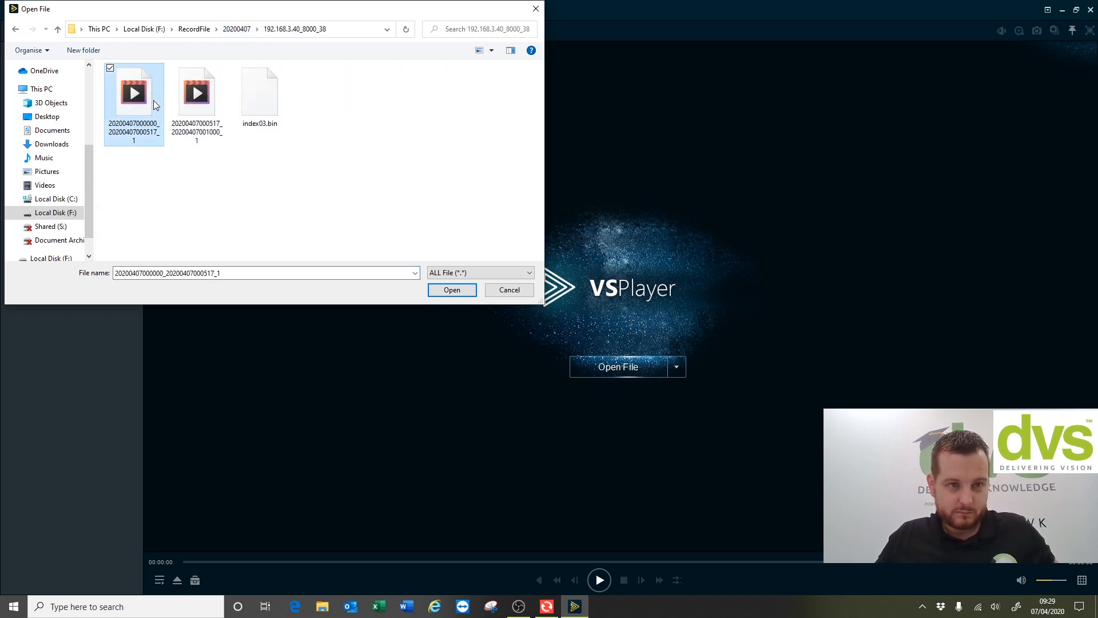
{"action": "left_click", "coordinate": [452, 290]}
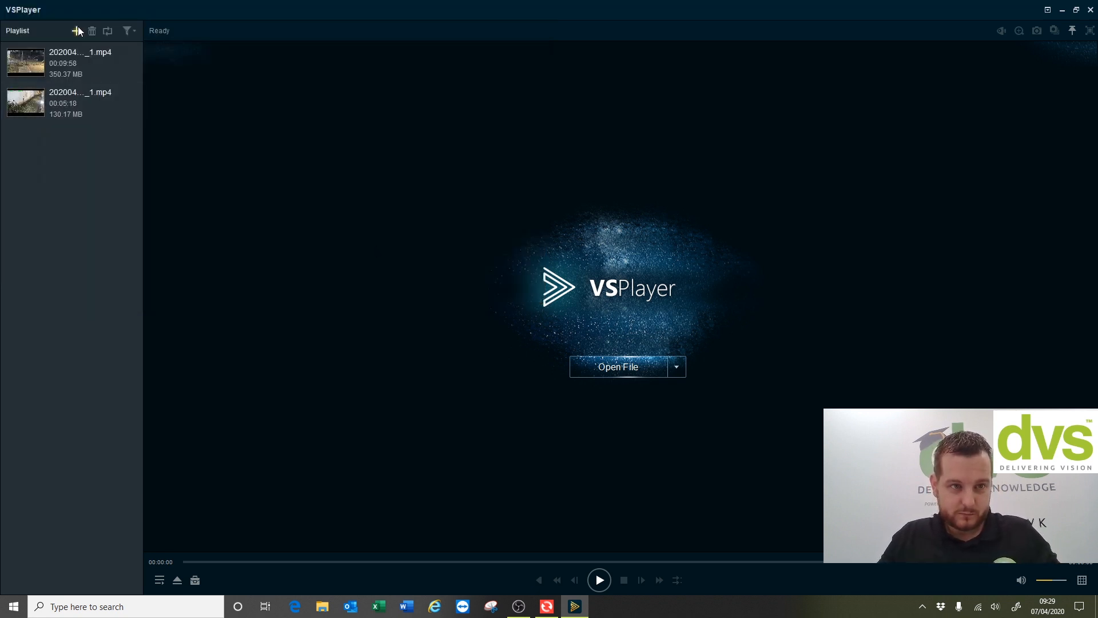
{"action": "left_click", "coordinate": [618, 366]}
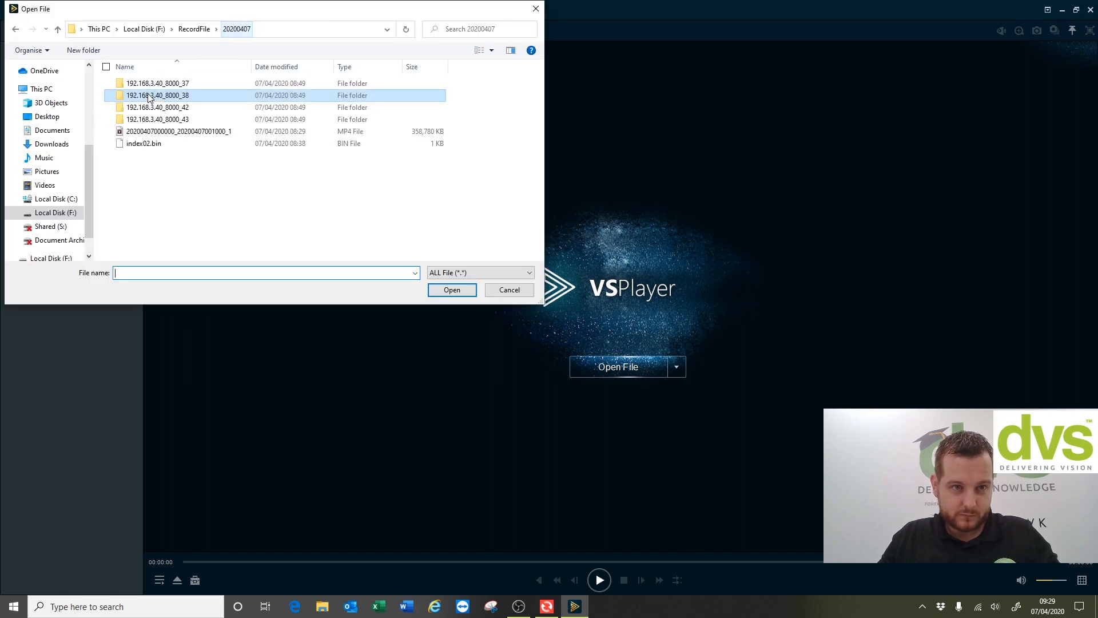
{"action": "double_click", "coordinate": [157, 107]}
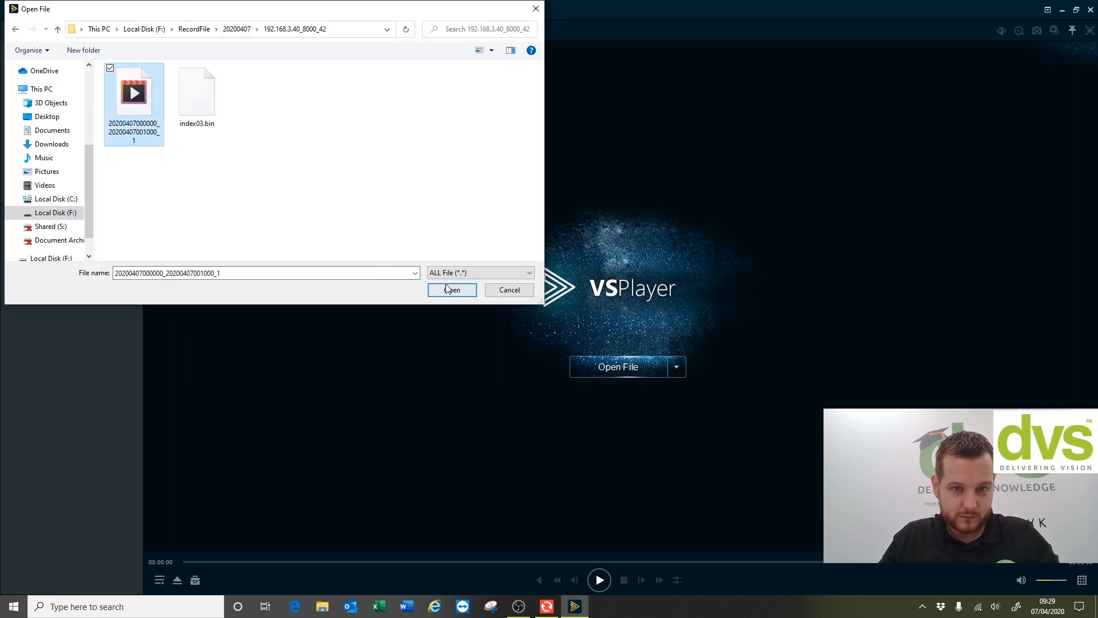
{"action": "left_click", "coordinate": [452, 290]}
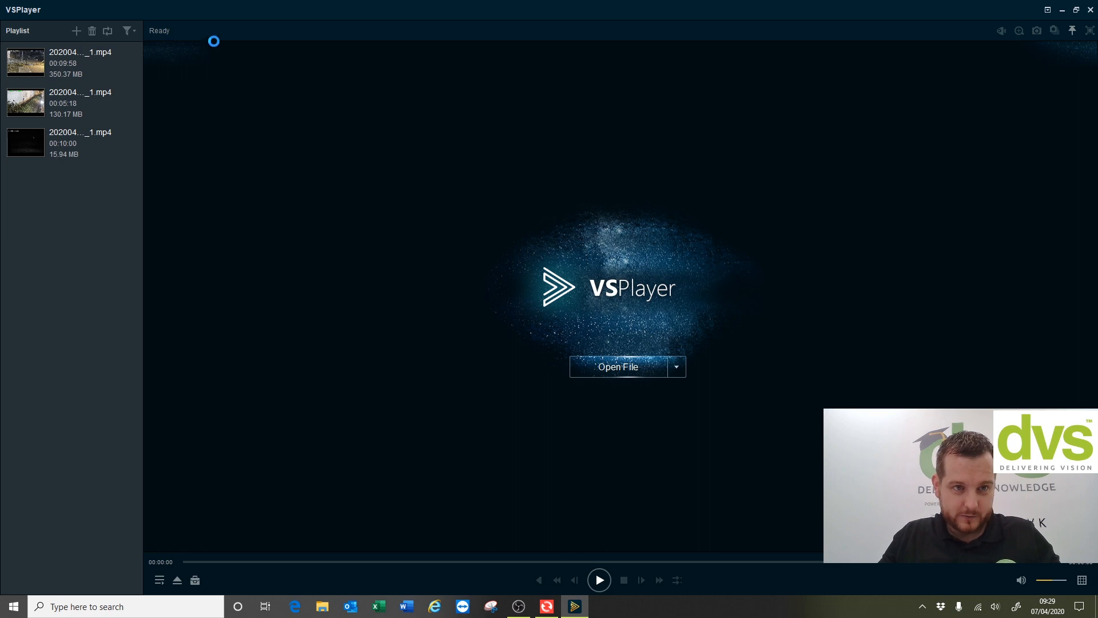
{"action": "left_click", "coordinate": [617, 366]}
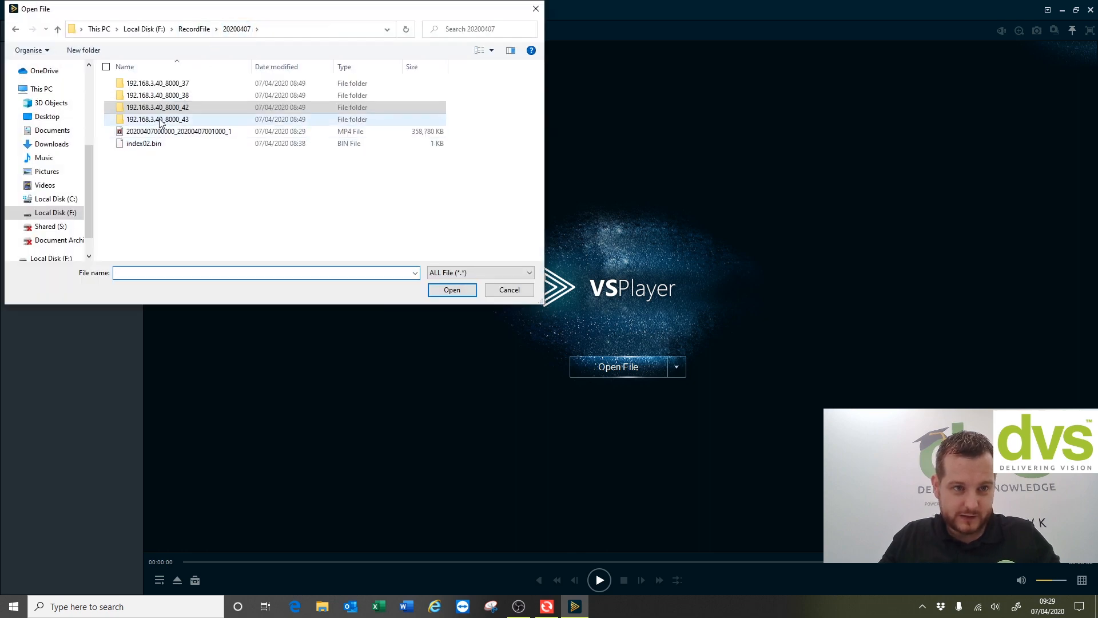
{"action": "left_click", "coordinate": [452, 289]}
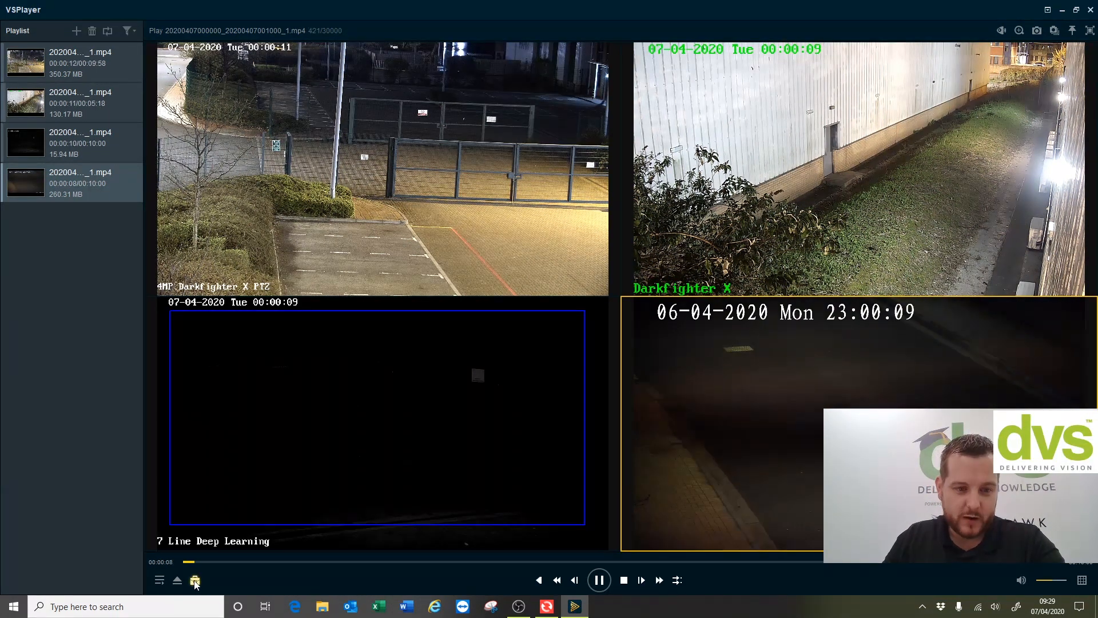
Close VSPlayer, returning to the Remote Backup home page
{"action": "left_click", "coordinate": [194, 580]}
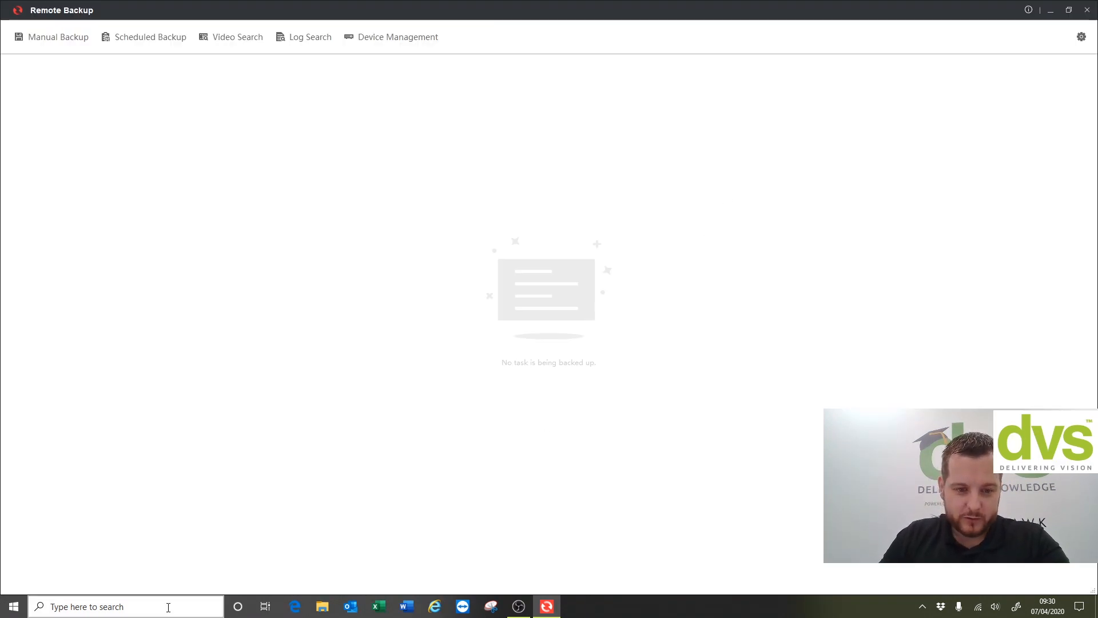
Browse File Explorer to F:\RecordFile\20200407, then close the window
{"action": "left_click", "coordinate": [322, 606]}
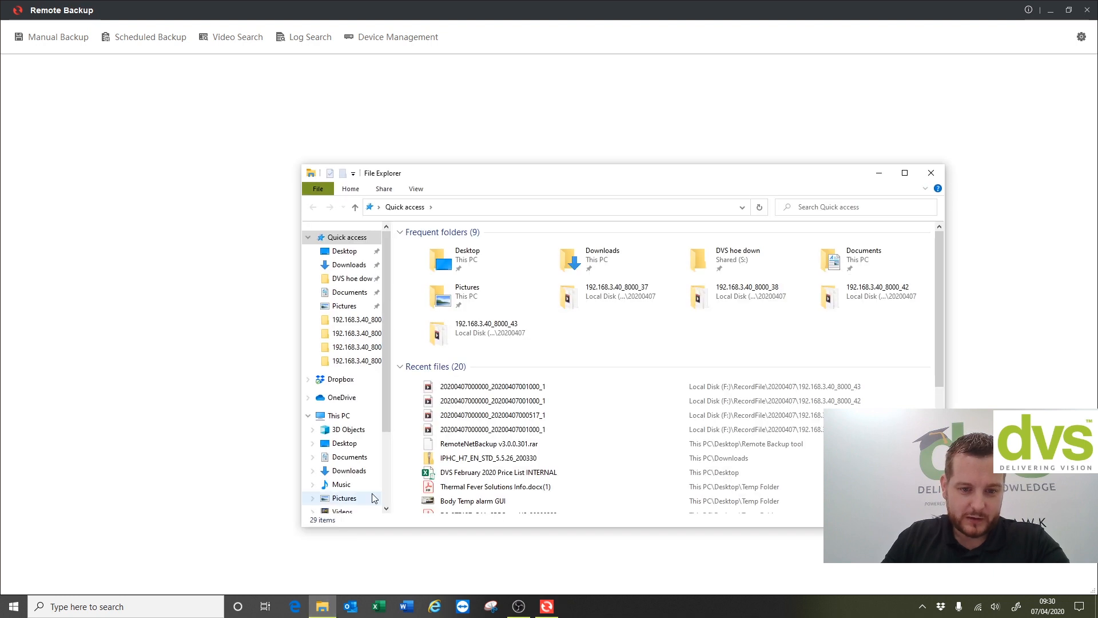
{"action": "left_click", "coordinate": [353, 475]}
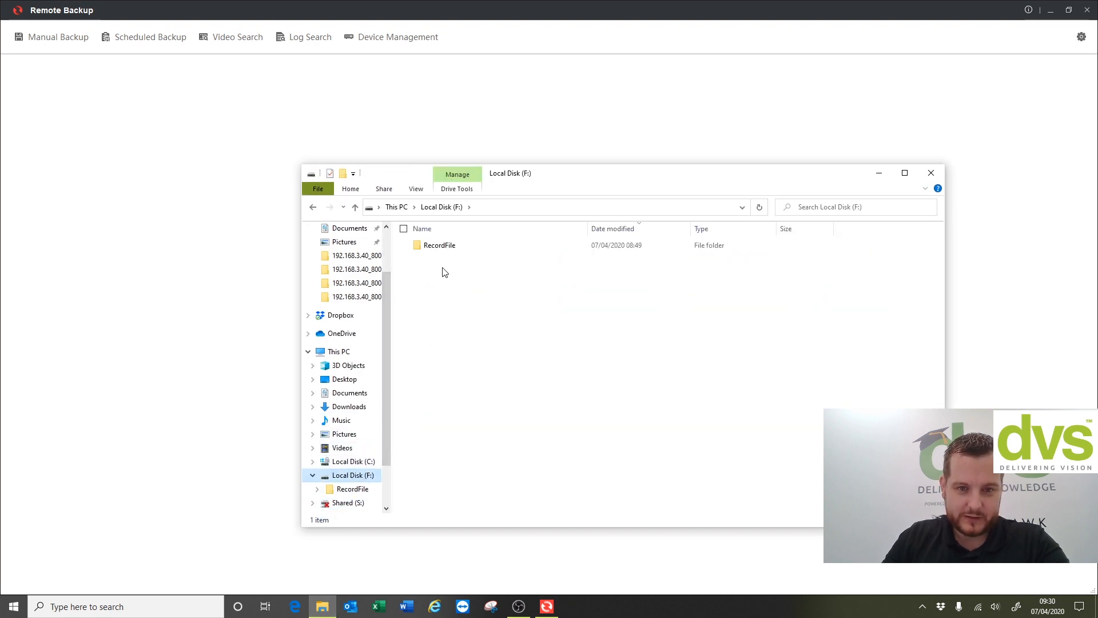
{"action": "double_click", "coordinate": [439, 244]}
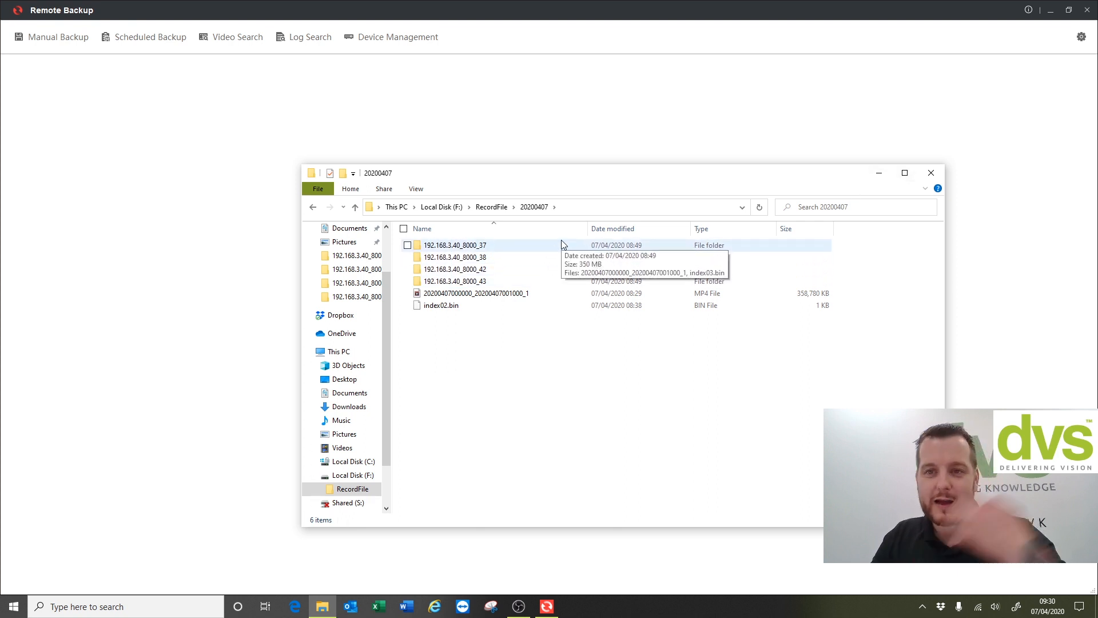
{"action": "mouse_move", "coordinate": [931, 173]}
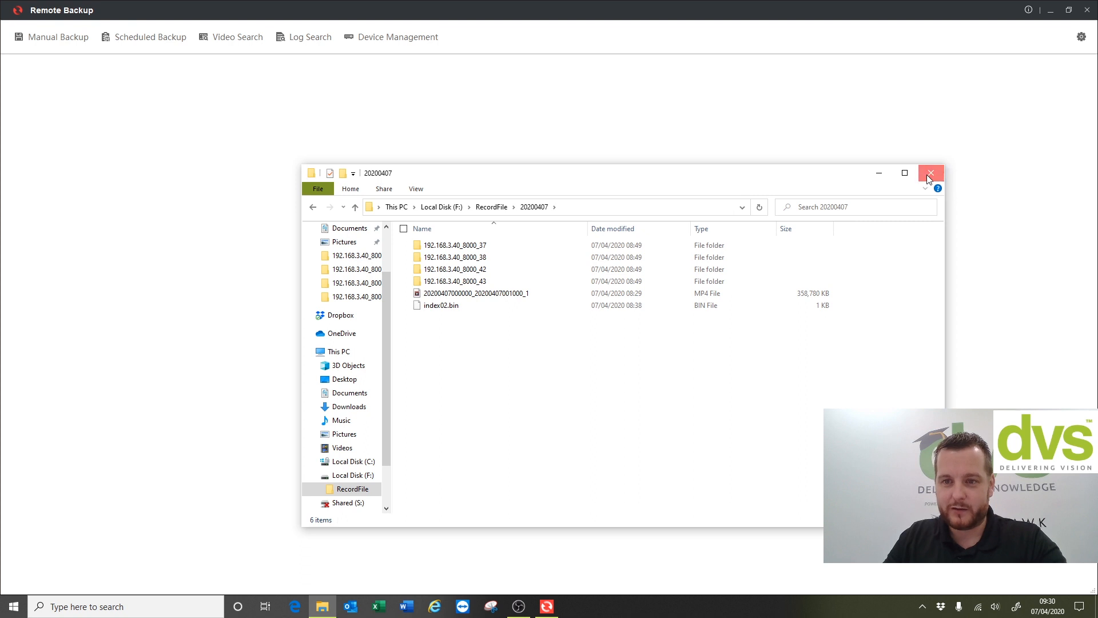
{"action": "left_click", "coordinate": [931, 173]}
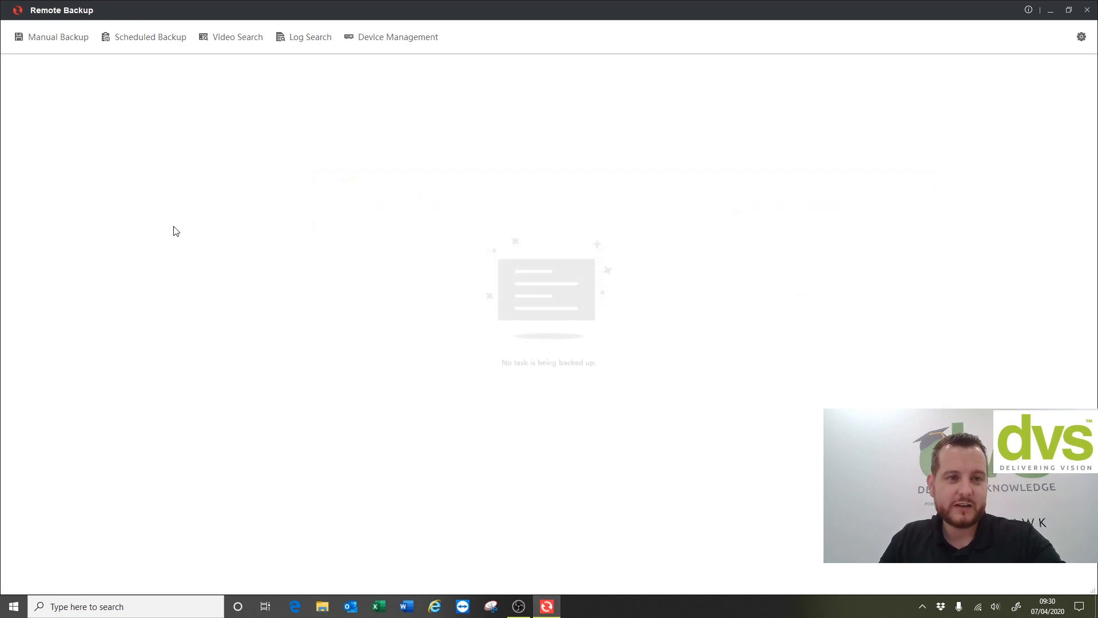
Delete the DVS HQ entry on the Scheduled Backup page
{"action": "left_click", "coordinate": [150, 36]}
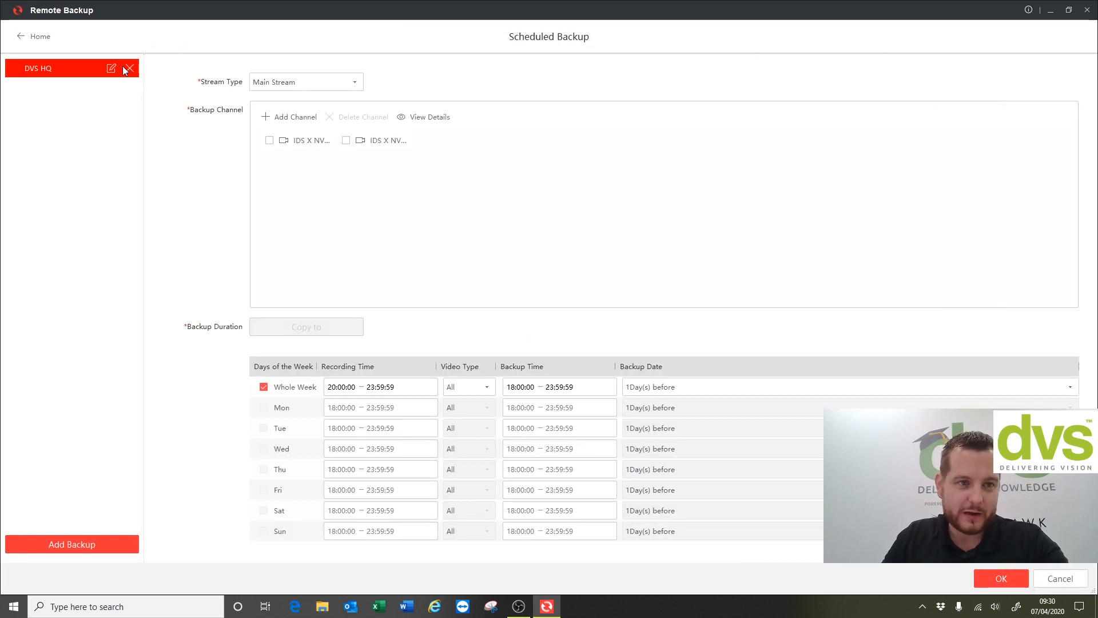
{"action": "left_click", "coordinate": [129, 68]}
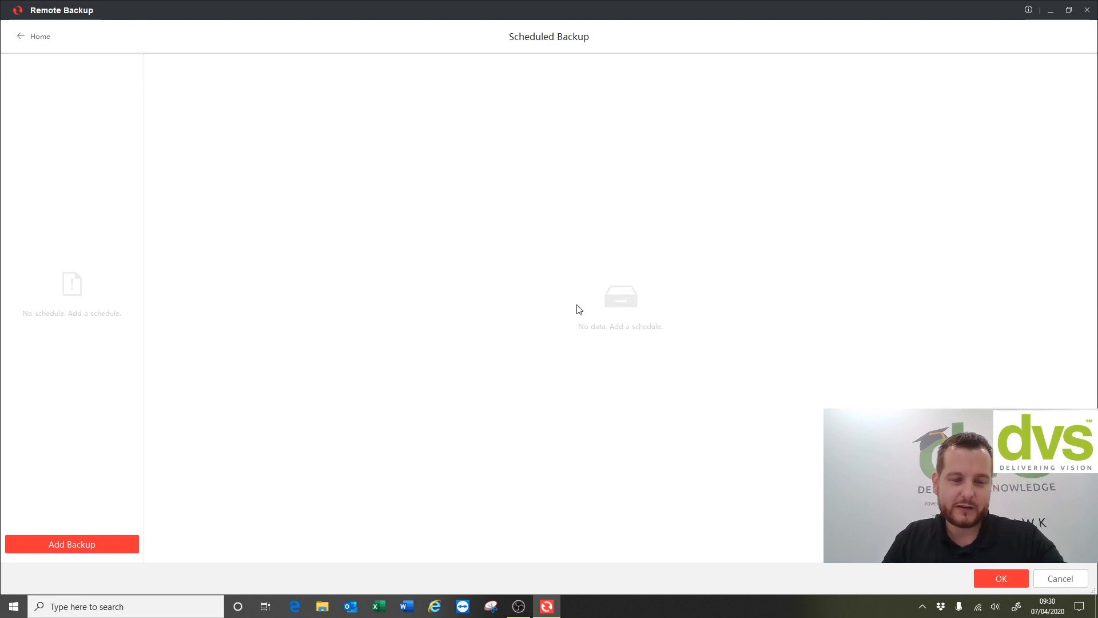
{"action": "mouse_move", "coordinate": [589, 306]}
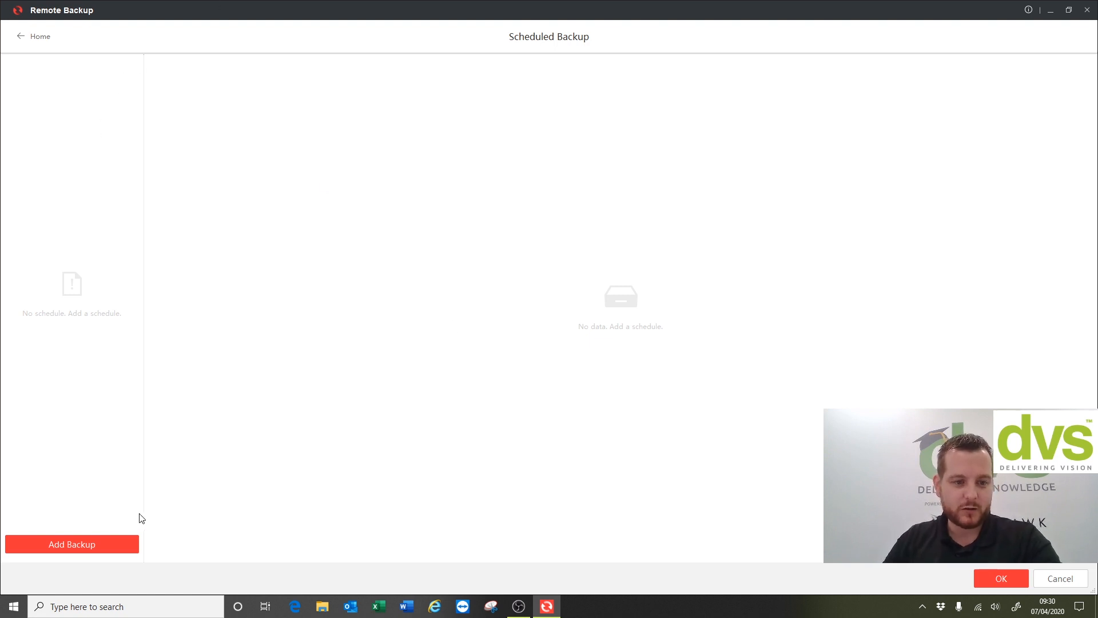
{"action": "mouse_move", "coordinate": [130, 512]}
{"action": "type", "text": "DVS"}
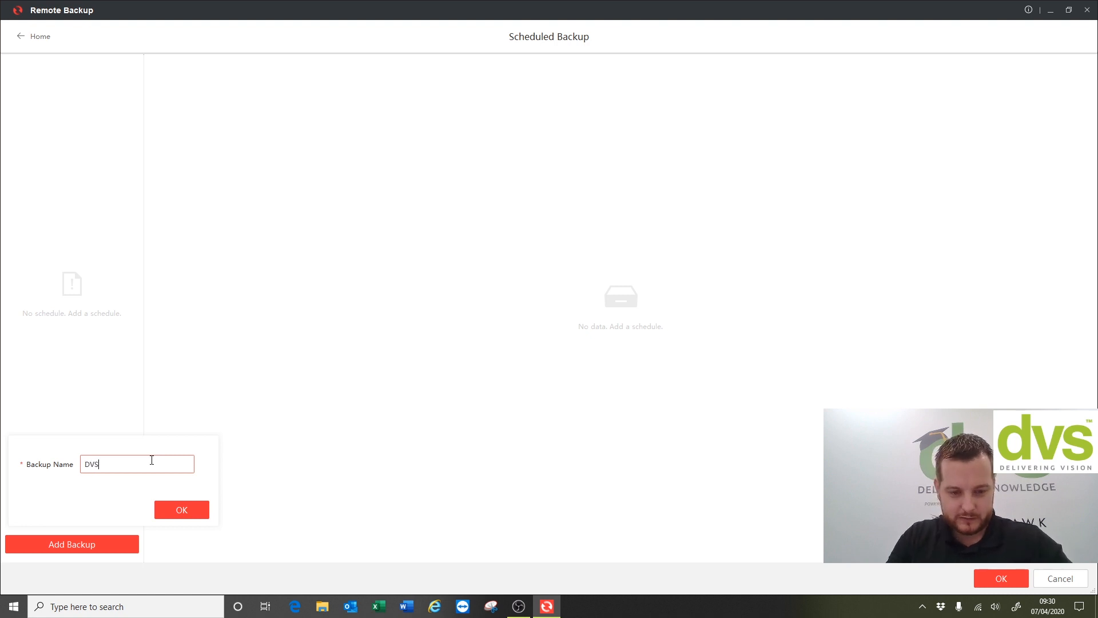
Name the new scheduled backup 'DVS HQ' and set its stream type to Main Stream
{"action": "type", "text": "HQ"}
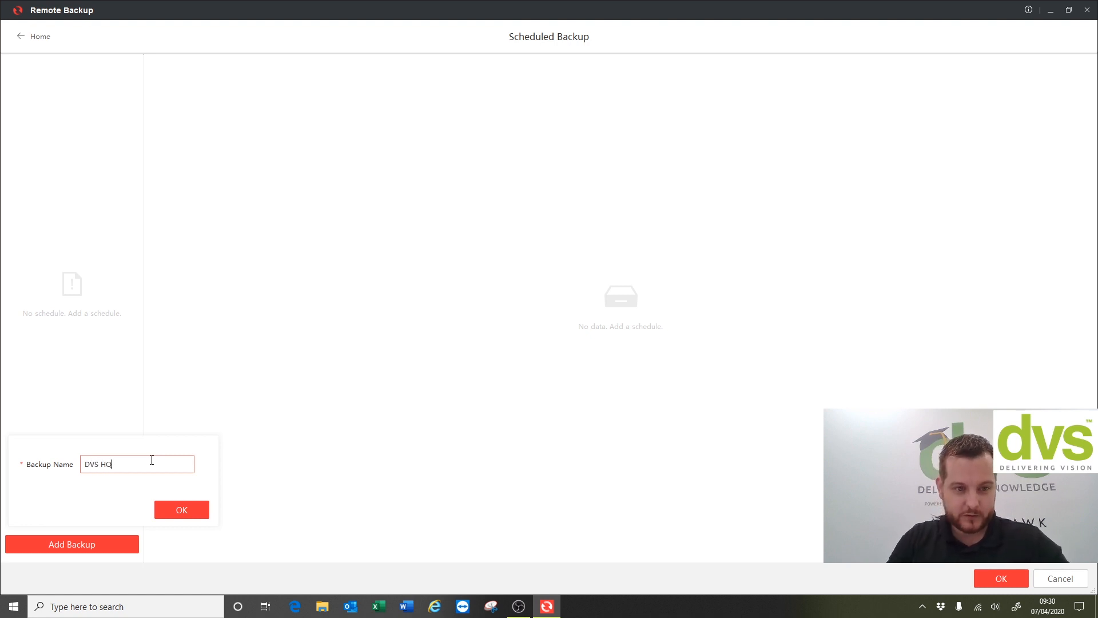
{"action": "left_click", "coordinate": [182, 509]}
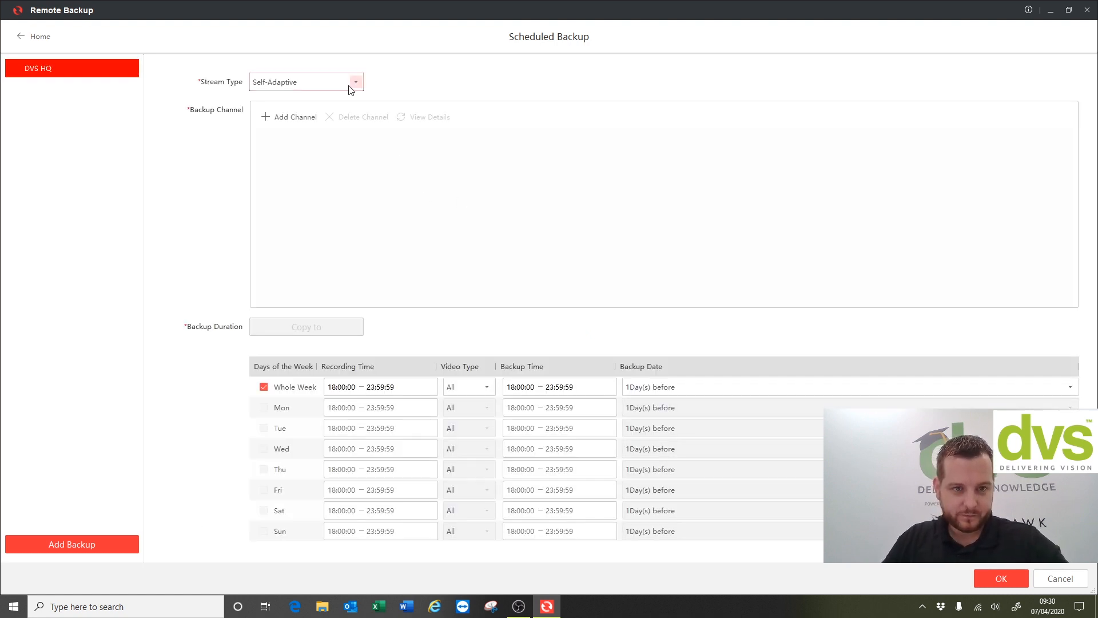
{"action": "left_click", "coordinate": [355, 82]}
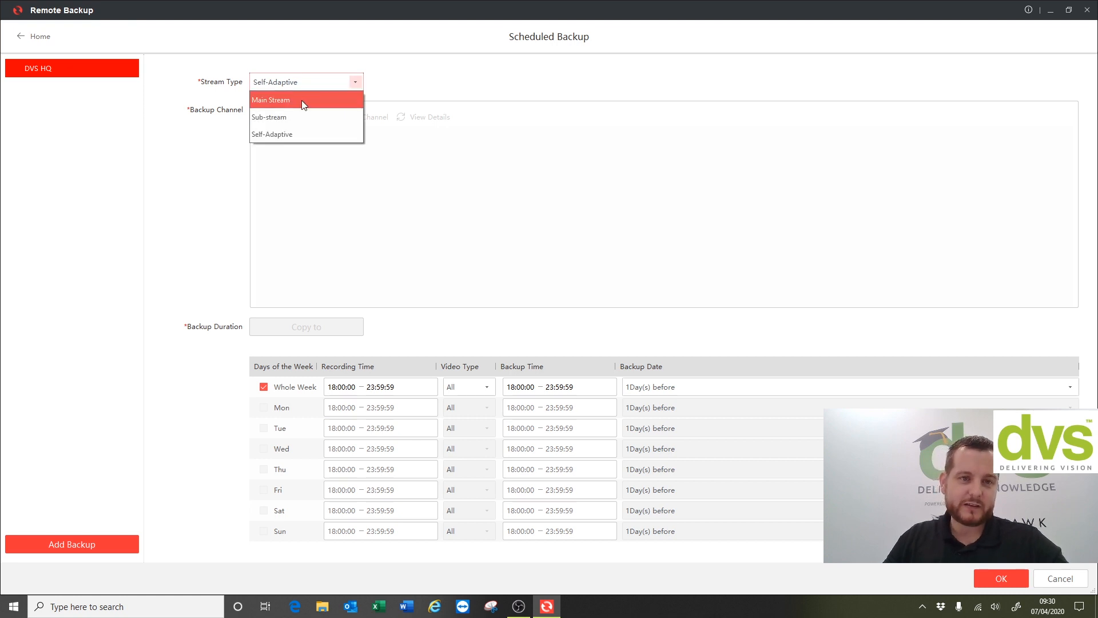
{"action": "mouse_move", "coordinate": [312, 99]}
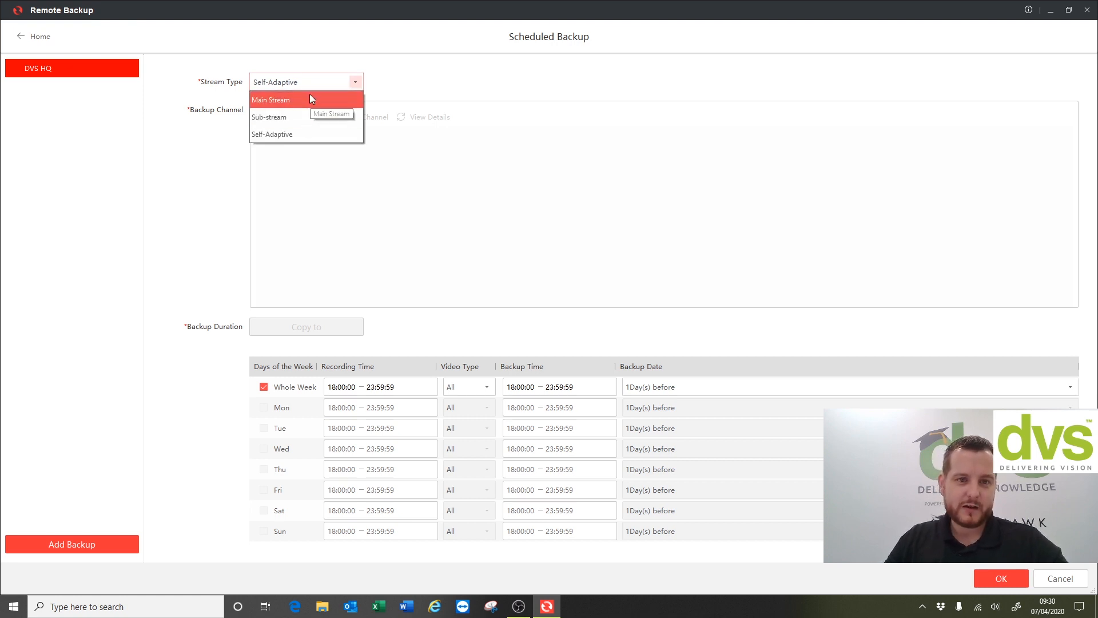
{"action": "left_click", "coordinate": [271, 100]}
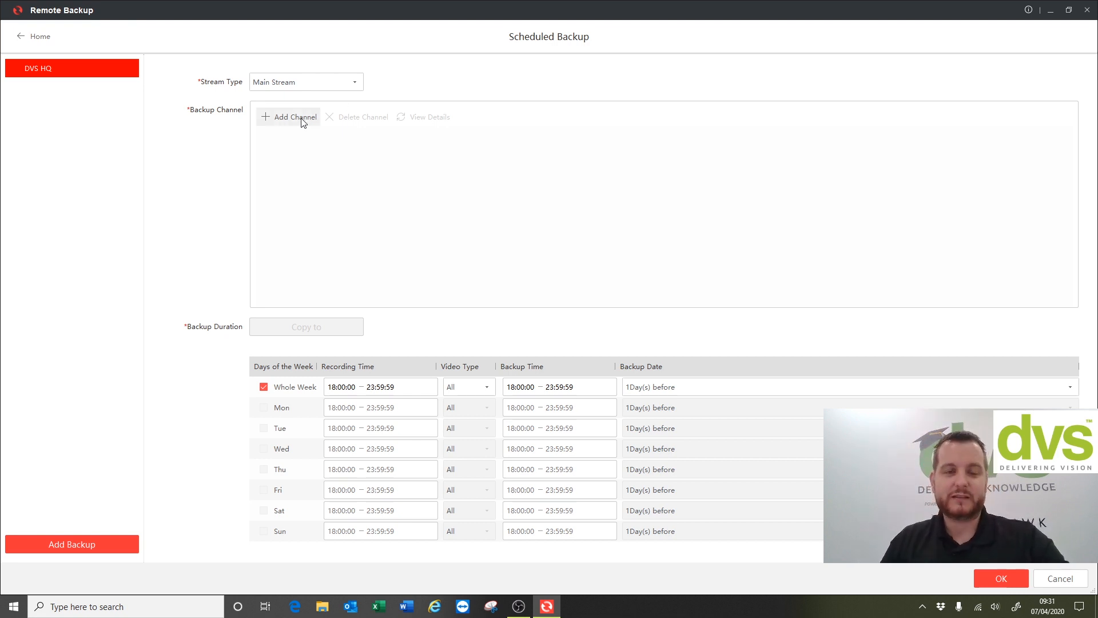
{"action": "mouse_move", "coordinate": [286, 115]}
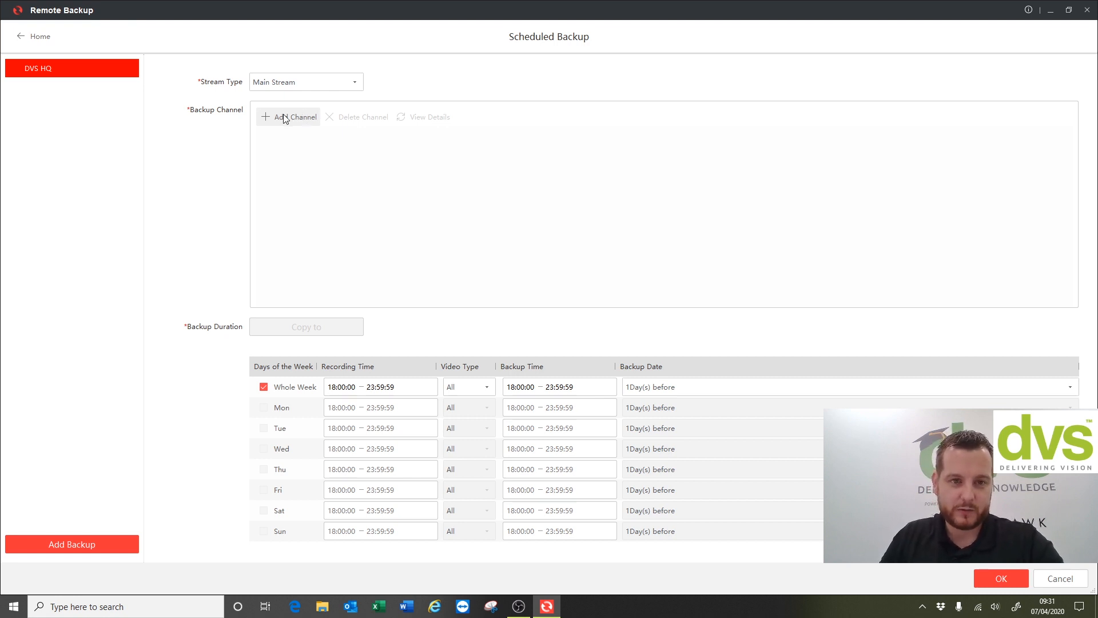
Pick the first two IDS X NVR channels as DVS HQ backup channels
{"action": "left_click", "coordinate": [288, 116]}
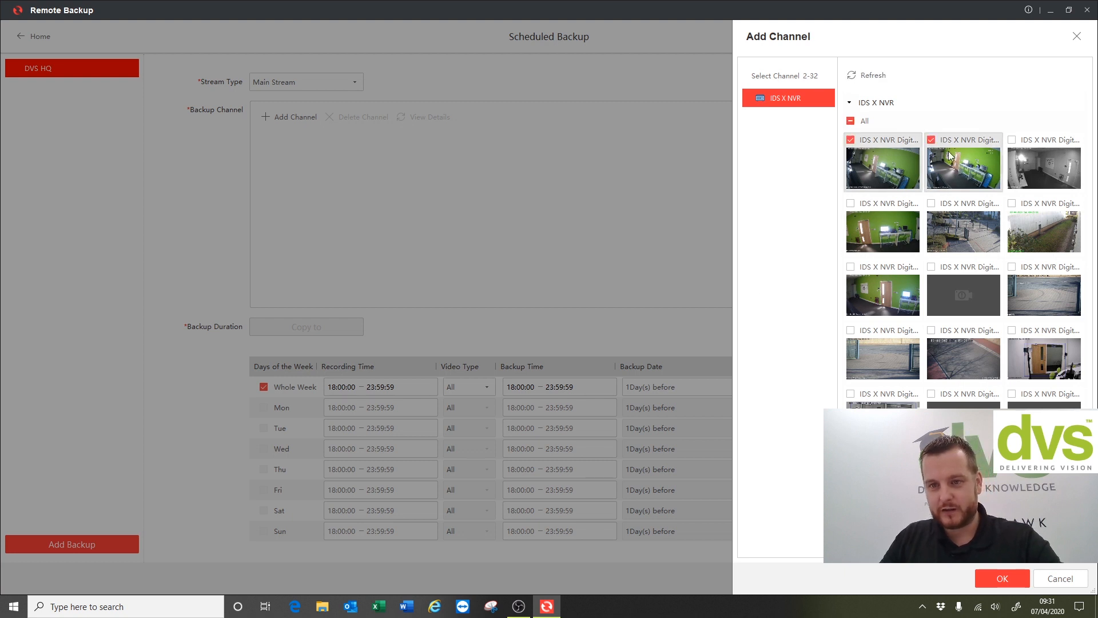
{"action": "mouse_move", "coordinate": [917, 156]}
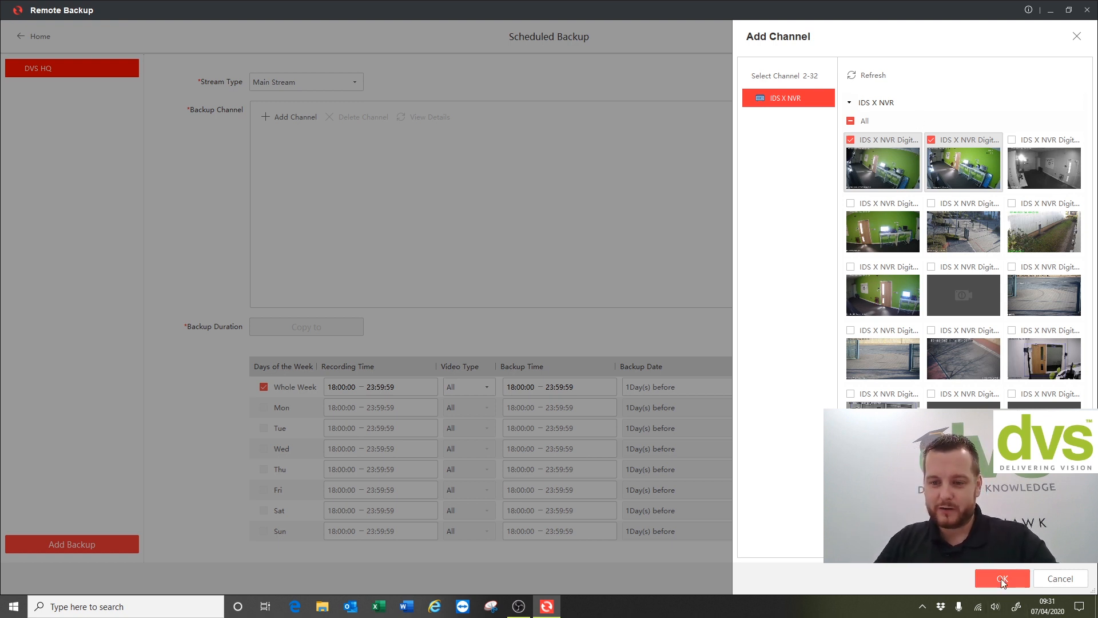
{"action": "left_click", "coordinate": [1001, 577]}
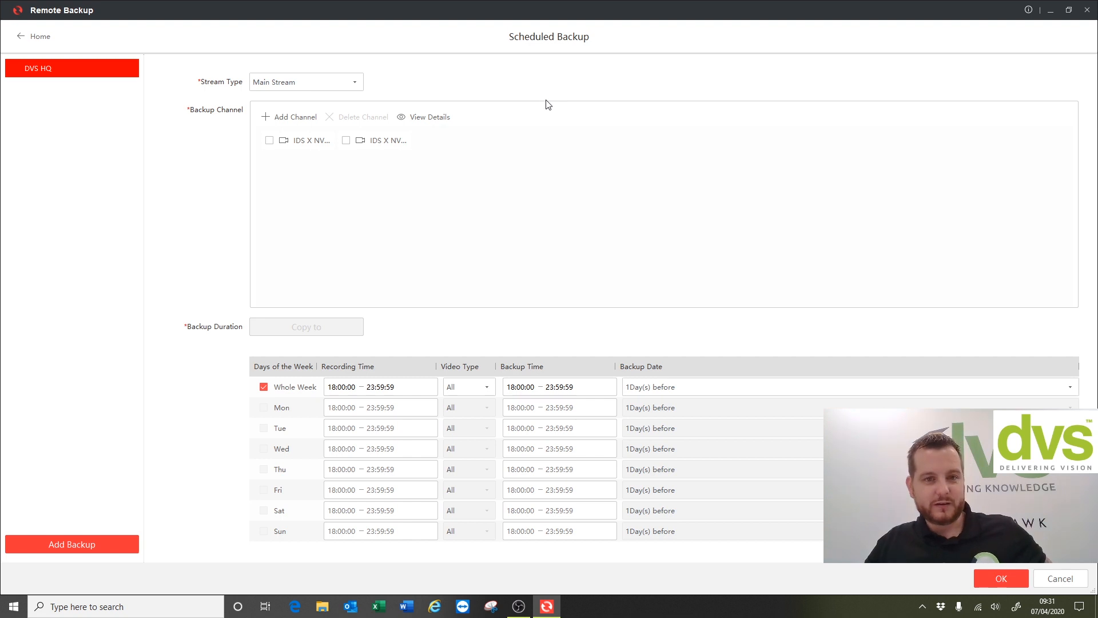
{"action": "mouse_move", "coordinate": [297, 376]}
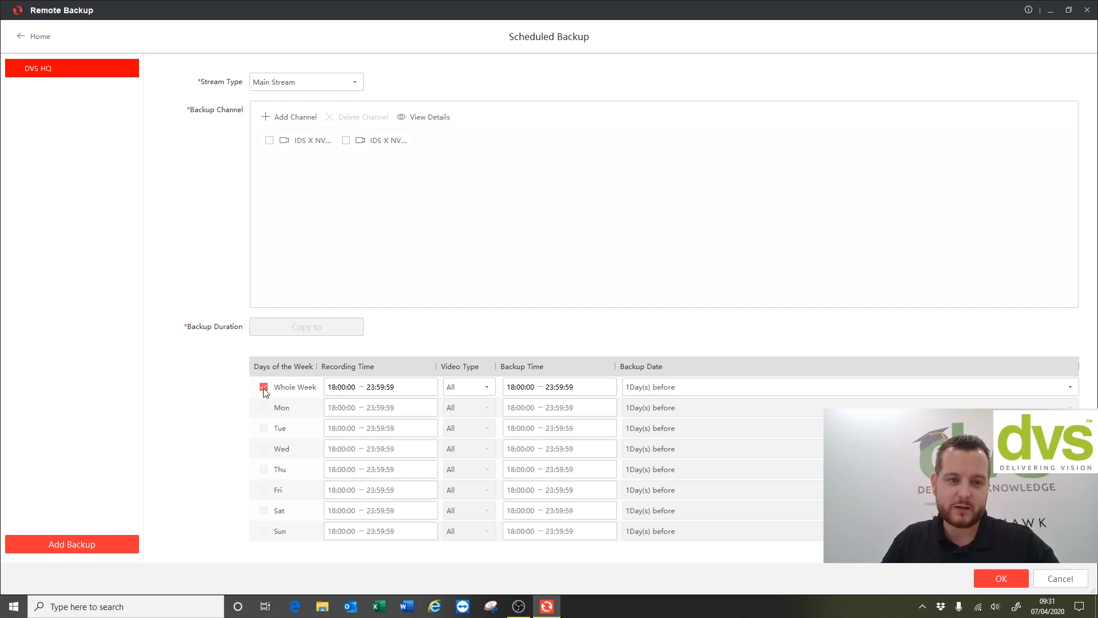
{"action": "mouse_move", "coordinate": [265, 387]}
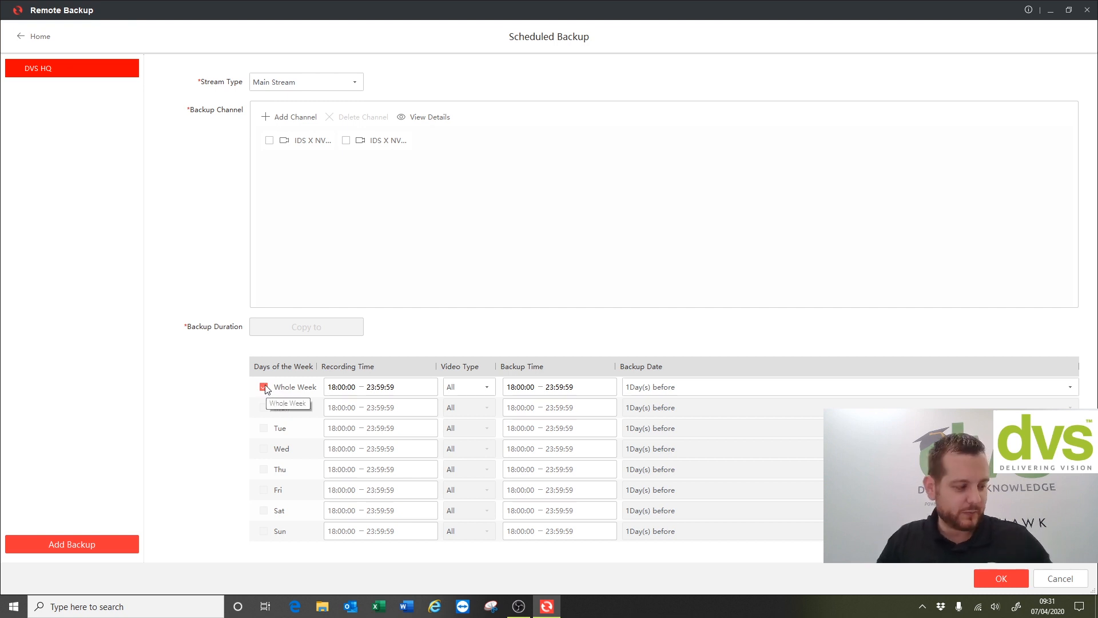
{"action": "left_click", "coordinate": [264, 386]}
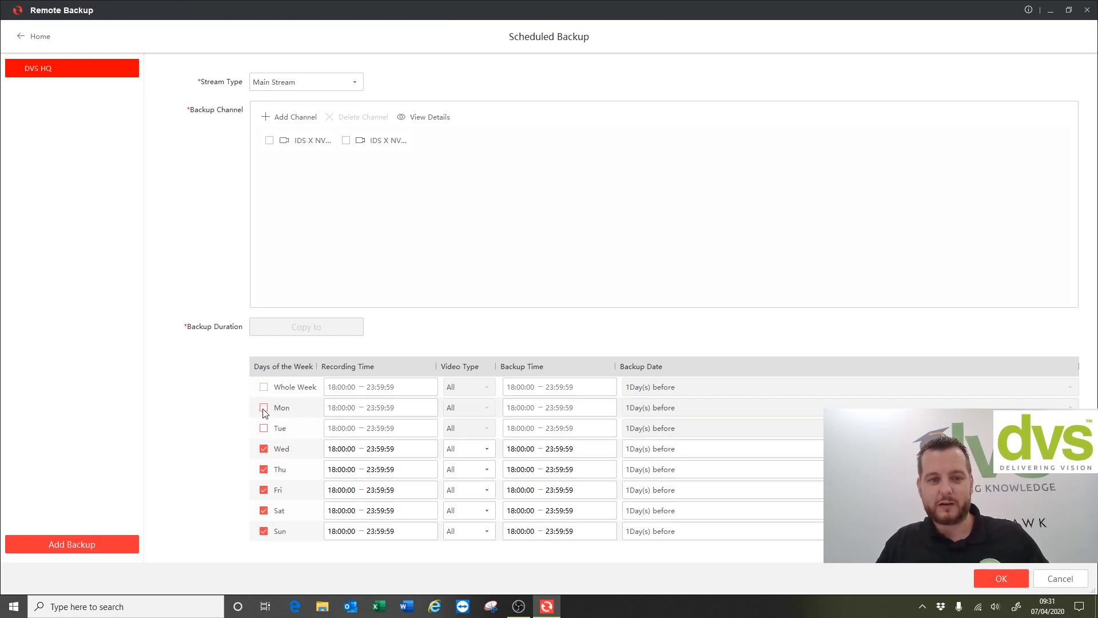
{"action": "left_click", "coordinate": [265, 387]}
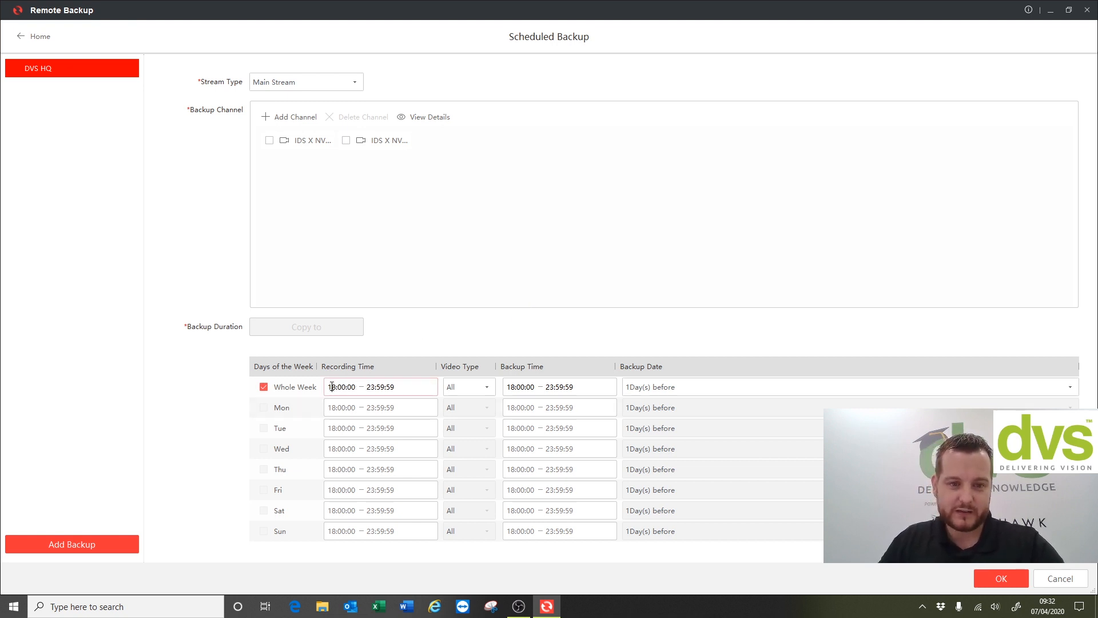
Set the whole-week recording start to 20:00:00, keeping All as the video type
{"action": "type", "text": "20"}
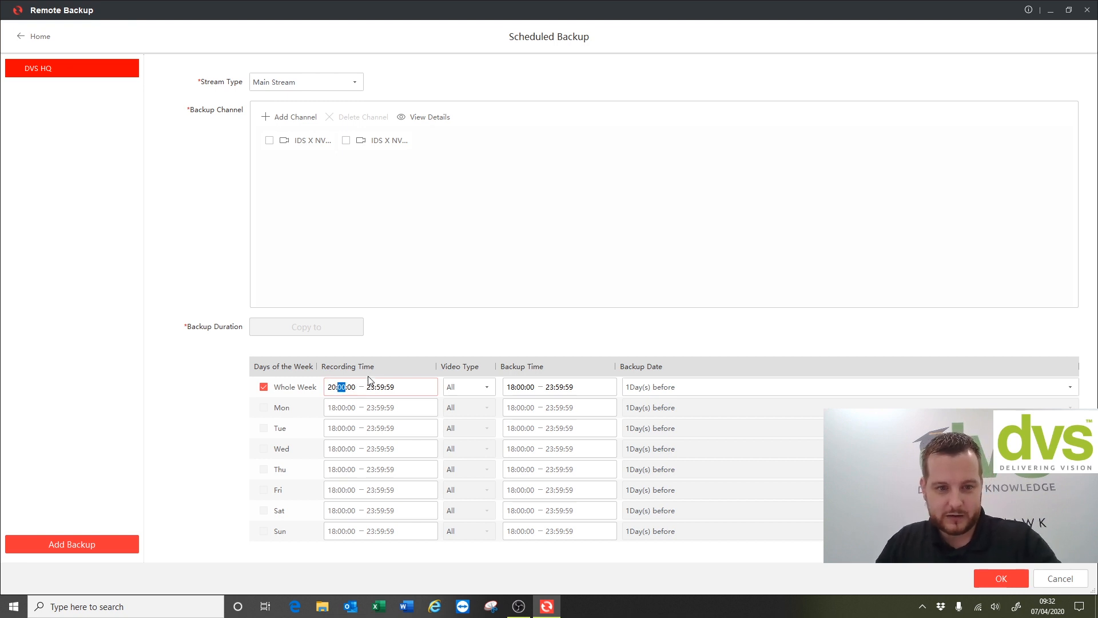
{"action": "mouse_move", "coordinate": [417, 386]}
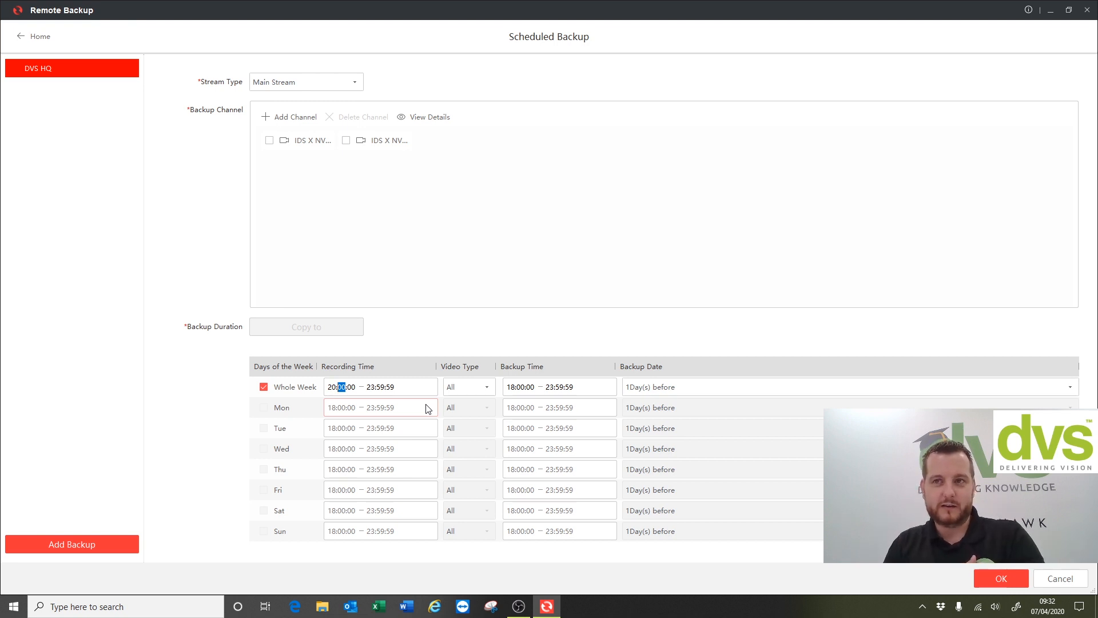
{"action": "mouse_move", "coordinate": [450, 407]}
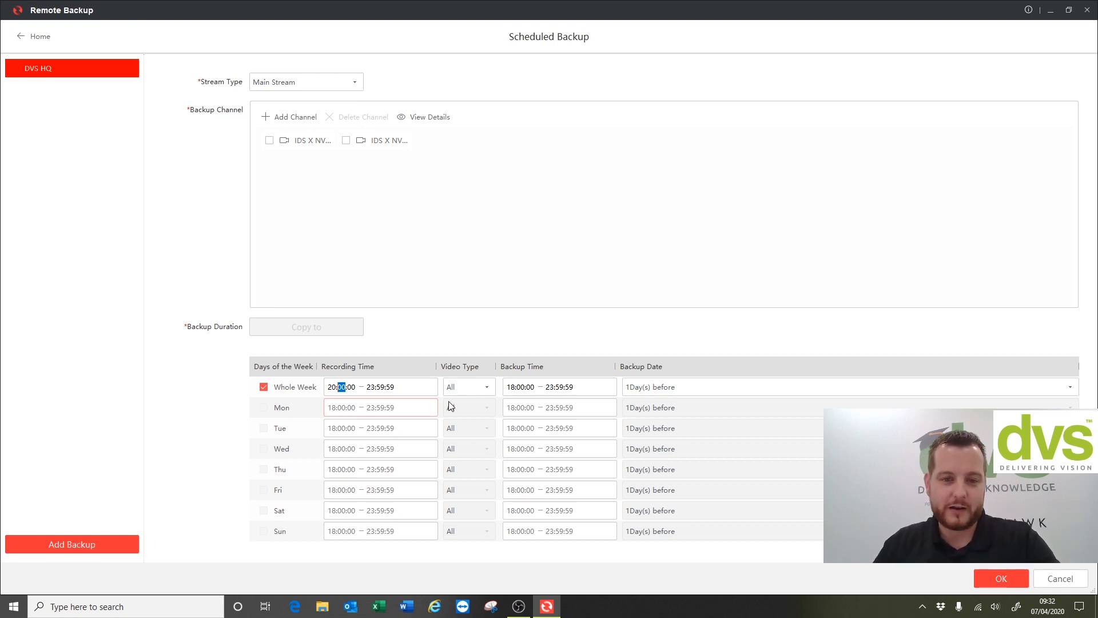
{"action": "left_click", "coordinate": [485, 387]}
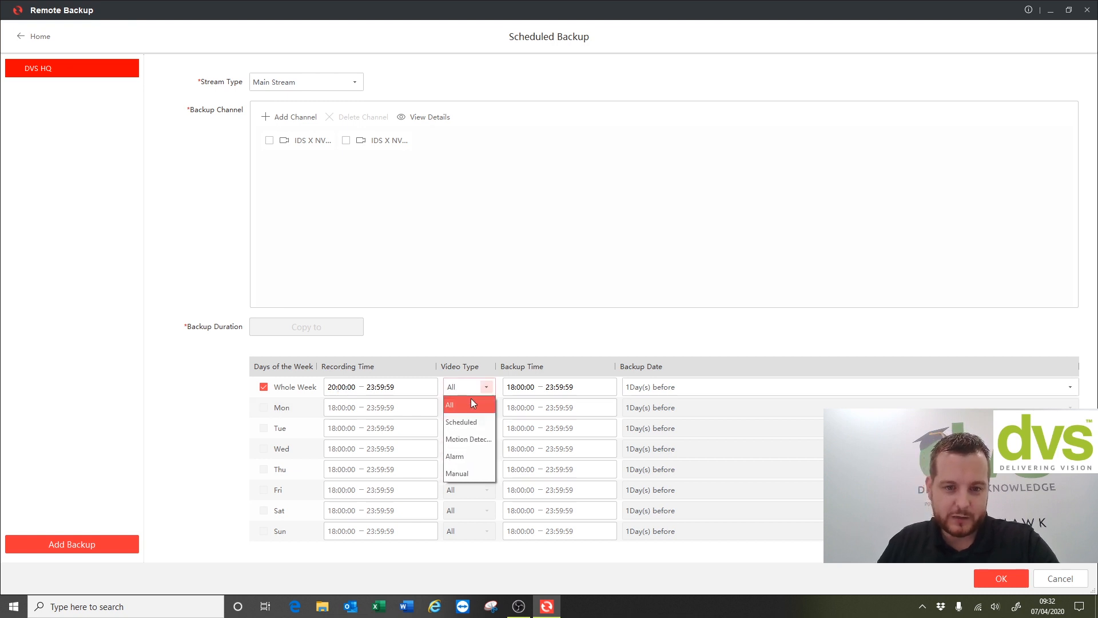
{"action": "mouse_move", "coordinate": [468, 439]}
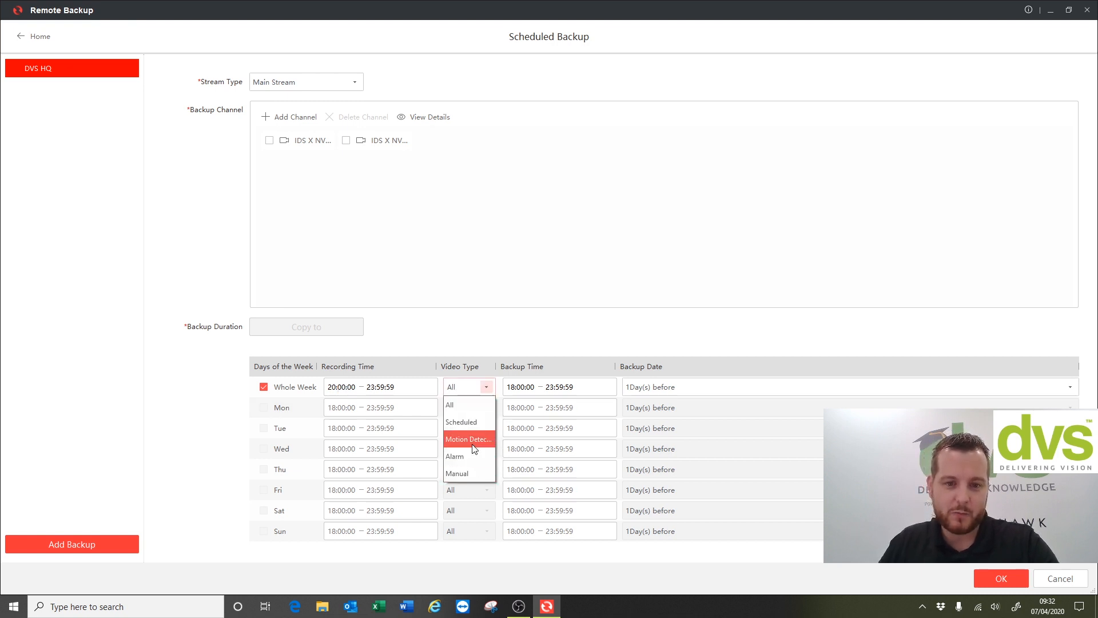
{"action": "left_click", "coordinate": [450, 405]}
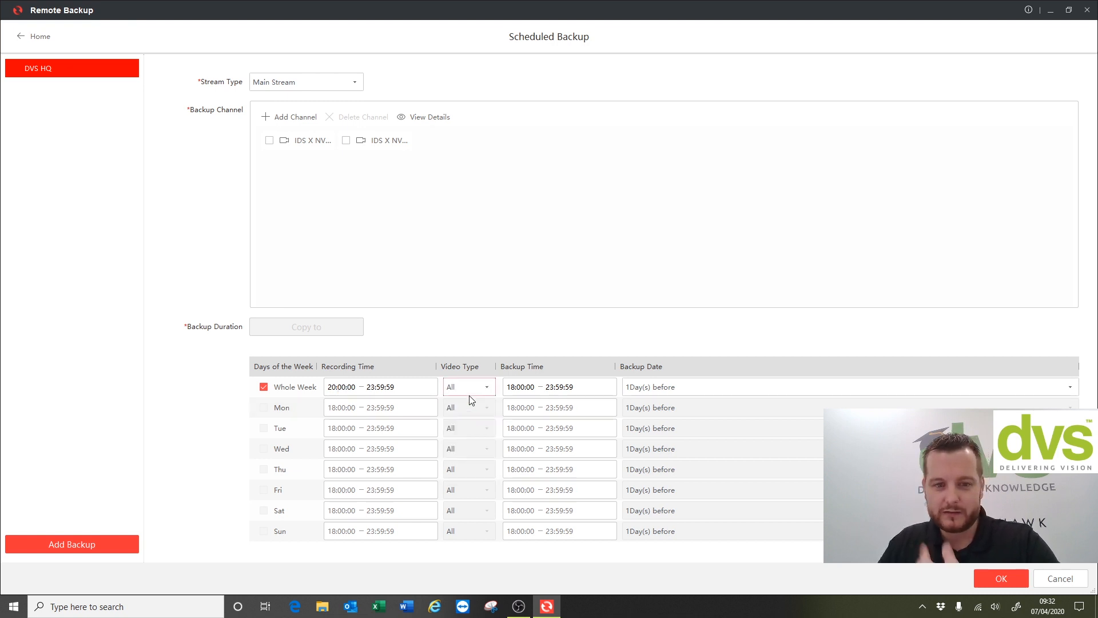
{"action": "left_click", "coordinate": [486, 386]}
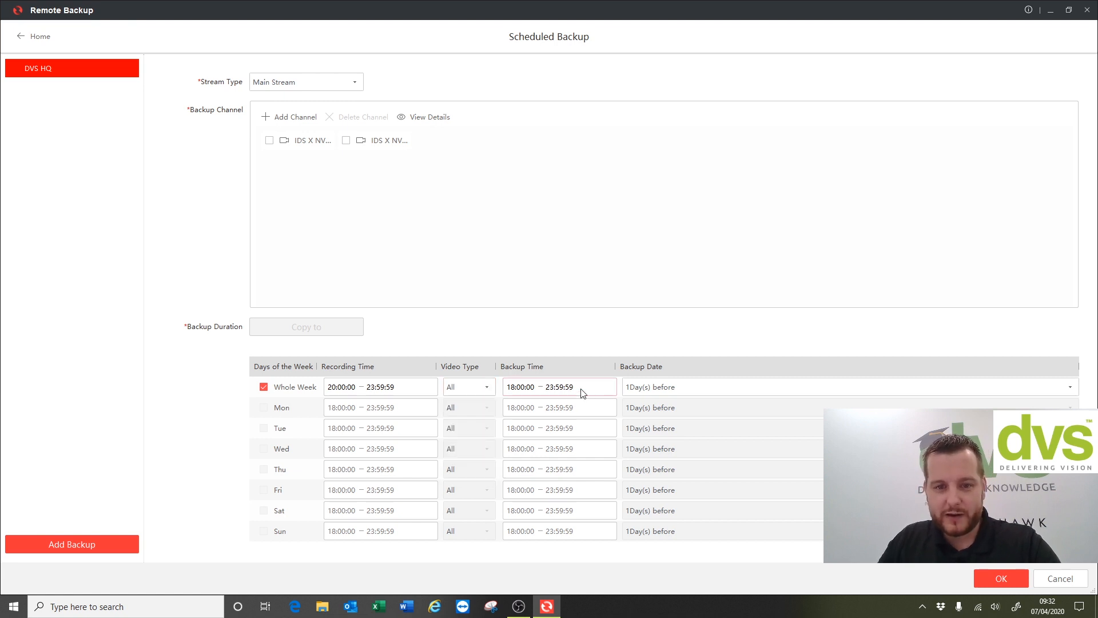
{"action": "mouse_move", "coordinate": [590, 401]}
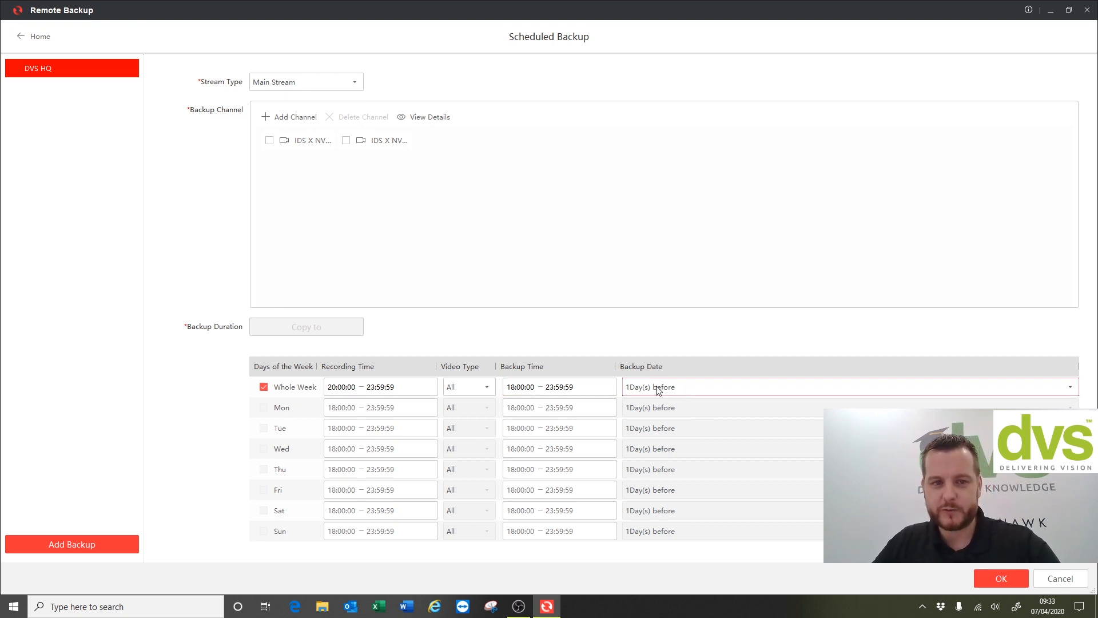
Check the Backup Date options (0–30 days), leaving it at 1 day before
{"action": "left_click", "coordinate": [1069, 387]}
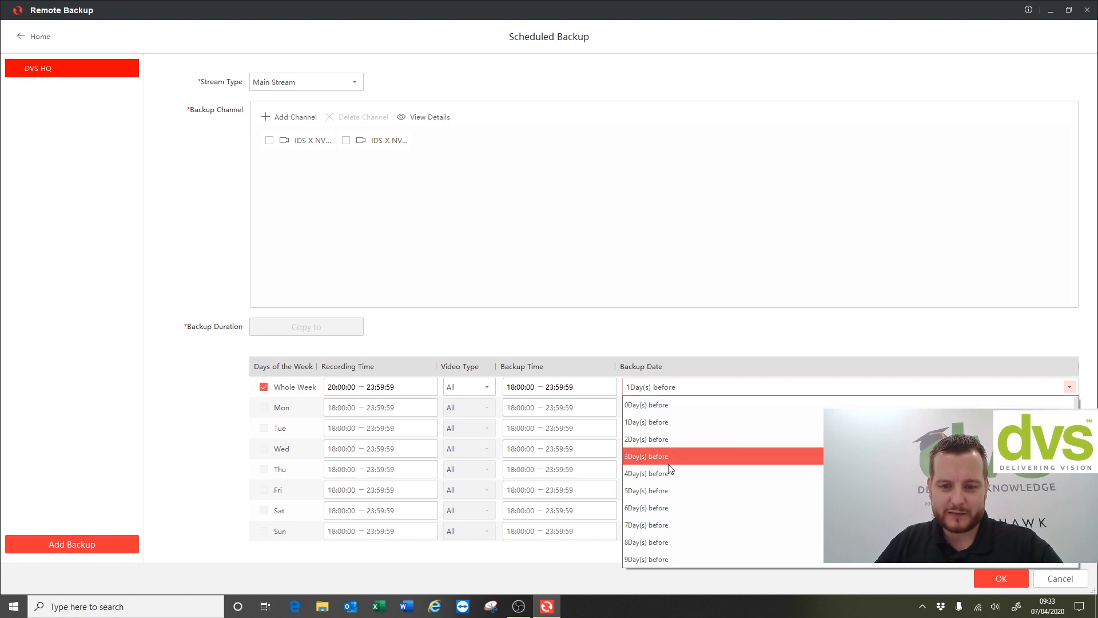
{"action": "scroll", "scroll_direction": "down", "scroll_amount": 3}
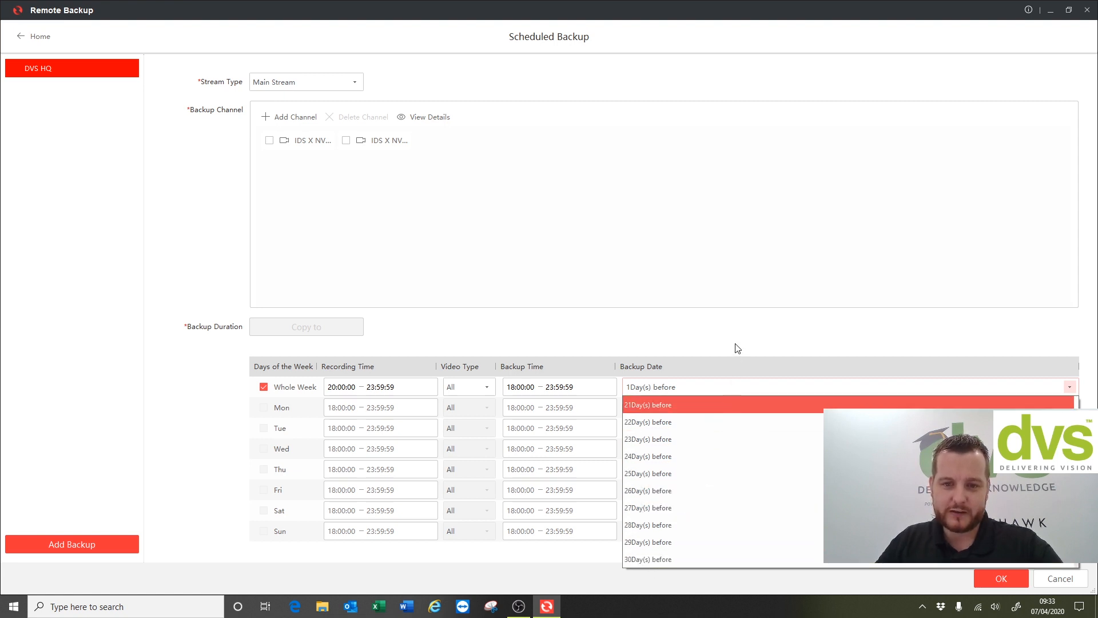
{"action": "left_click", "coordinate": [650, 386]}
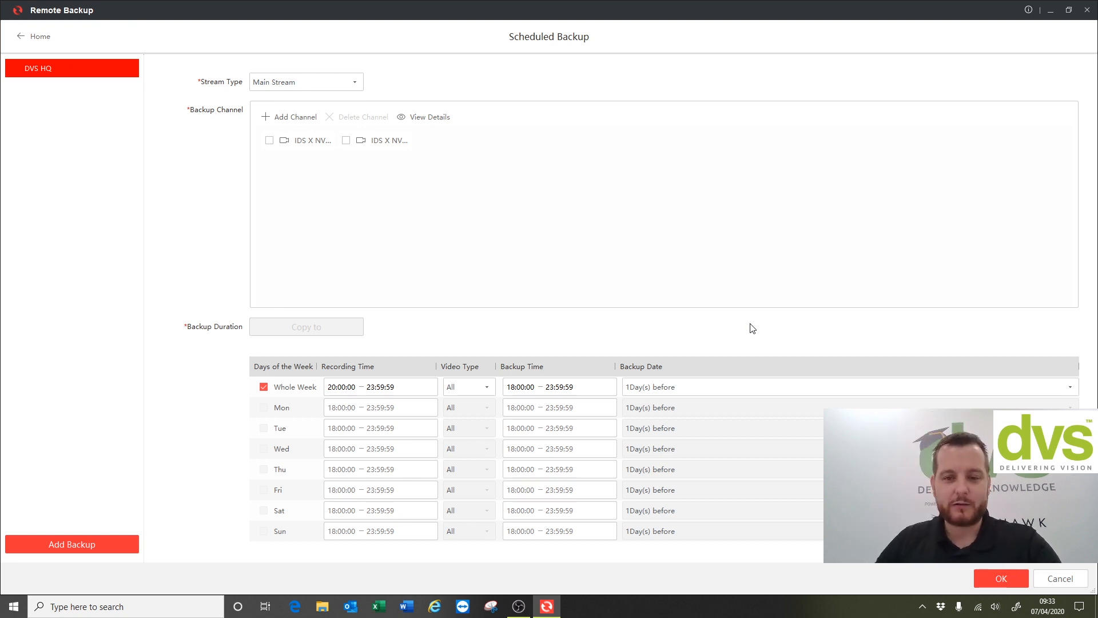
{"action": "mouse_move", "coordinate": [697, 381]}
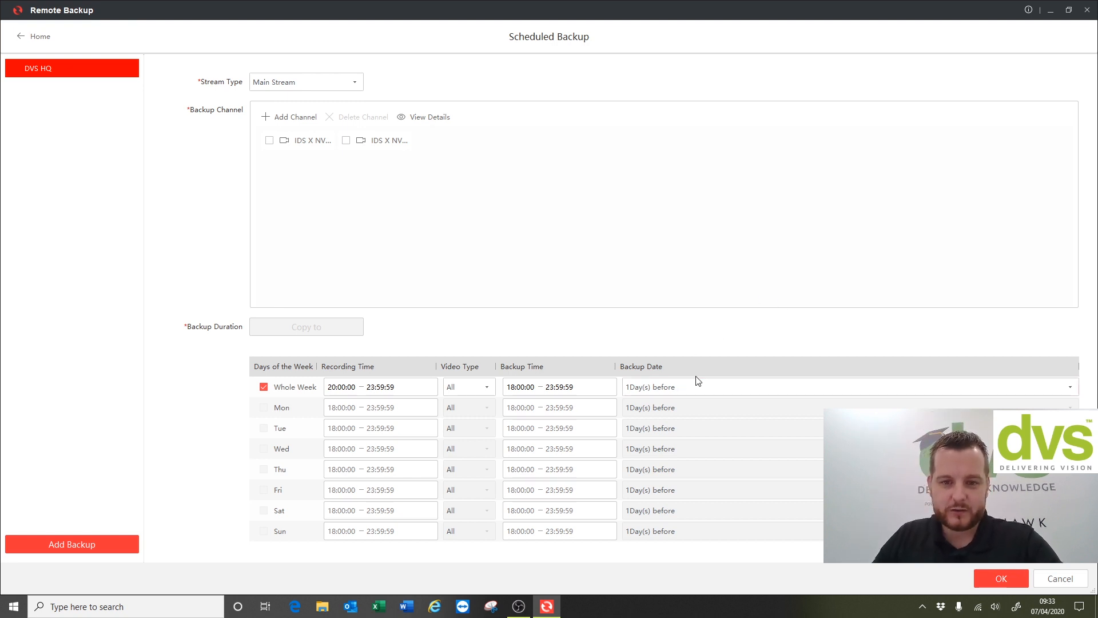
{"action": "mouse_move", "coordinate": [528, 193]}
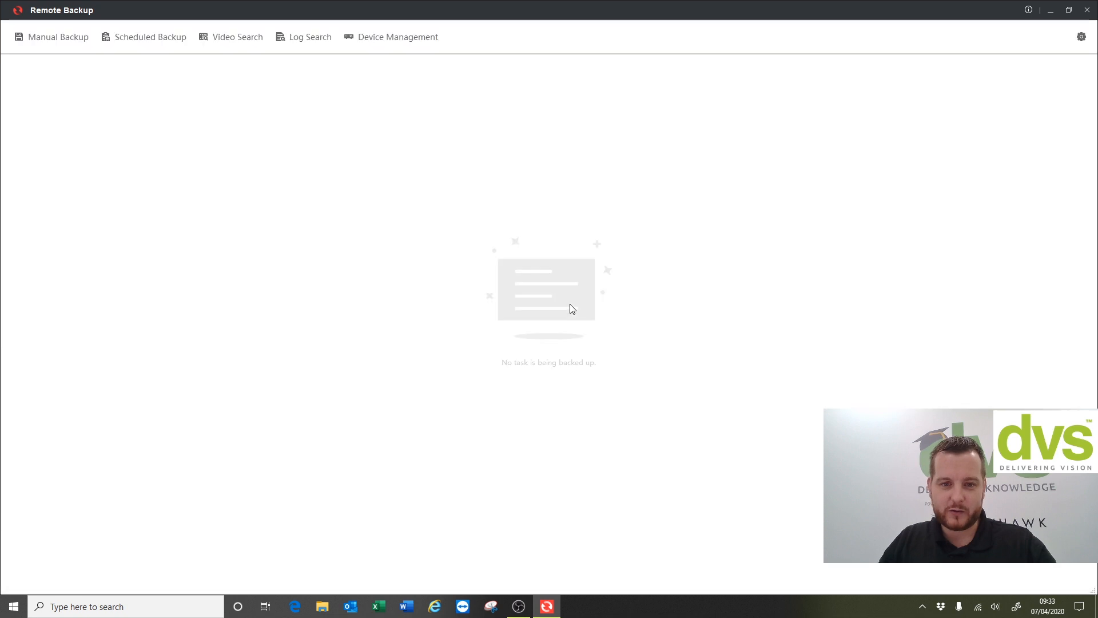
Start a new scheduled backup named 'DVS 2'
{"action": "left_click", "coordinate": [150, 37]}
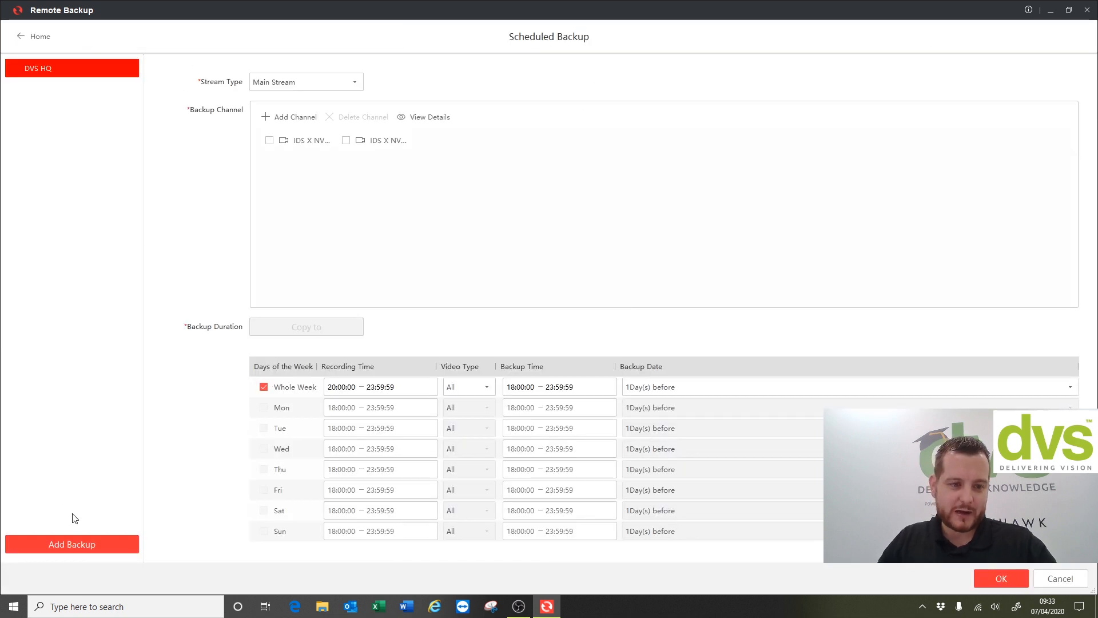
{"action": "left_click", "coordinate": [72, 544]}
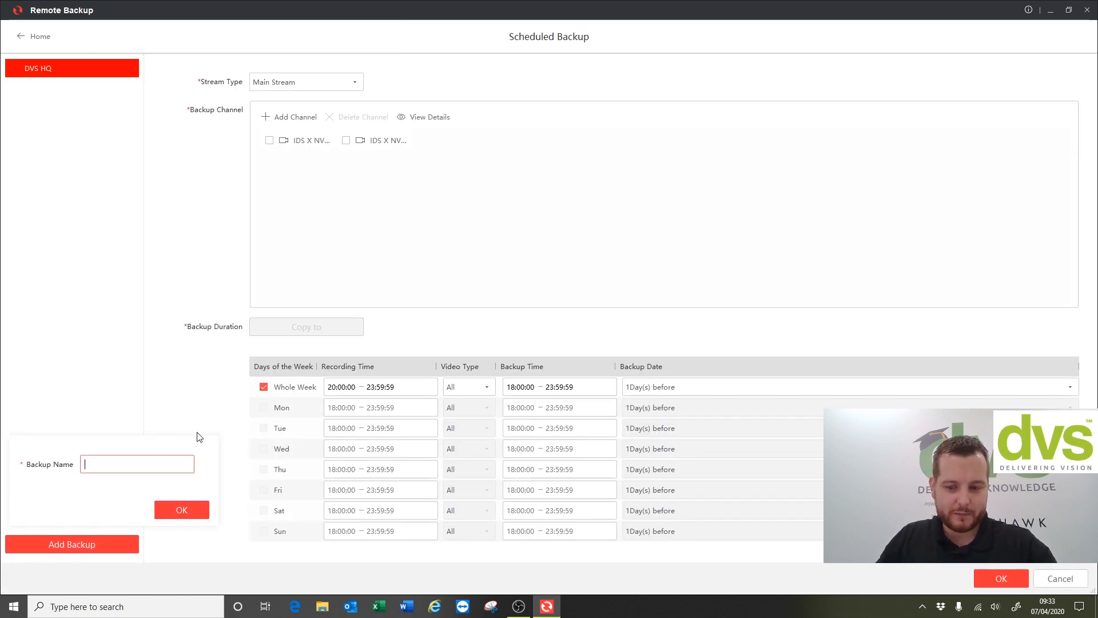
{"action": "type", "text": "DVS 2"}
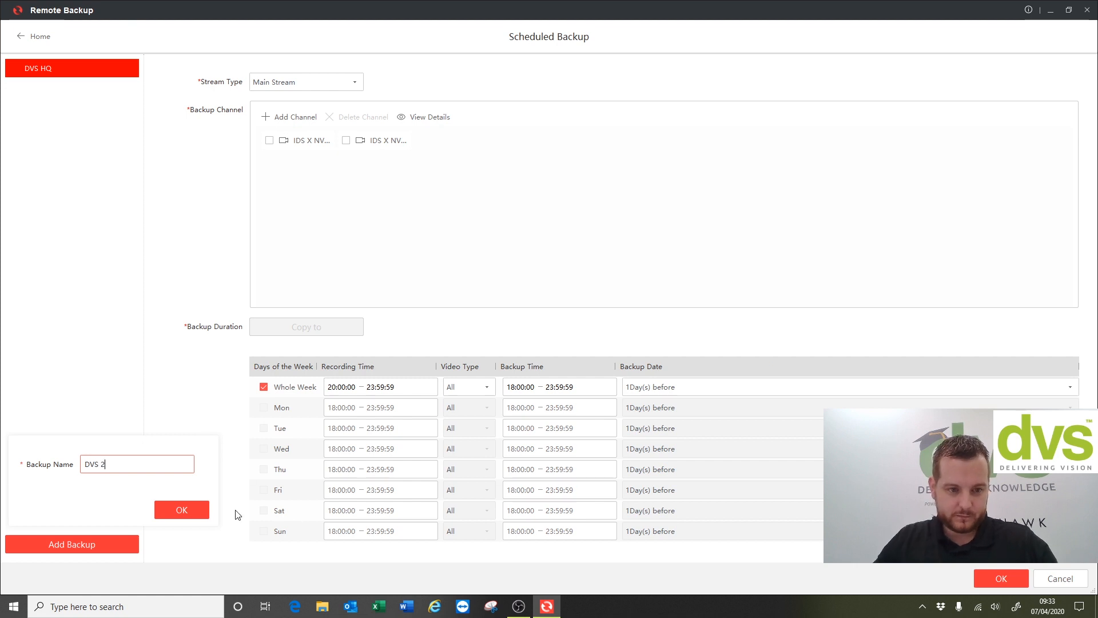
{"action": "left_click", "coordinate": [181, 509]}
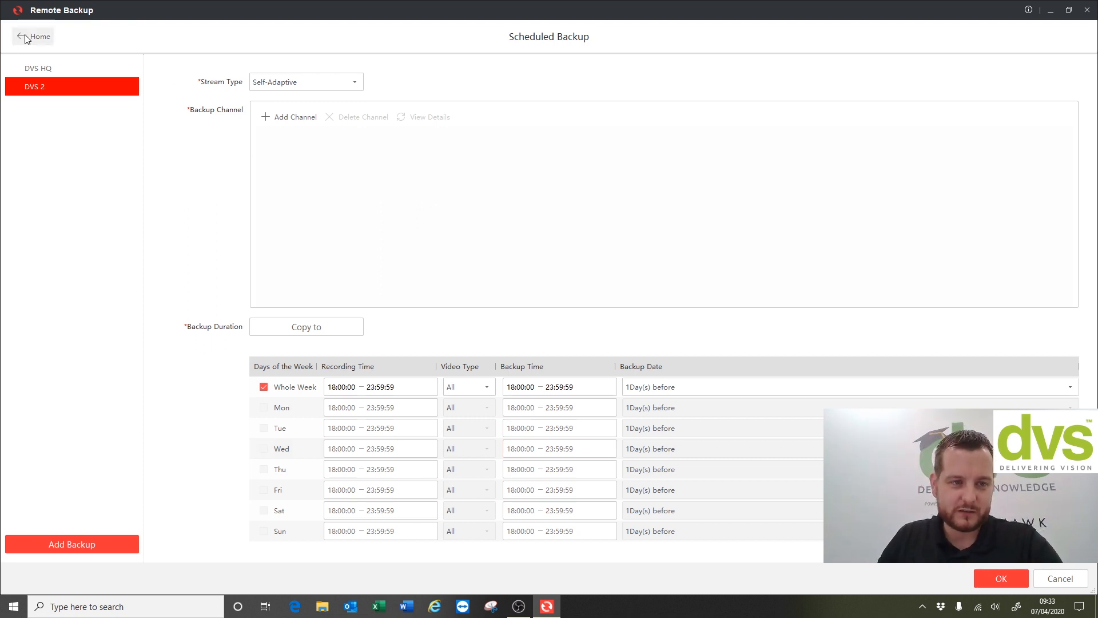
Abandon the channel-less DVS 2 backup and reopen Scheduled Backup showing only DVS HQ
{"action": "left_click", "coordinate": [1000, 578]}
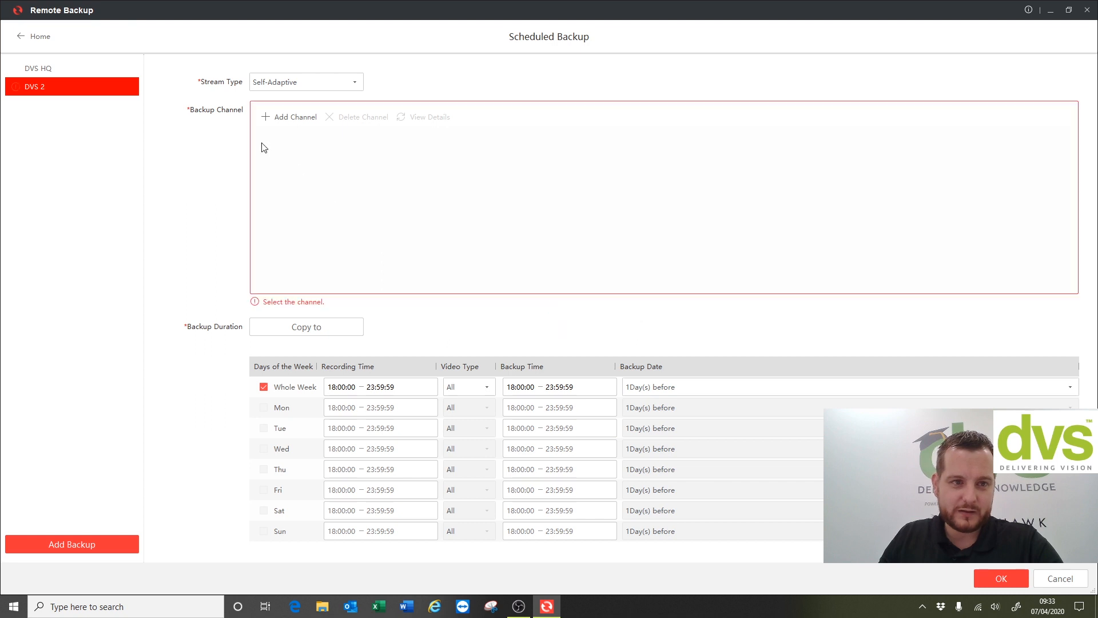
{"action": "left_click", "coordinate": [1000, 577]}
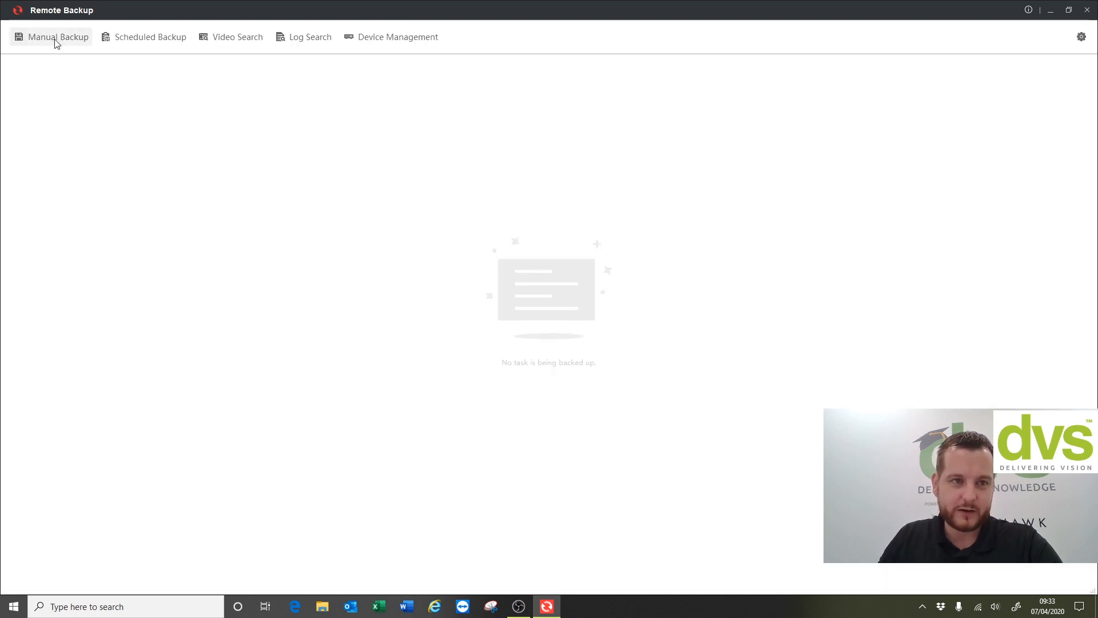
{"action": "mouse_move", "coordinate": [58, 37]}
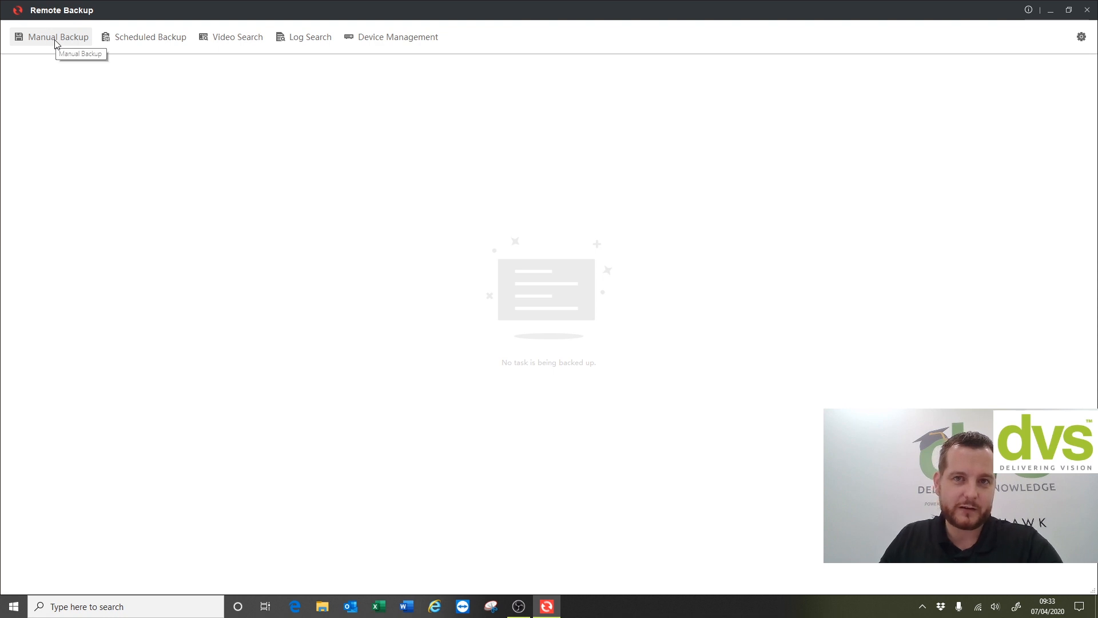
{"action": "left_click", "coordinate": [150, 36]}
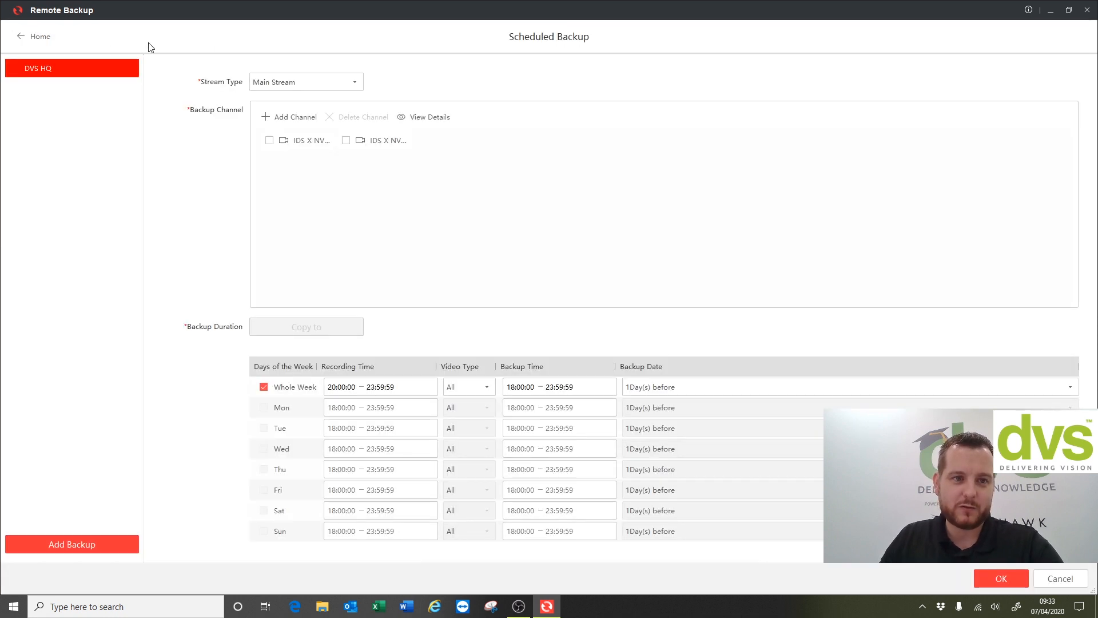
Review the Video Search page's IDS X NVR channels with zero files found, then return Home
{"action": "left_click", "coordinate": [1000, 578]}
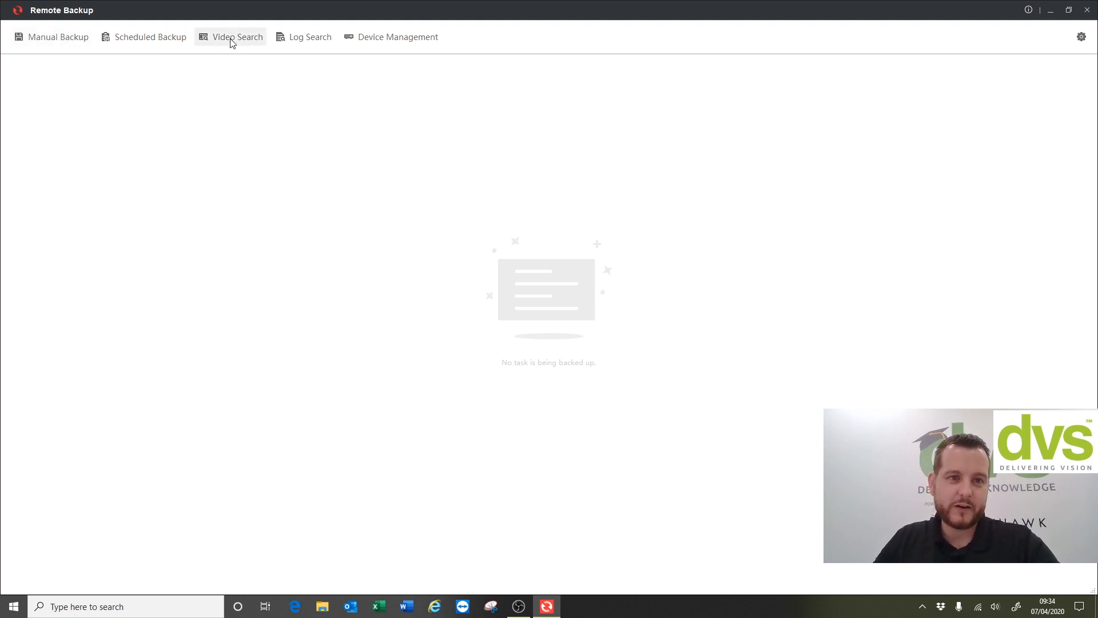
{"action": "left_click", "coordinate": [237, 37]}
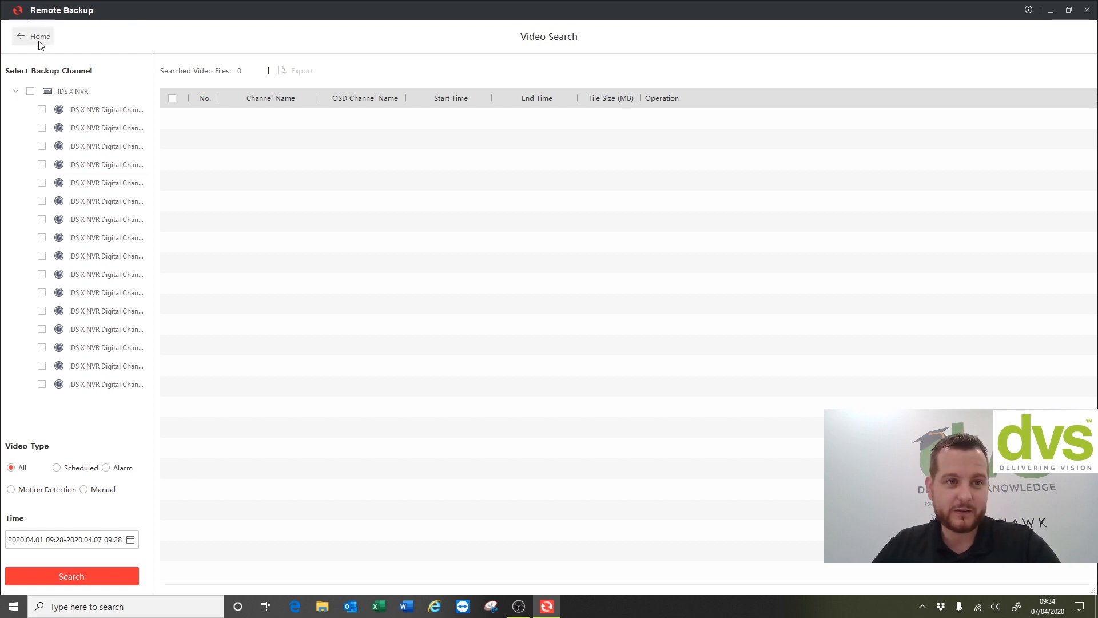
{"action": "left_click", "coordinate": [34, 37]}
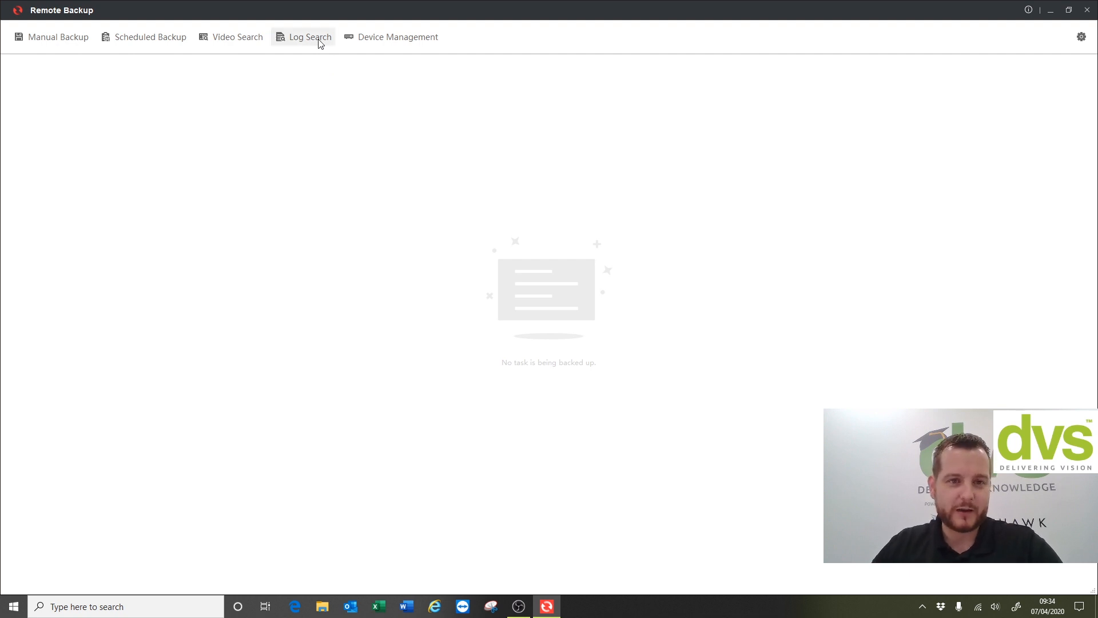
{"action": "left_click", "coordinate": [309, 36]}
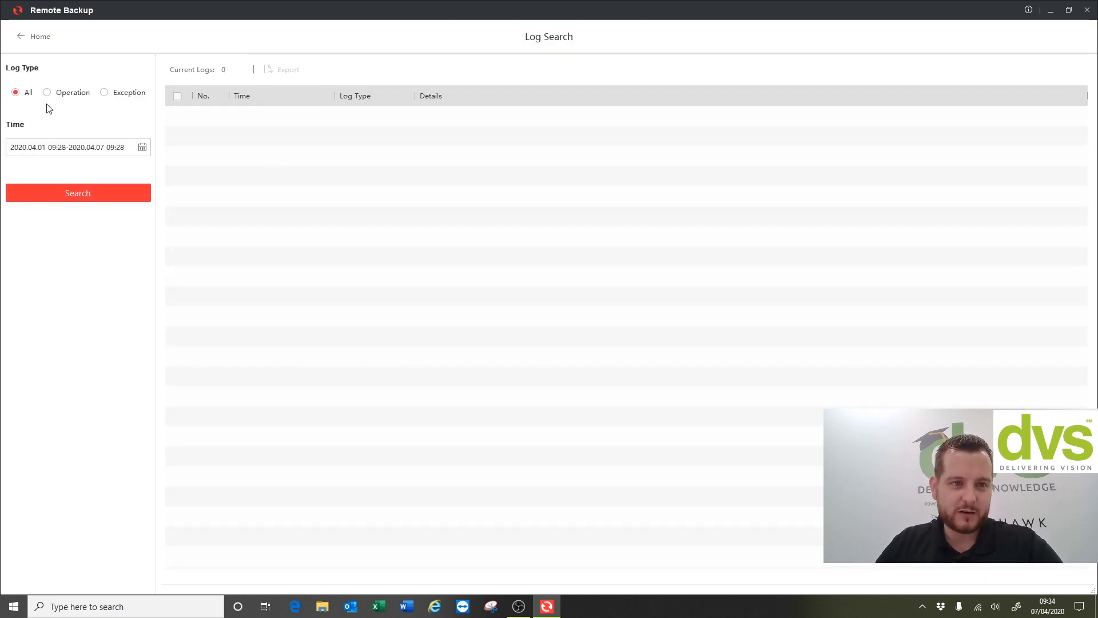
{"action": "left_click", "coordinate": [77, 192]}
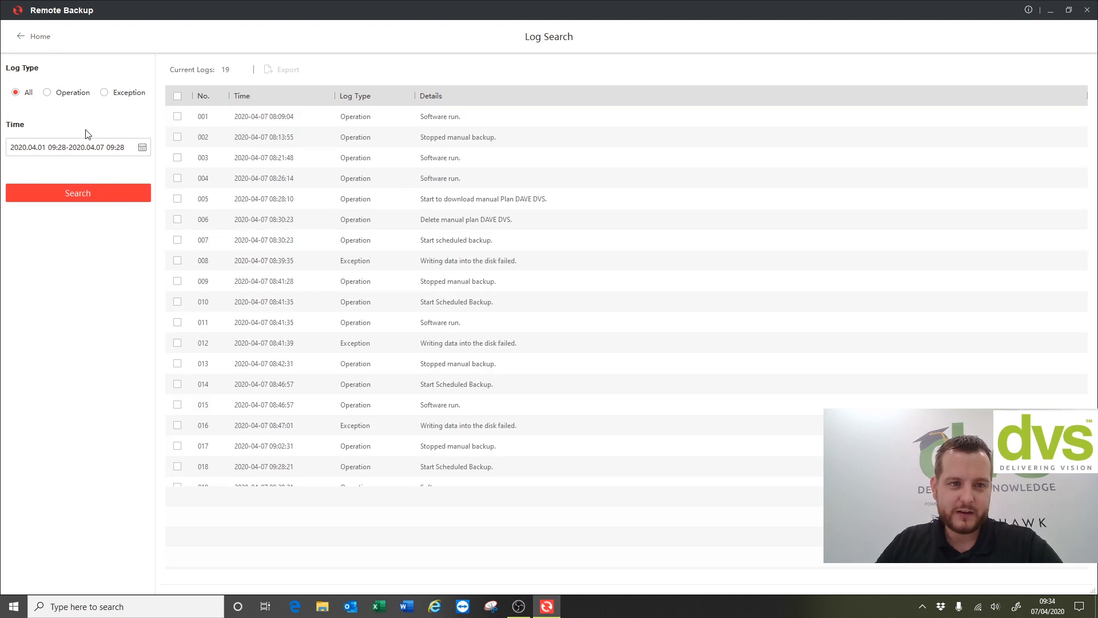
{"action": "left_click", "coordinate": [103, 92]}
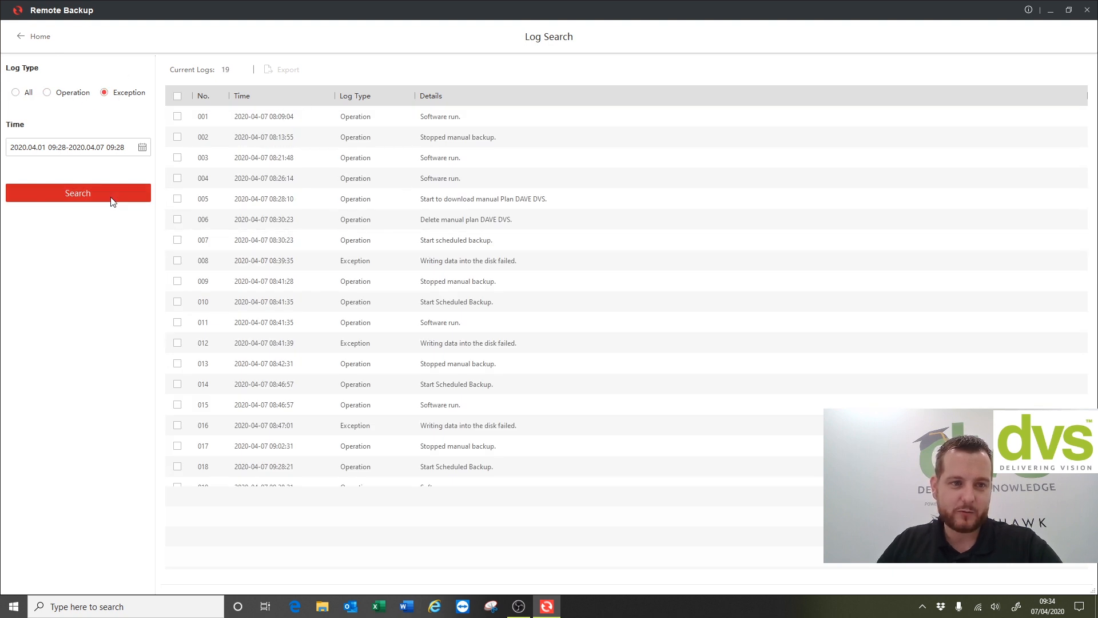
{"action": "left_click", "coordinate": [47, 91]}
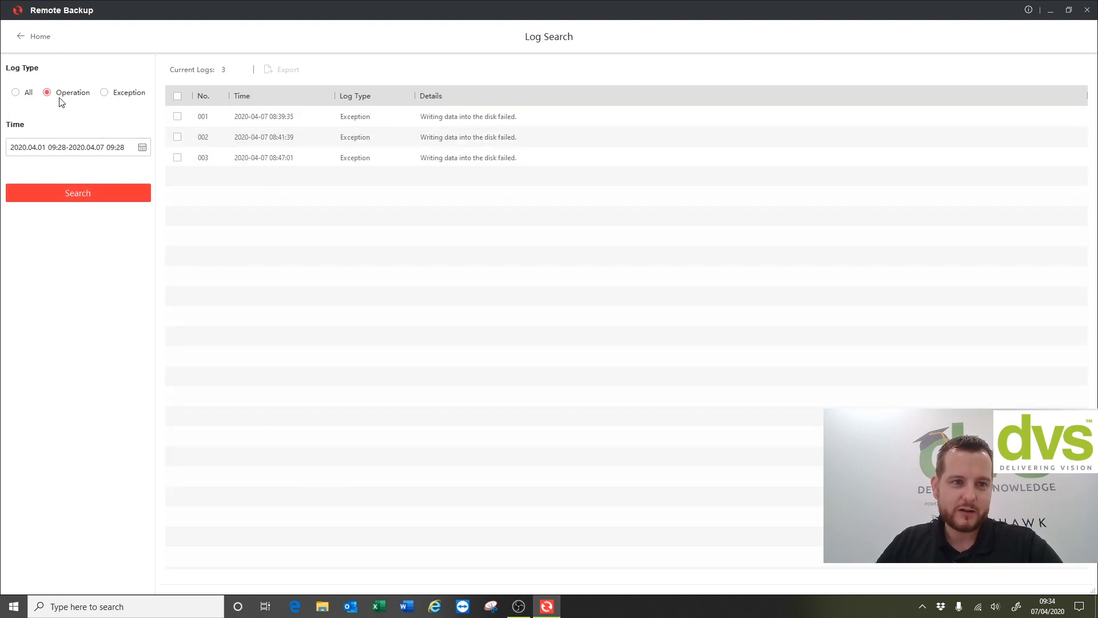
{"action": "left_click", "coordinate": [78, 193]}
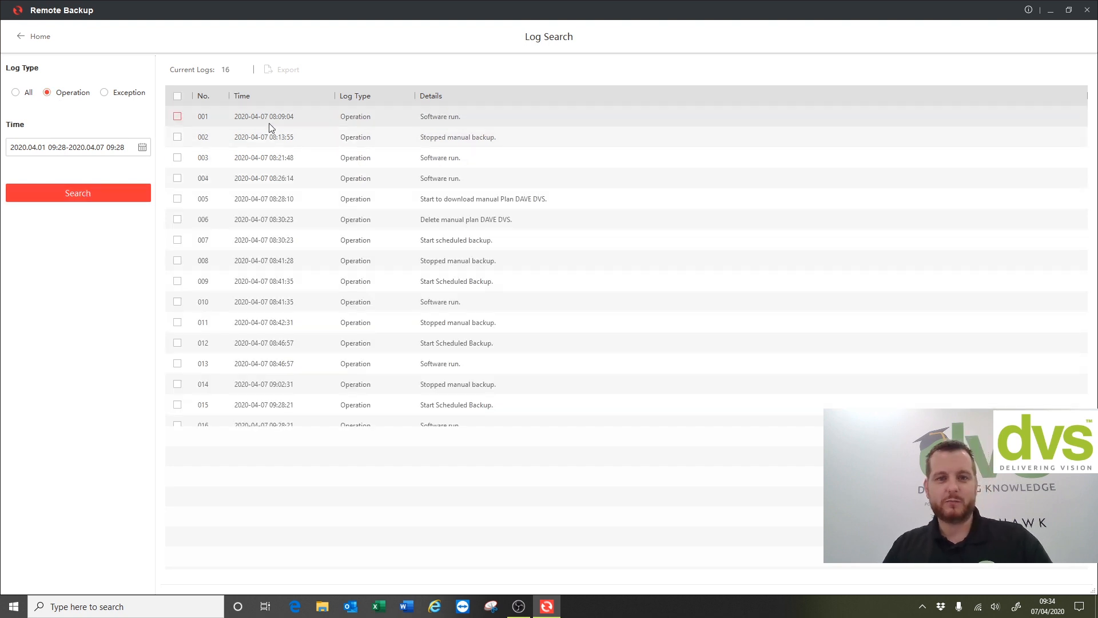
{"action": "mouse_move", "coordinate": [264, 137]}
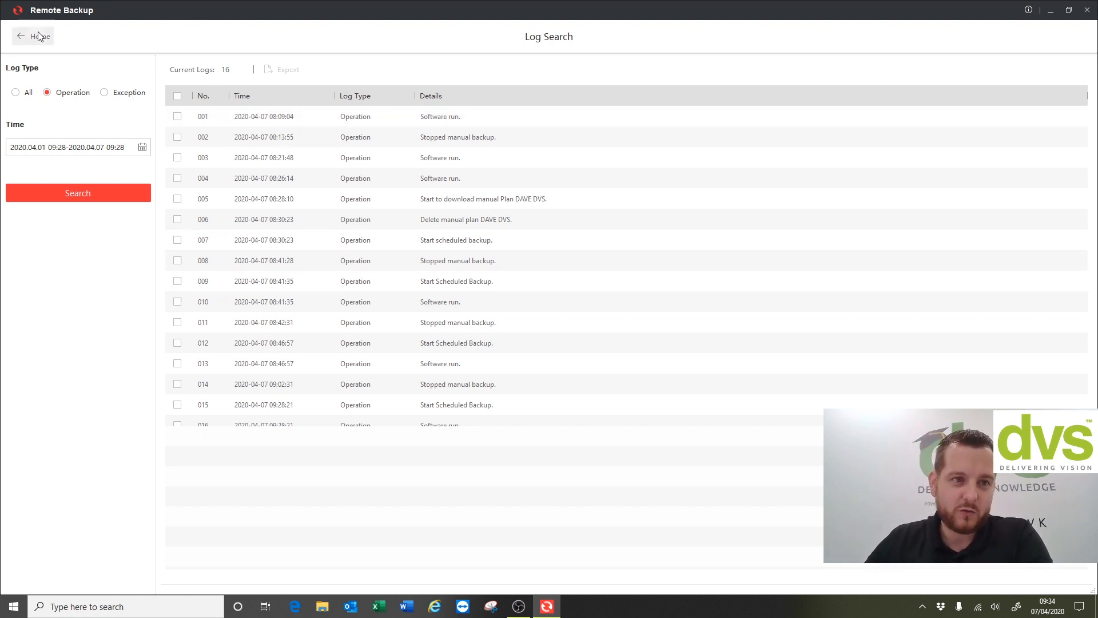
{"action": "left_click", "coordinate": [21, 35]}
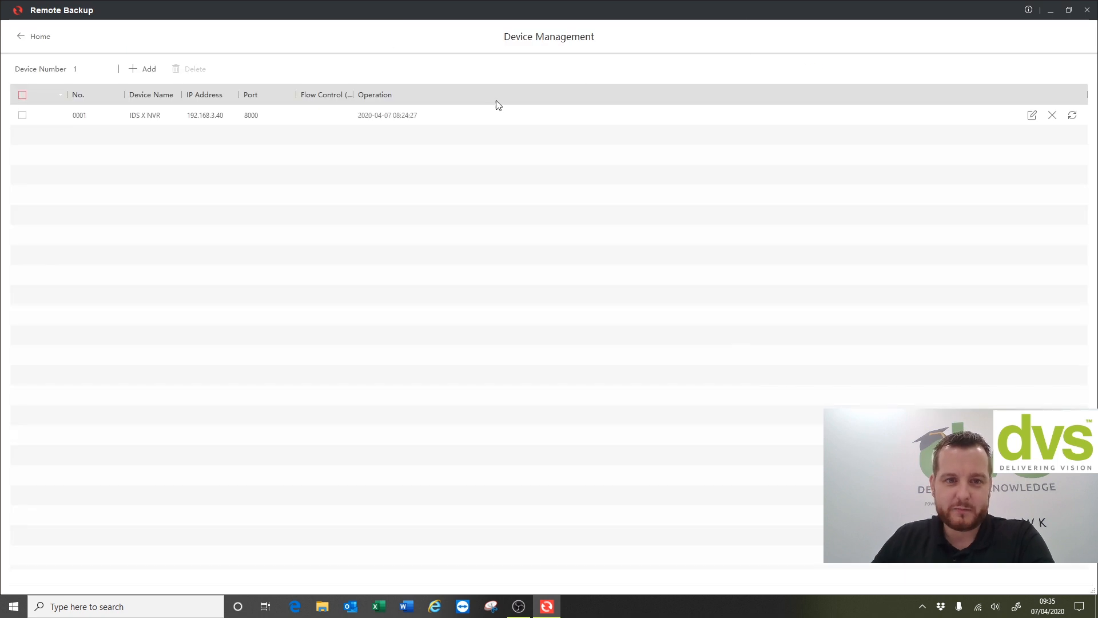
{"action": "left_click", "coordinate": [34, 35]}
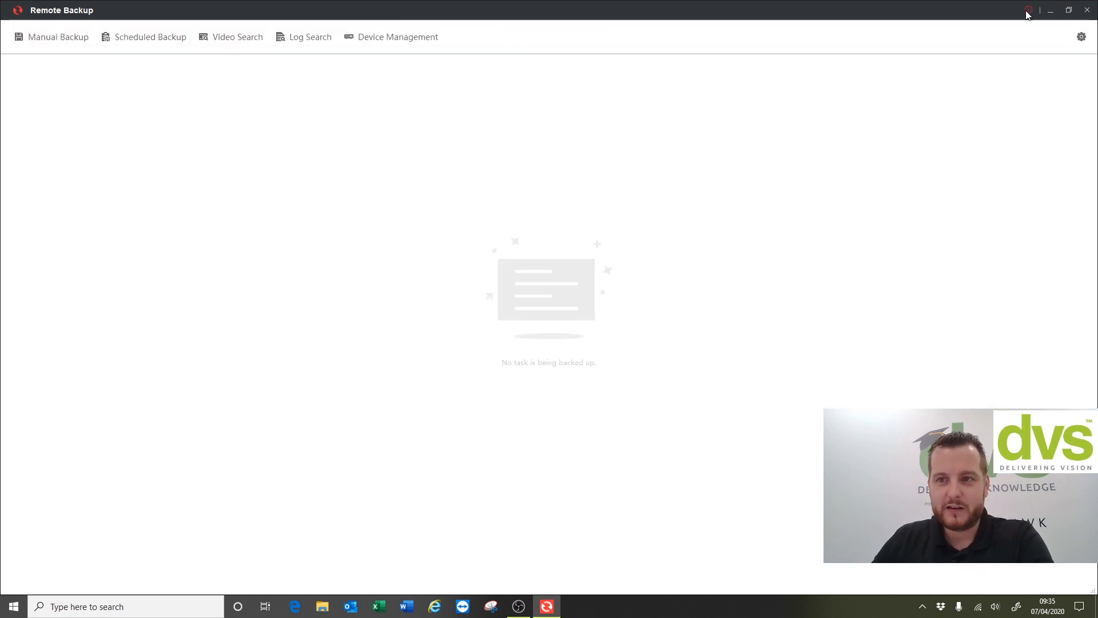